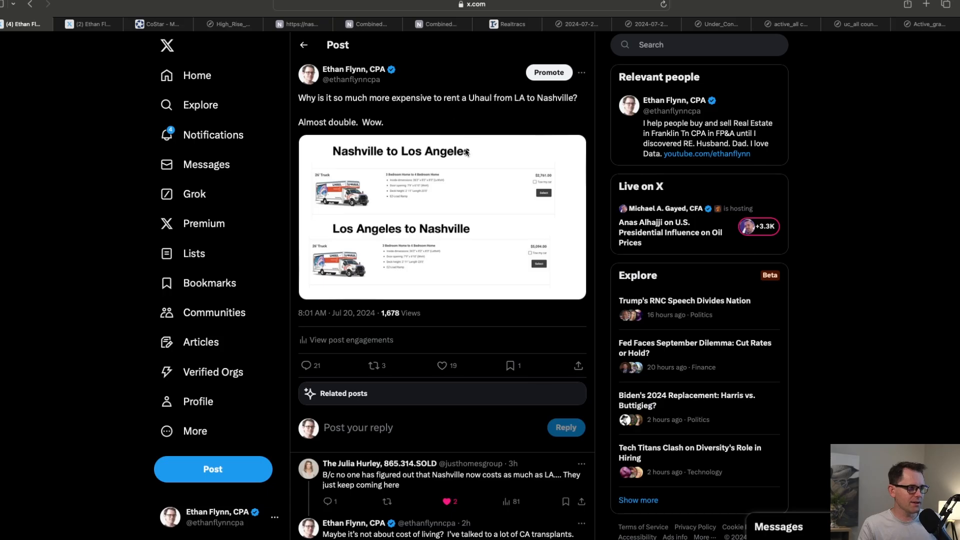
# Enlarge the U-Haul price image, then move to the post with the migration population chart.
pyautogui.click(233, 24)
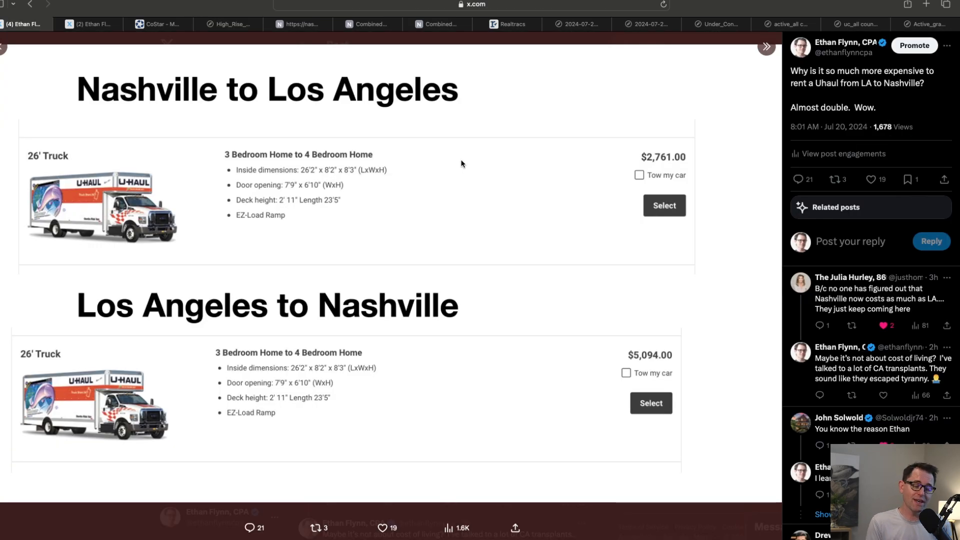
pyautogui.moveTo(278, 157)
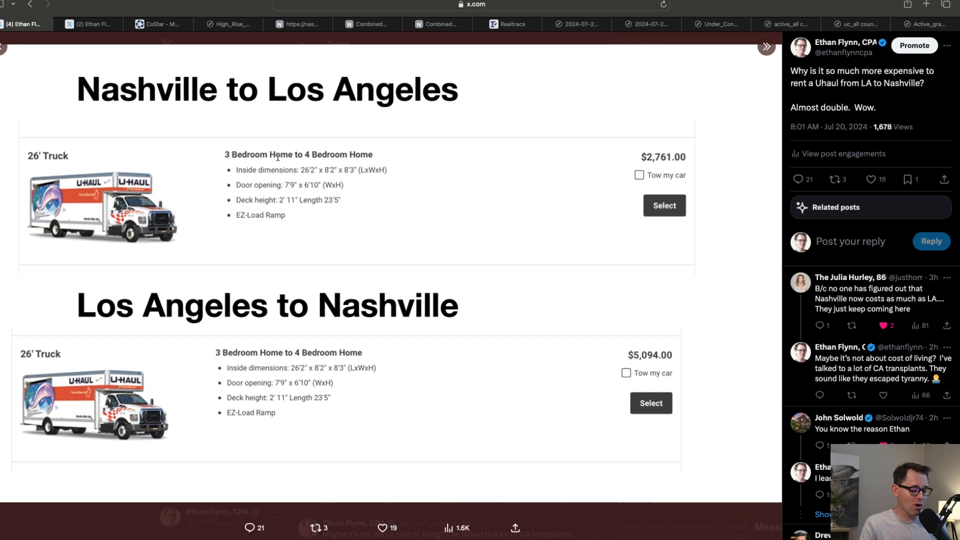
pyautogui.moveTo(278, 199)
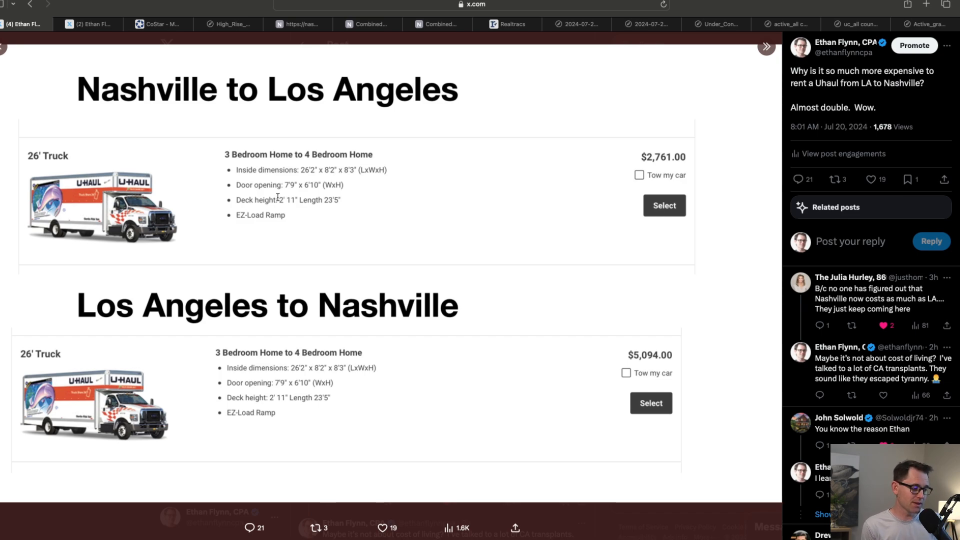
pyautogui.click(88, 24)
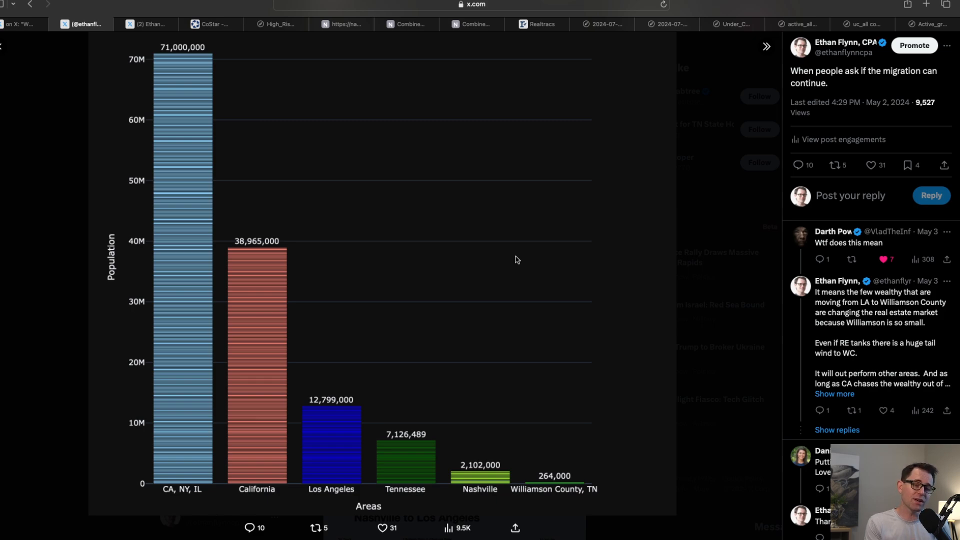
pyautogui.moveTo(526, 382)
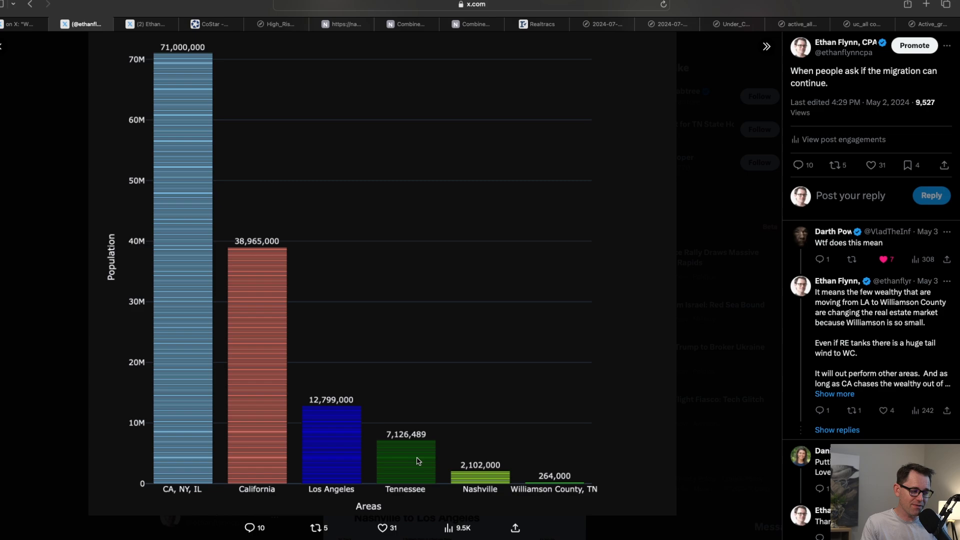
pyautogui.moveTo(566, 407)
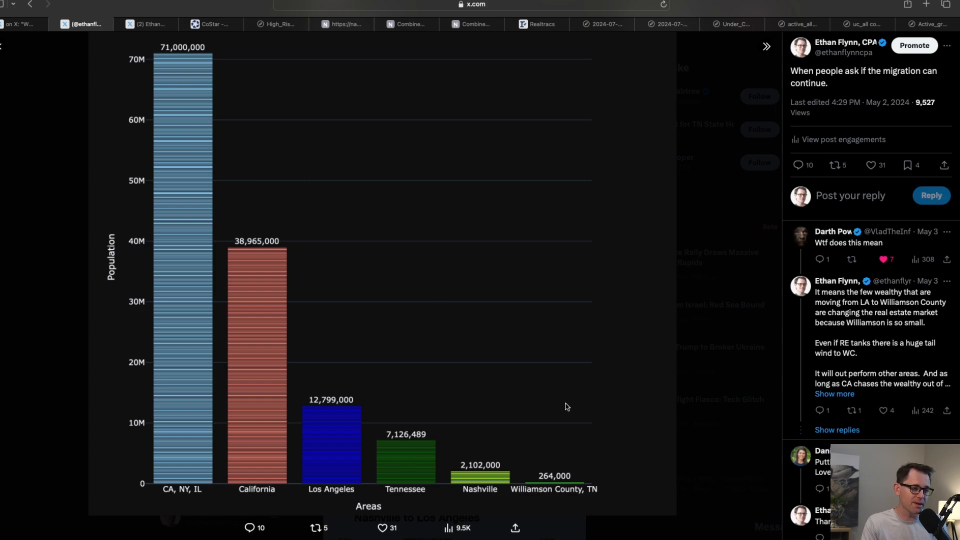
pyautogui.moveTo(589, 516)
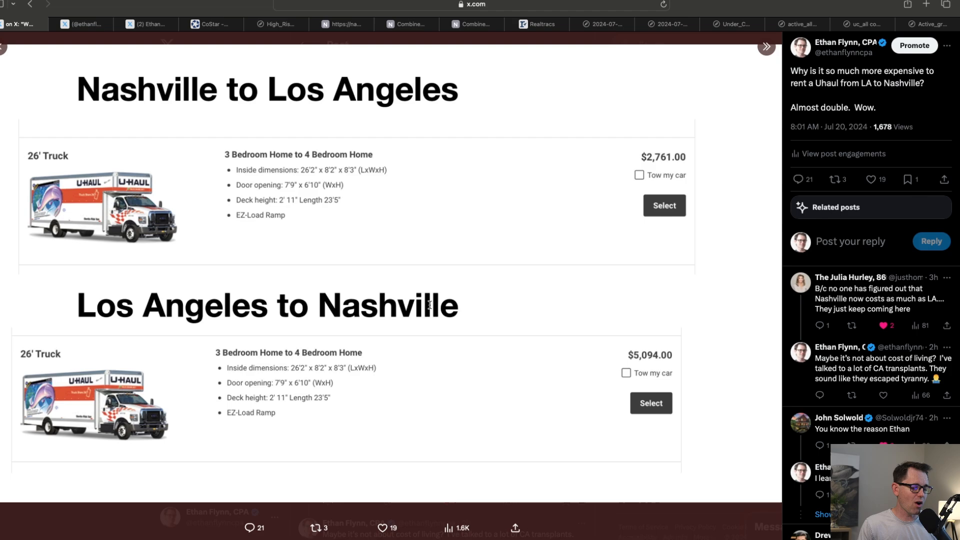
pyautogui.moveTo(352, 192)
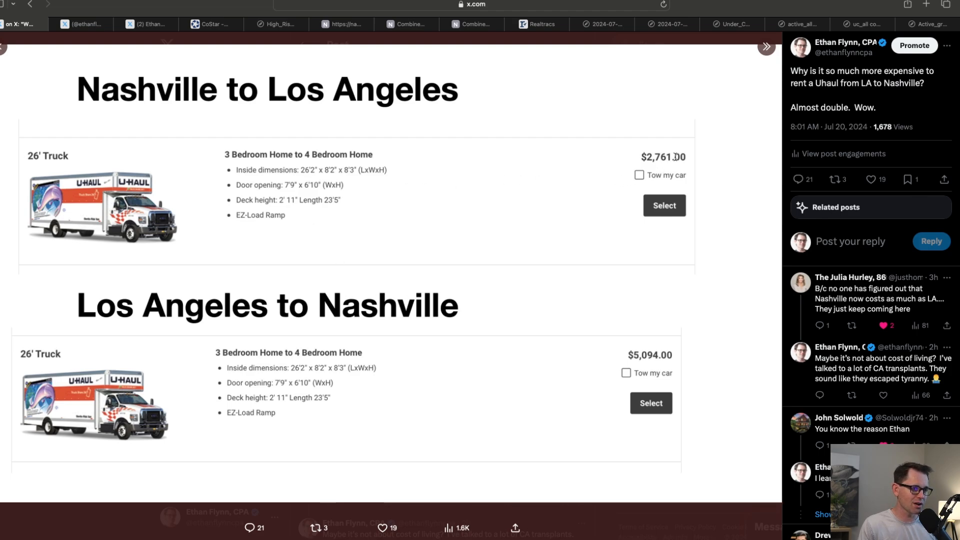
pyautogui.moveTo(633, 187)
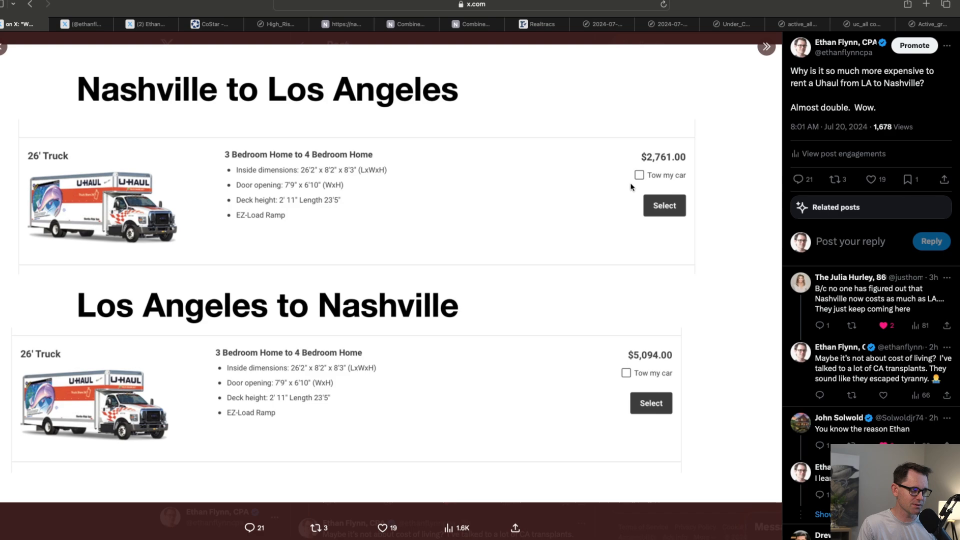
pyautogui.moveTo(613, 212)
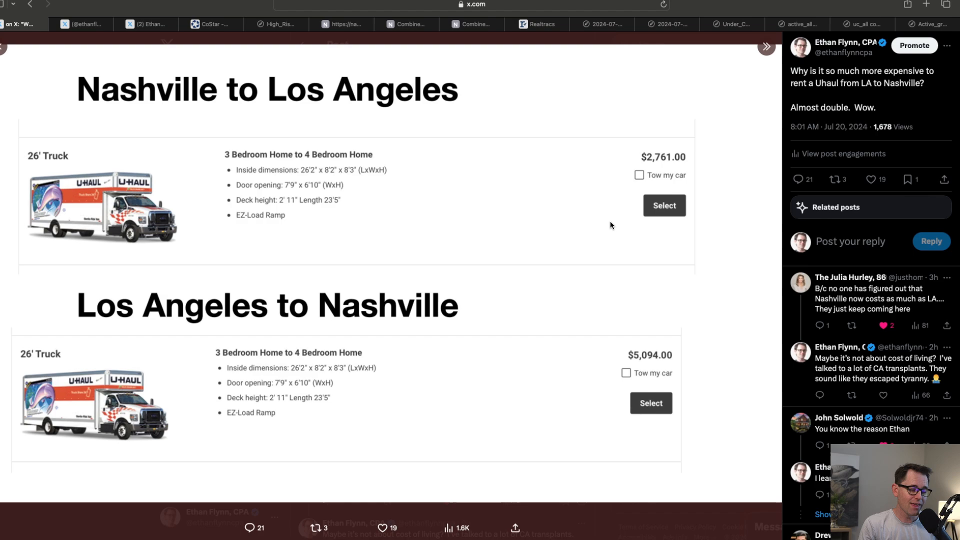
pyautogui.moveTo(647, 356)
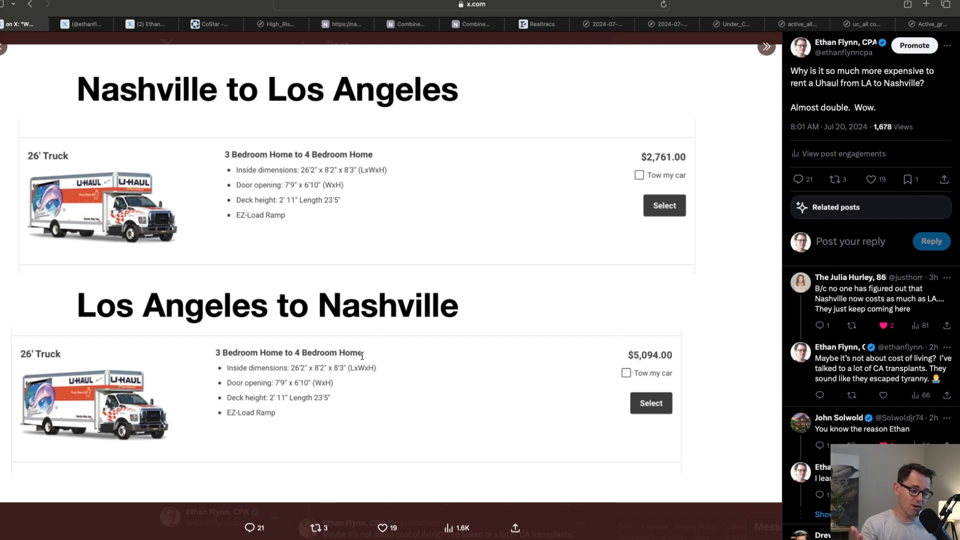
pyautogui.moveTo(131, 136)
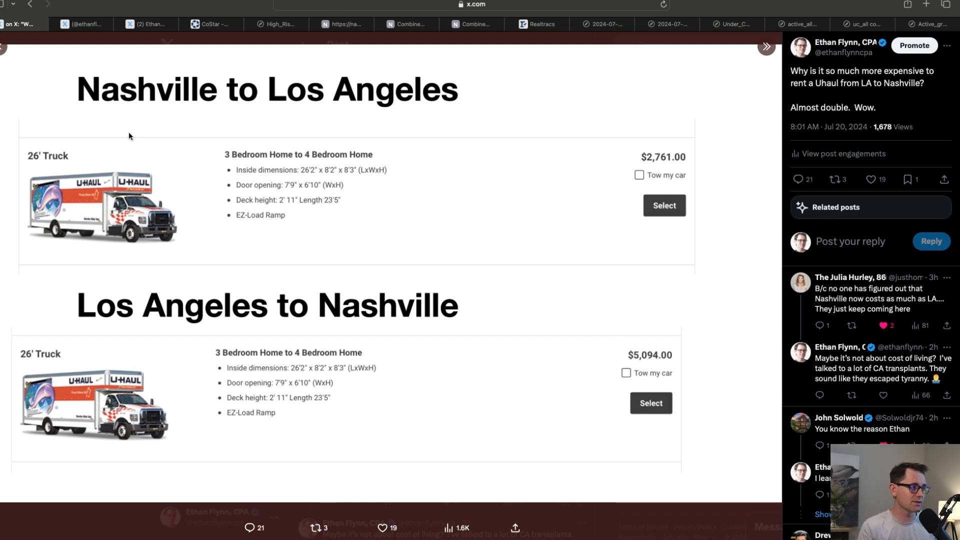
# Switch to the CoStar Nashville multi-family market report tab.
pyautogui.click(211, 24)
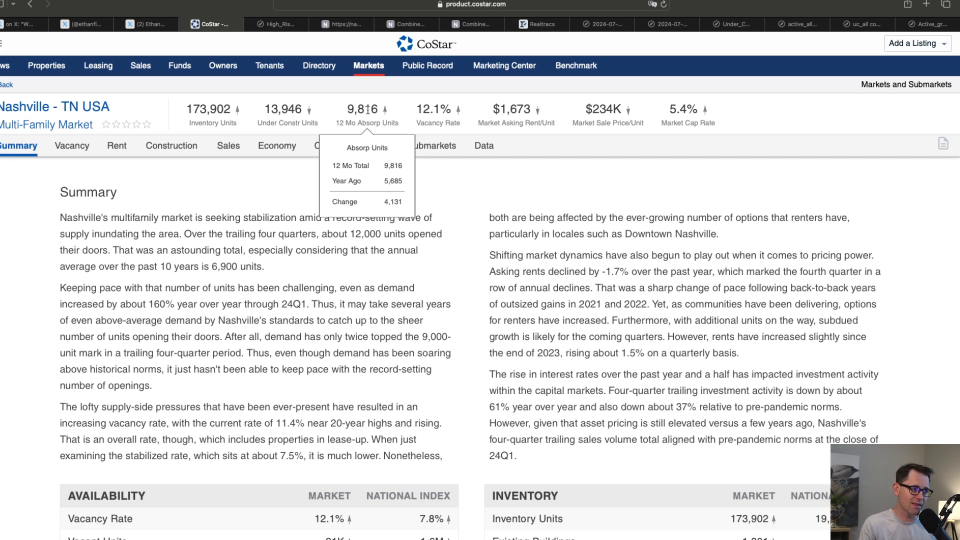
pyautogui.moveTo(287, 112)
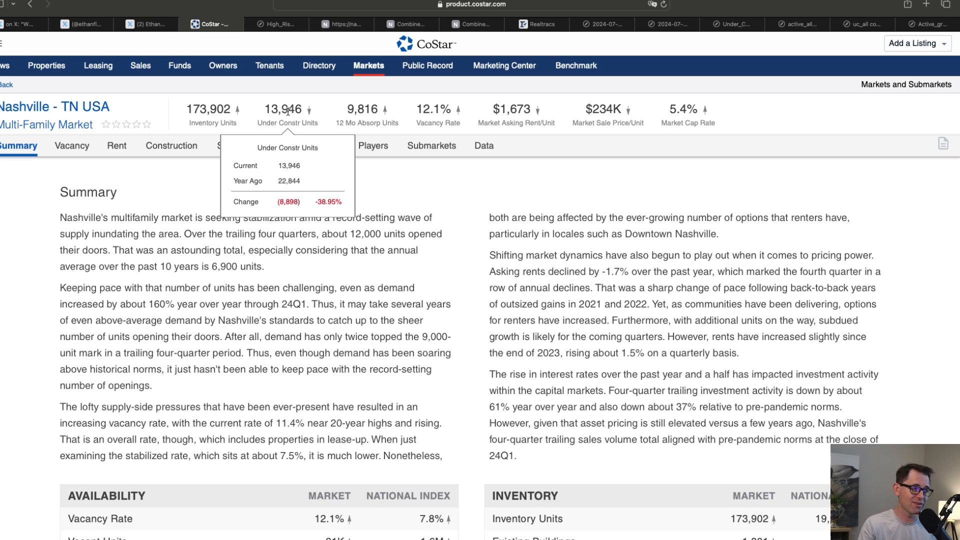
pyautogui.moveTo(283, 120)
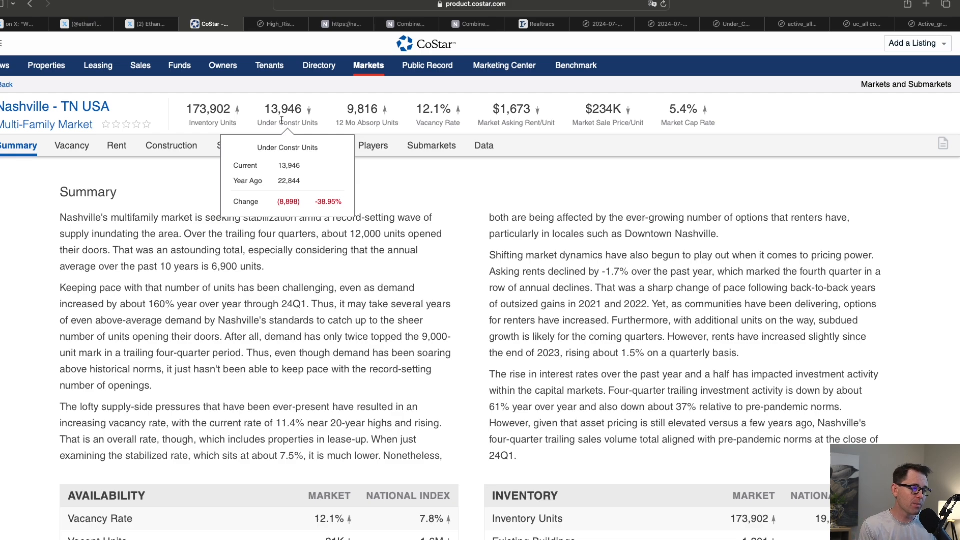
pyautogui.moveTo(366, 110)
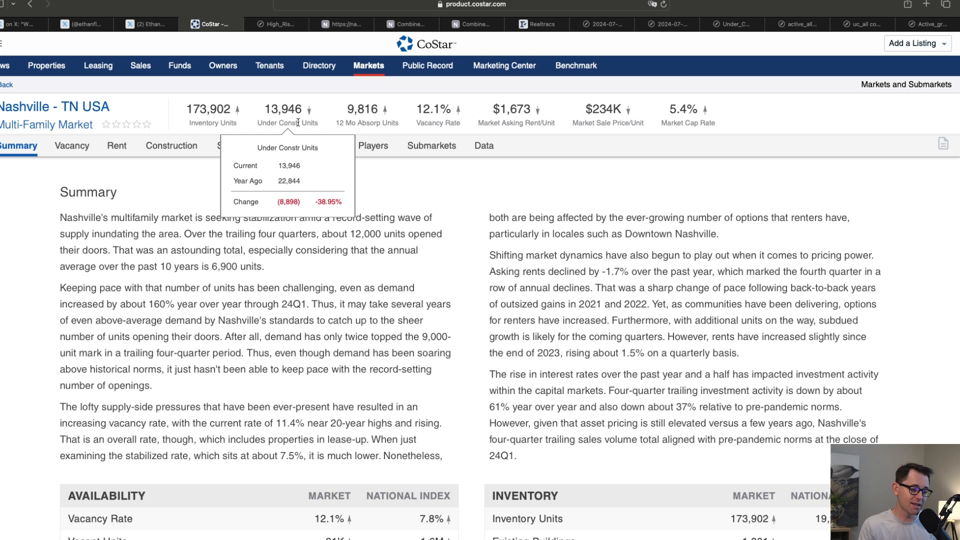
pyautogui.moveTo(324, 164)
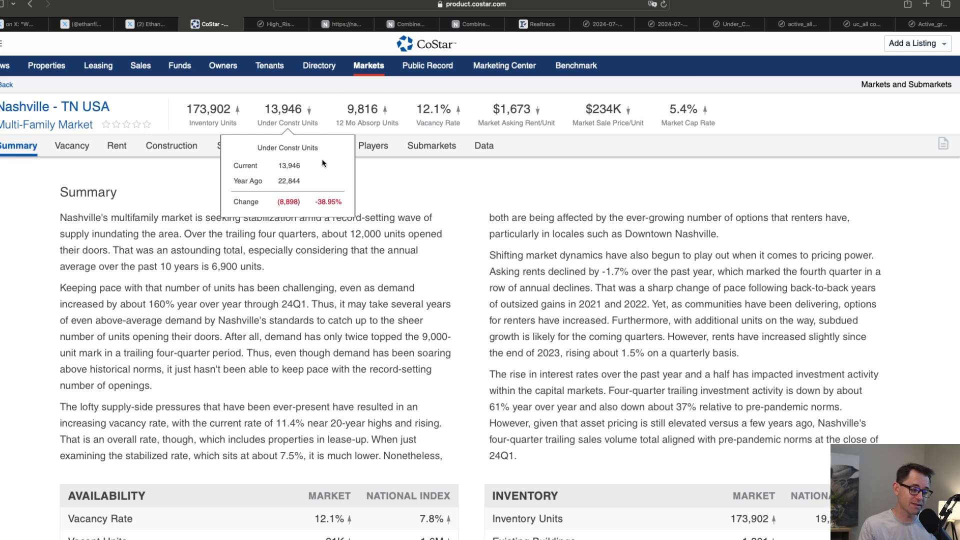
pyautogui.moveTo(314, 248)
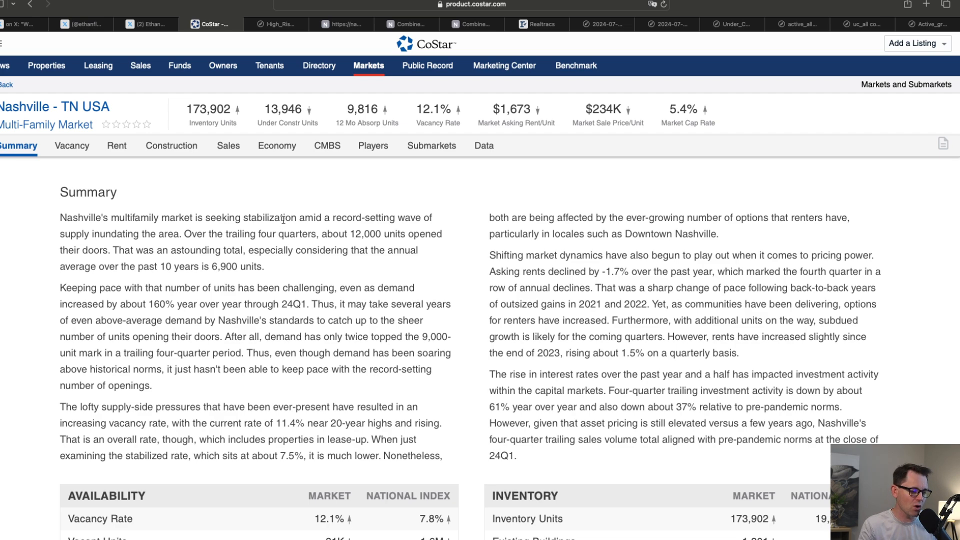
pyautogui.moveTo(274, 198)
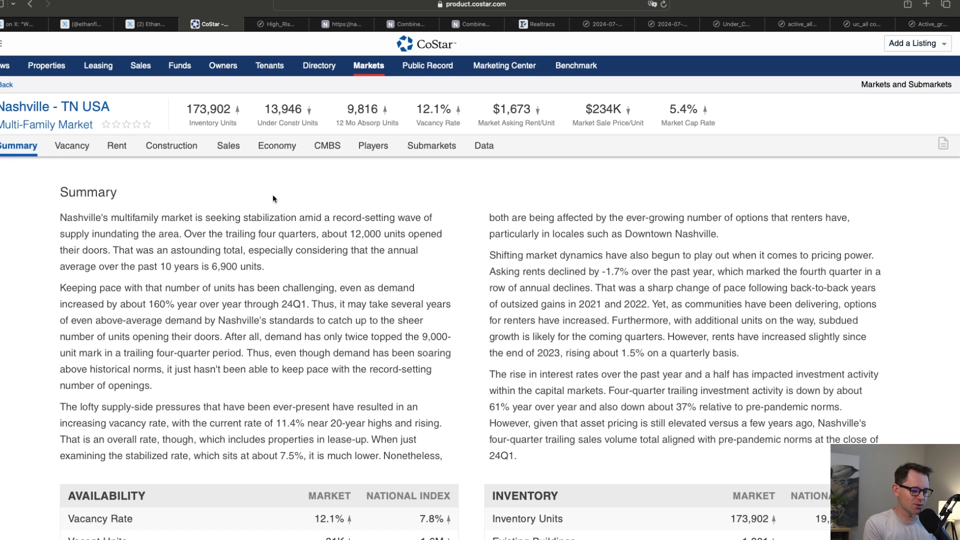
pyautogui.moveTo(350, 125)
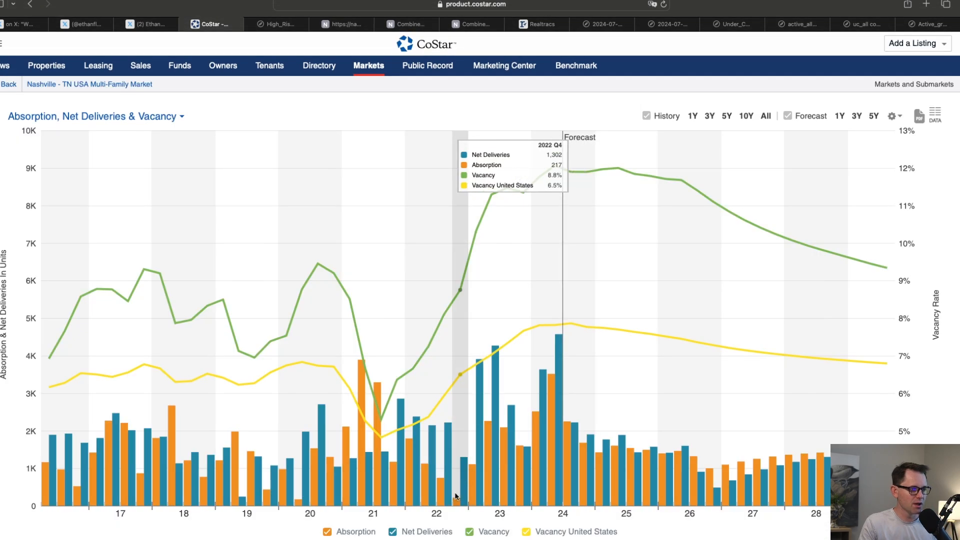
pyautogui.moveTo(426, 509)
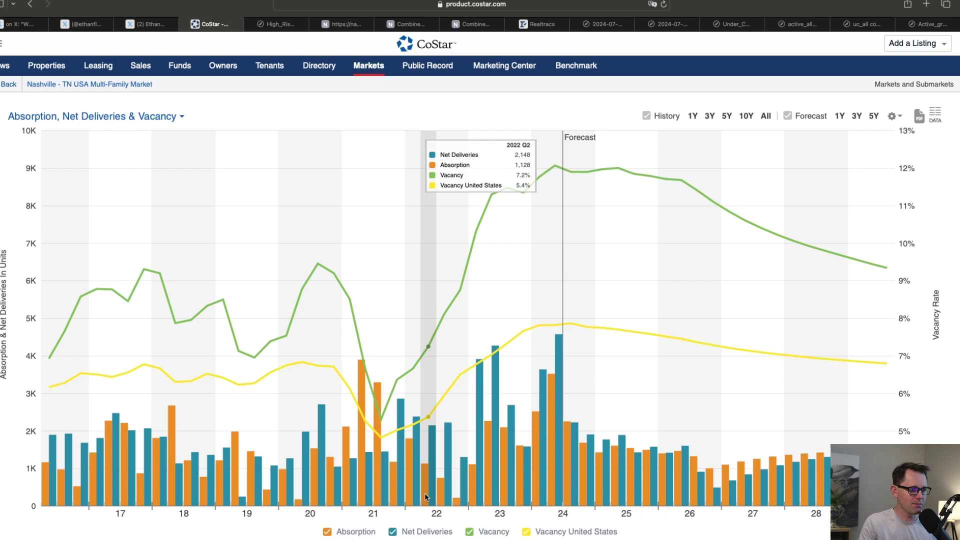
pyautogui.moveTo(442, 507)
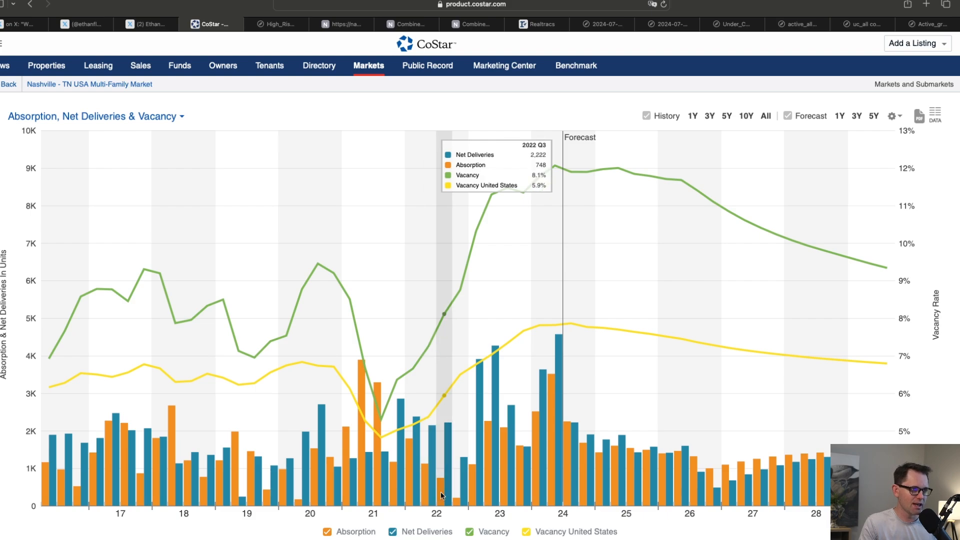
pyautogui.moveTo(458, 506)
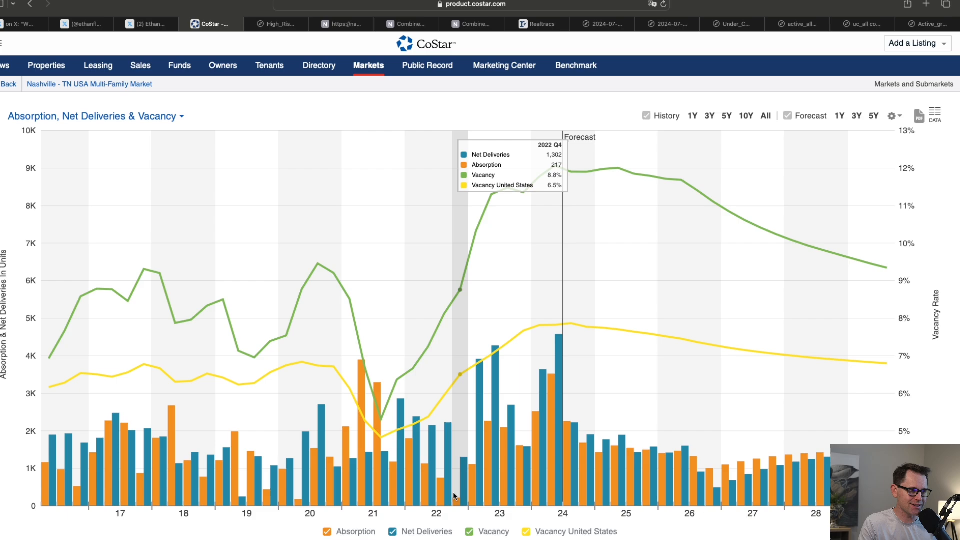
pyautogui.moveTo(440, 497)
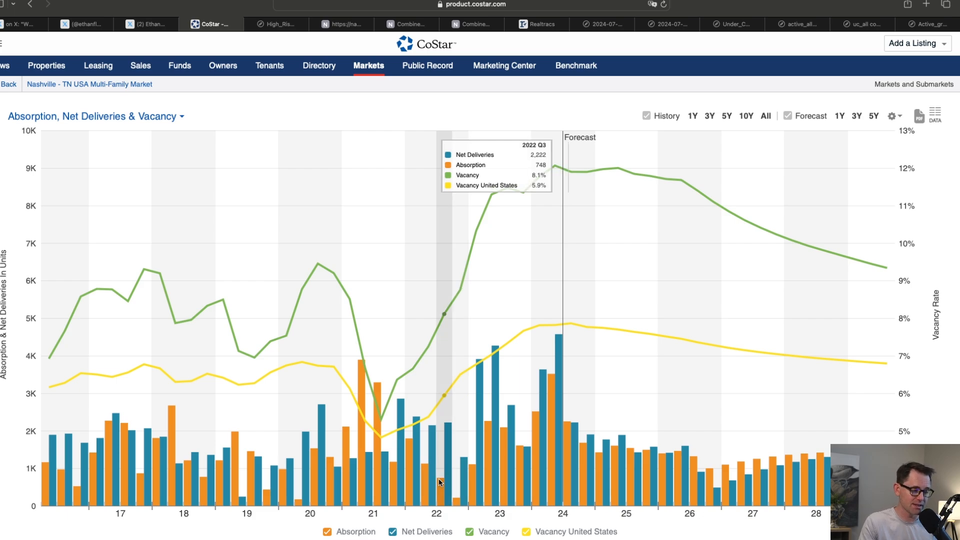
pyautogui.moveTo(471, 493)
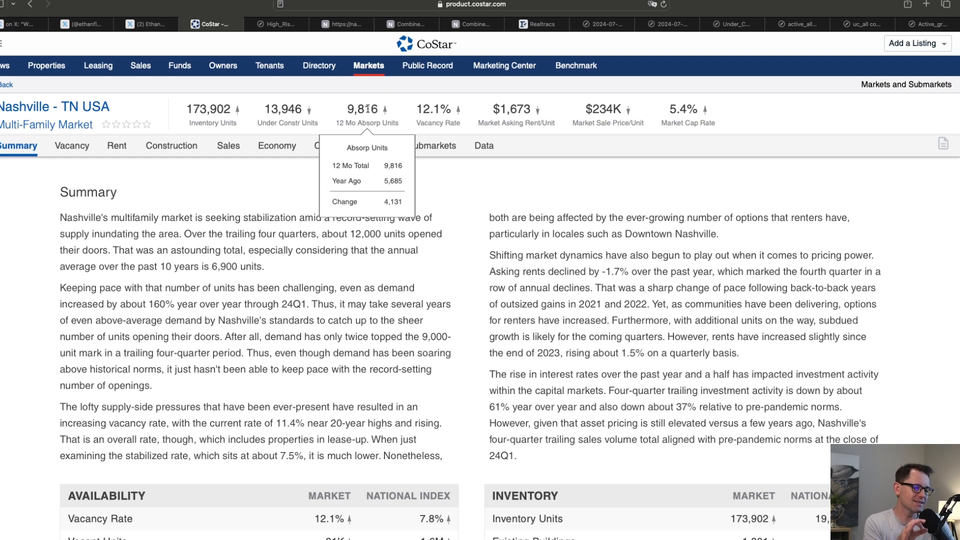
pyautogui.moveTo(436, 174)
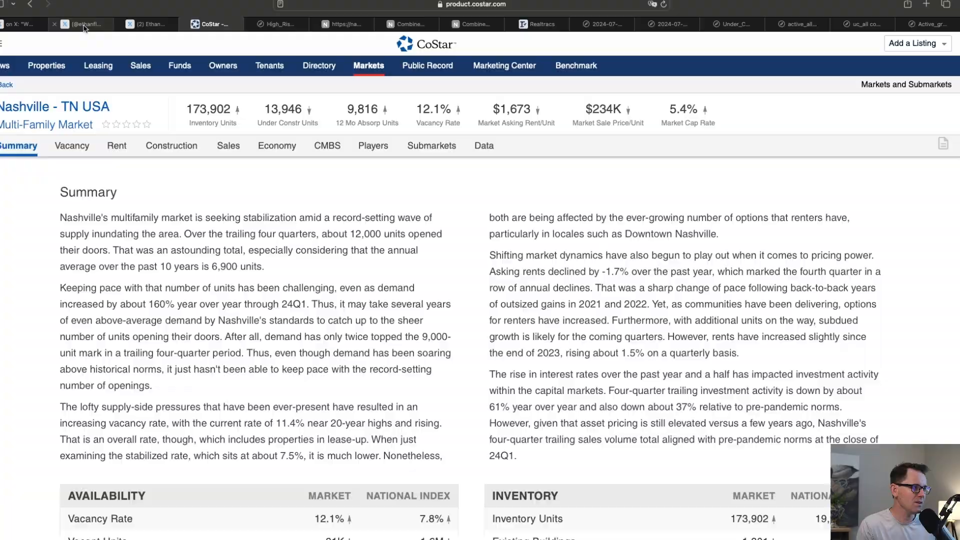
pyautogui.click(150, 24)
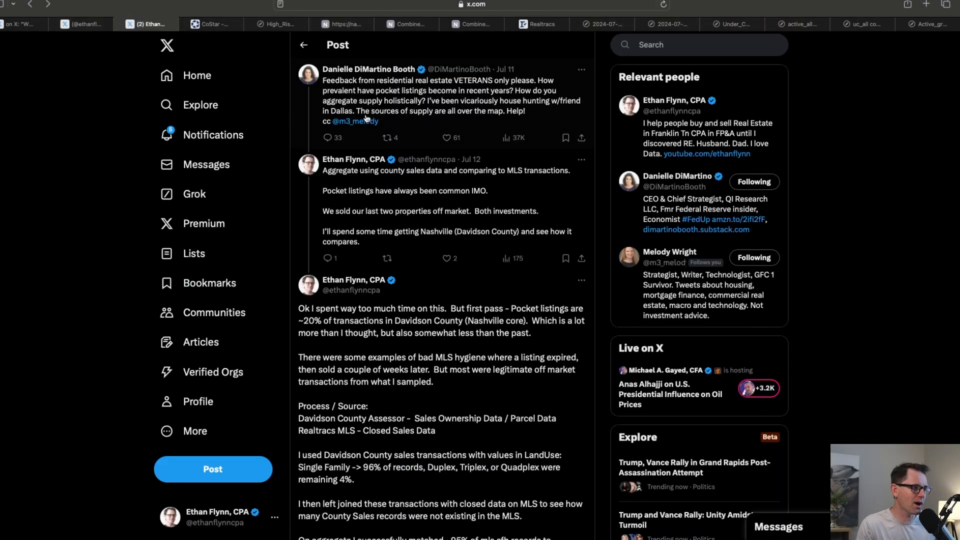
pyautogui.moveTo(408, 142)
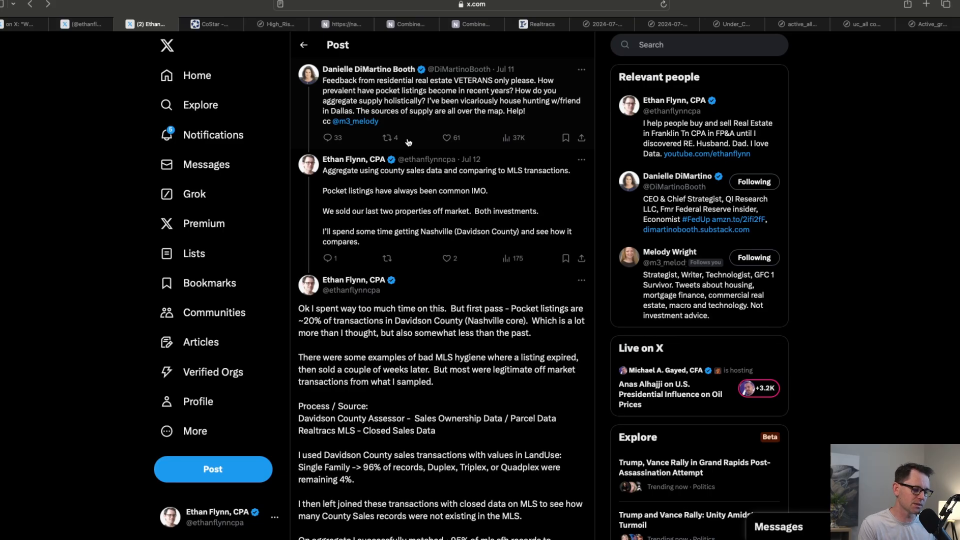
pyautogui.scroll(-3)
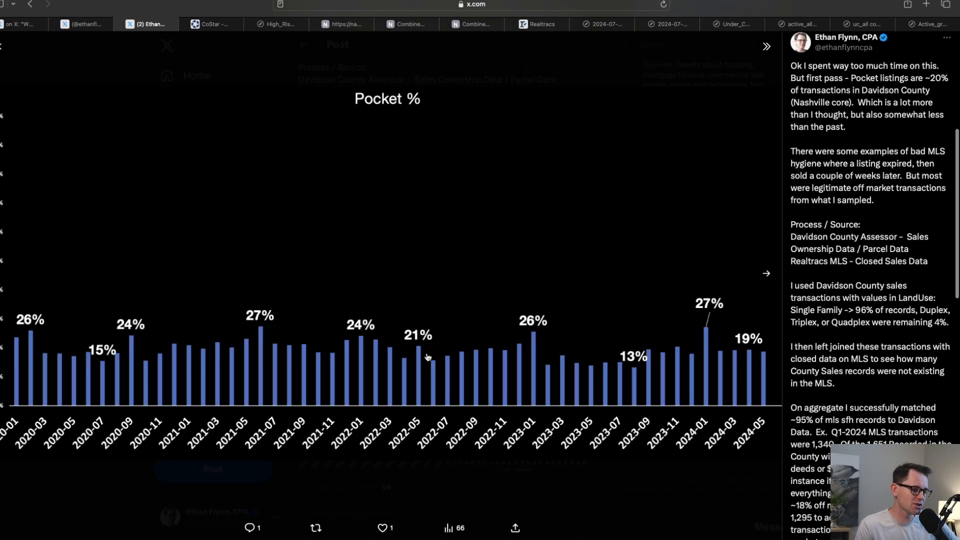
pyautogui.moveTo(454, 369)
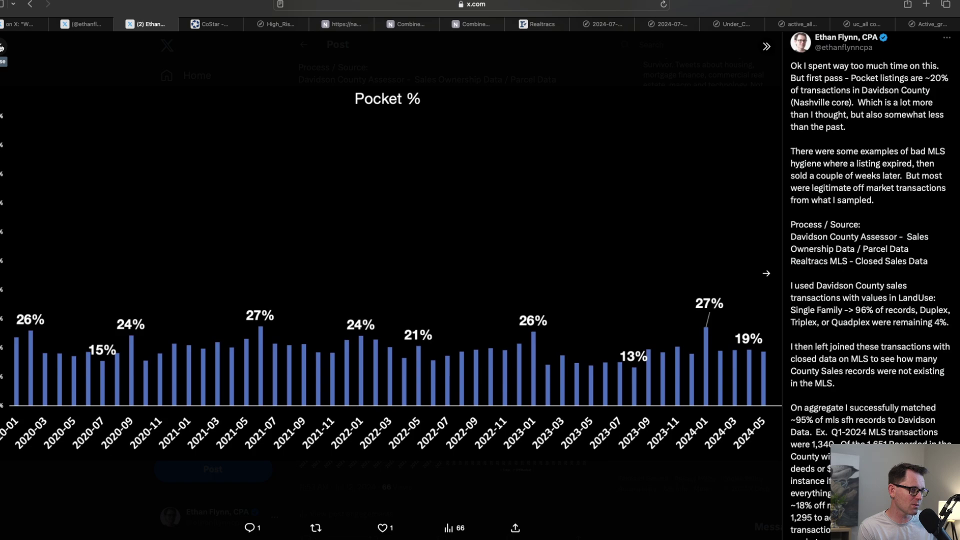
pyautogui.moveTo(55, 60)
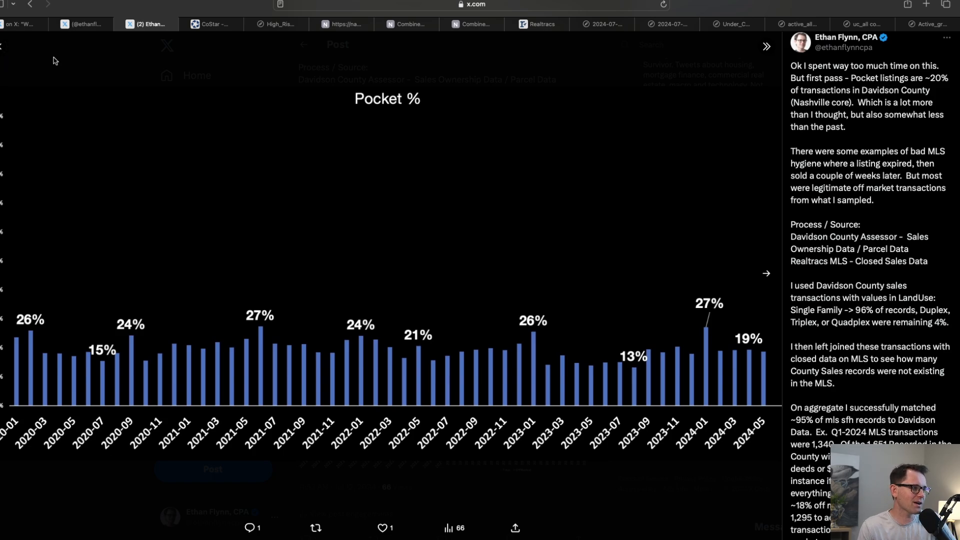
pyautogui.moveTo(109, 78)
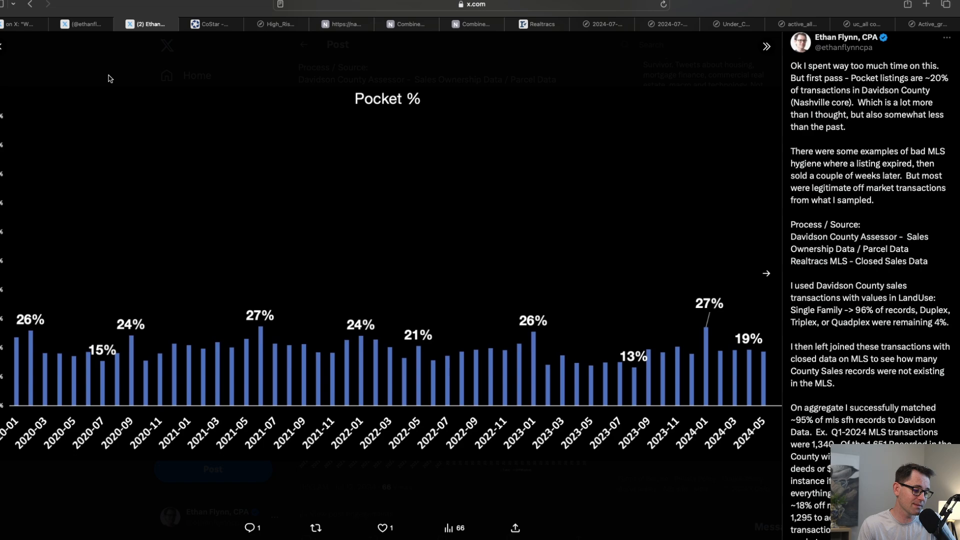
pyautogui.moveTo(199, 62)
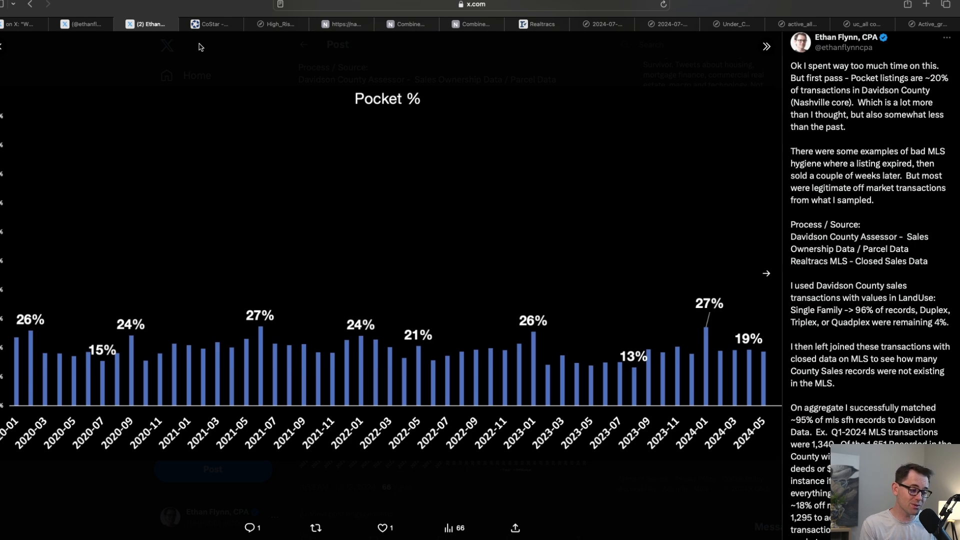
# Return to the CoStar Nashville multifamily summary showing 173,902 units and 12.1% vacancy.
pyautogui.click(210, 24)
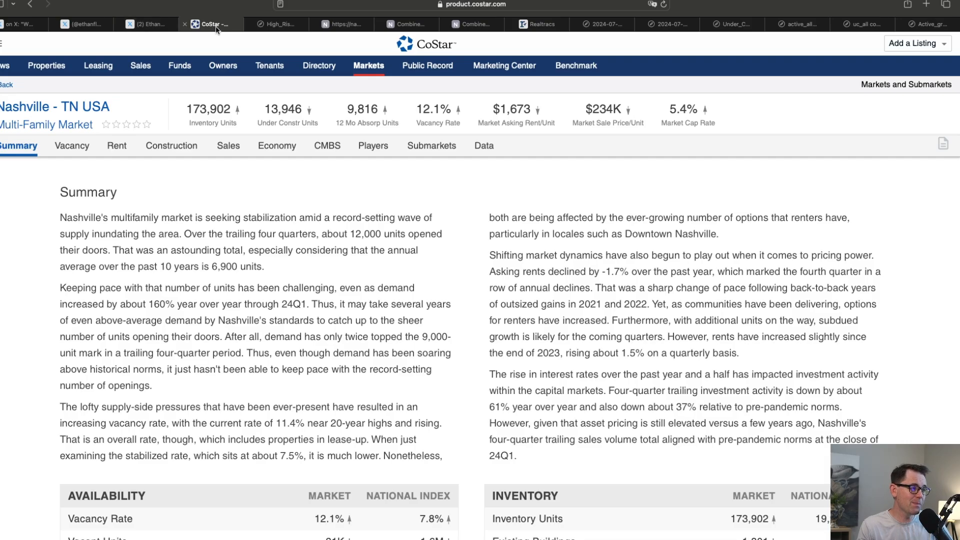
pyautogui.moveTo(274, 47)
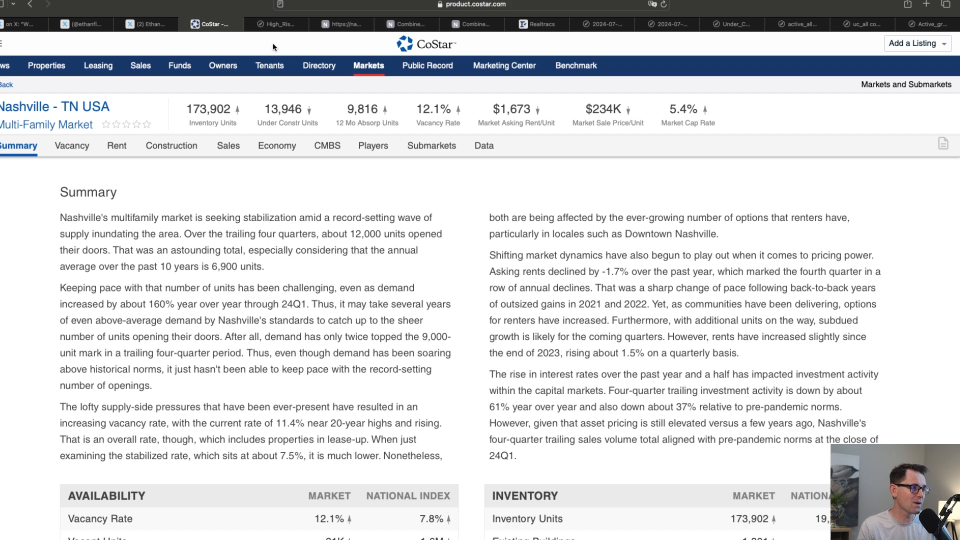
pyautogui.moveTo(280, 36)
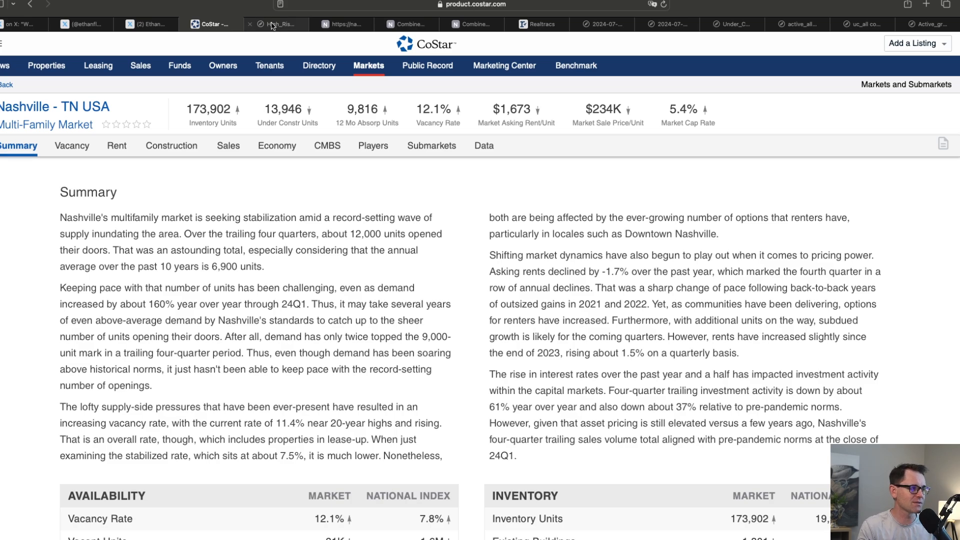
# View the High_Rise_Condo_2024-07-20 supply ratio chart, then go to the Realtracs listings map.
pyautogui.click(279, 24)
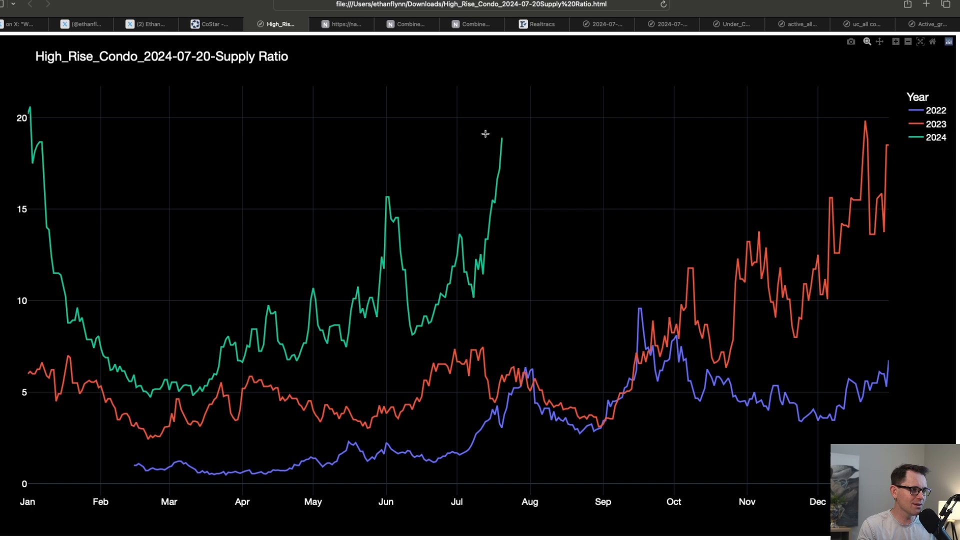
pyautogui.moveTo(501, 138)
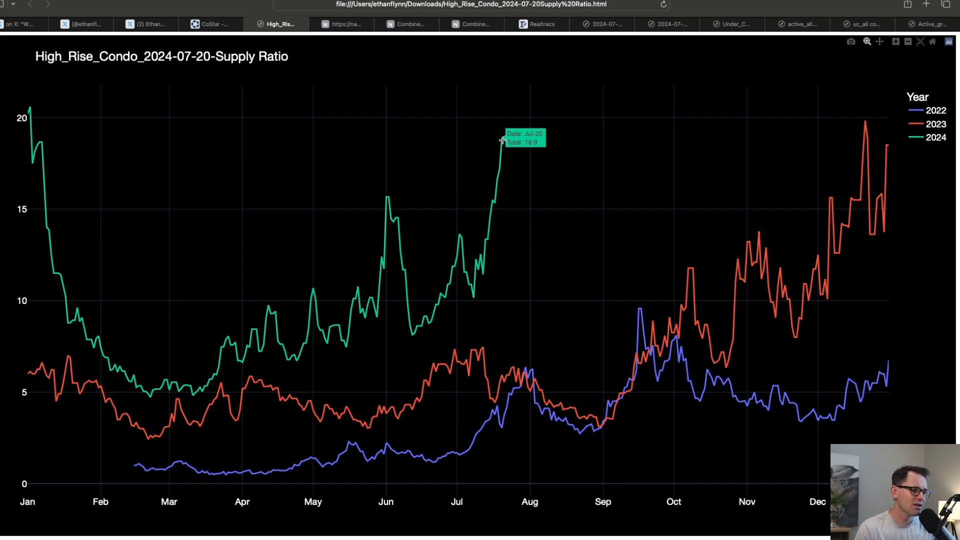
pyautogui.moveTo(494, 141)
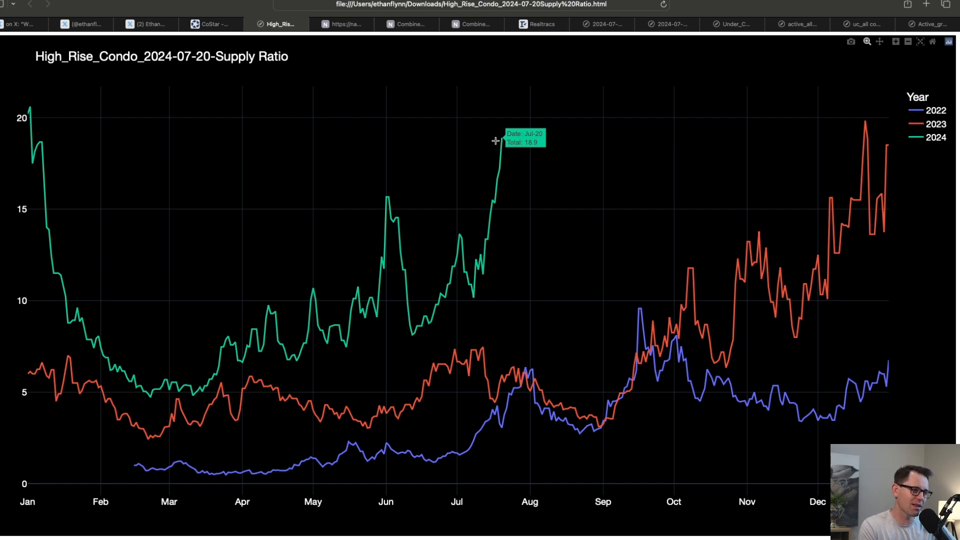
pyautogui.click(540, 24)
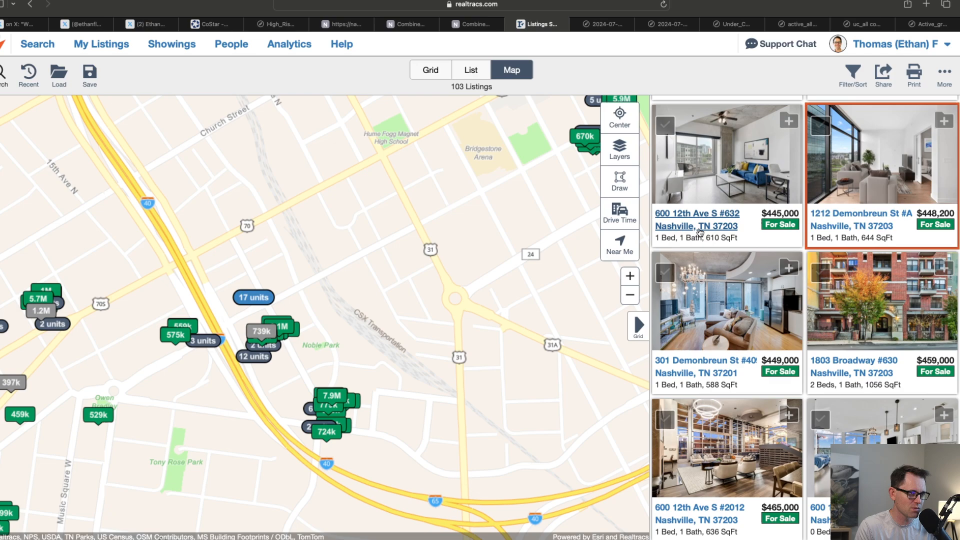
pyautogui.moveTo(804, 197)
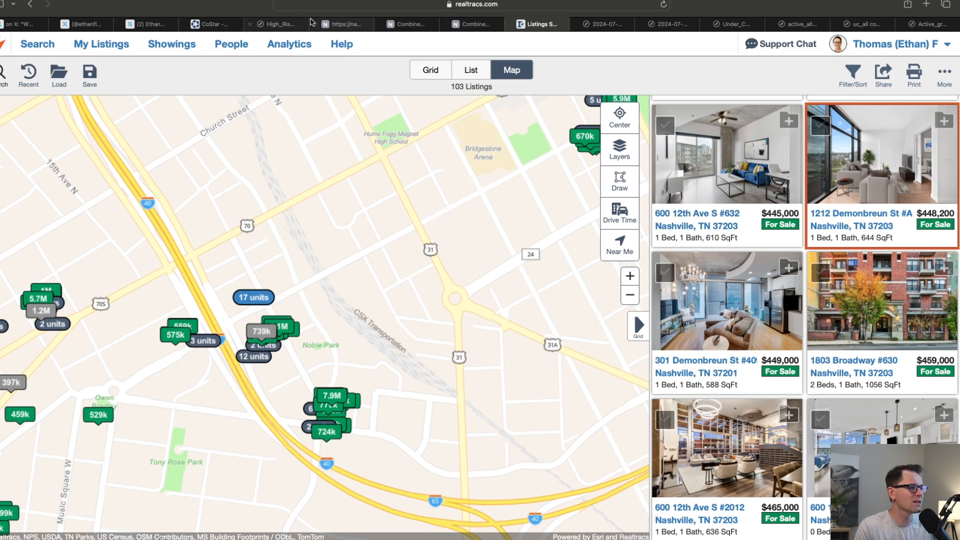
# Leave the Realtracs listings map for the ZIP code dashboard tab.
pyautogui.click(345, 24)
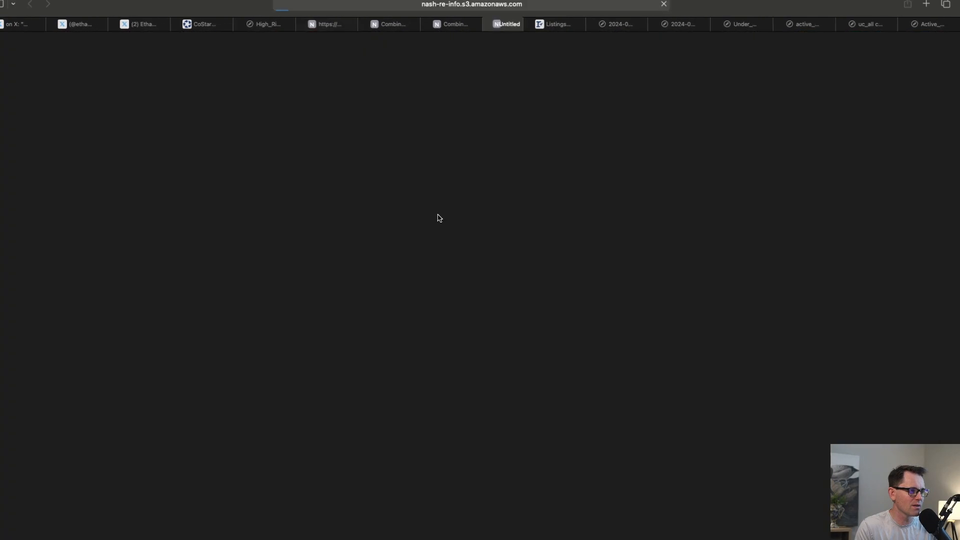
# Scroll the 37203 Twelve Twelve dashboard down through the Active Vs Contract and price-per-sq-ft charts.
pyautogui.click(501, 24)
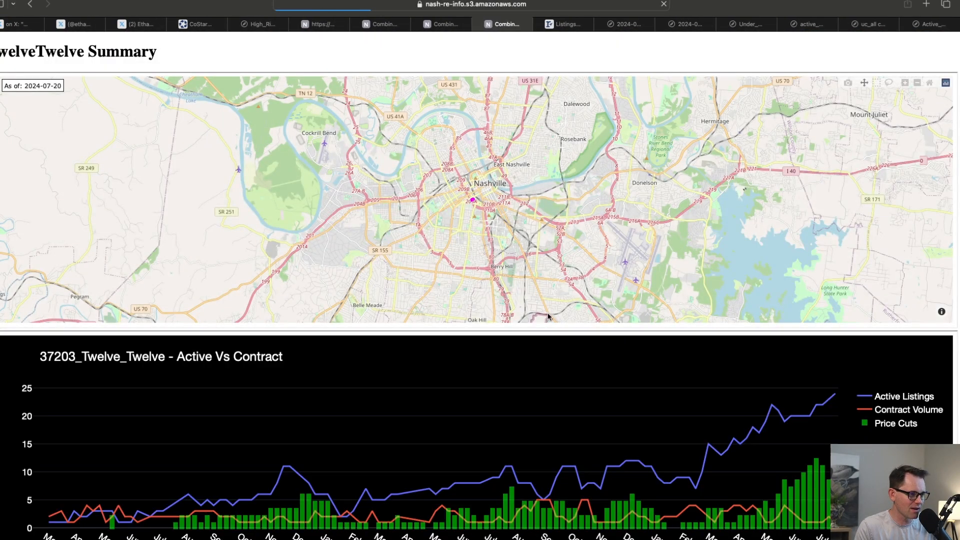
pyautogui.scroll(-3)
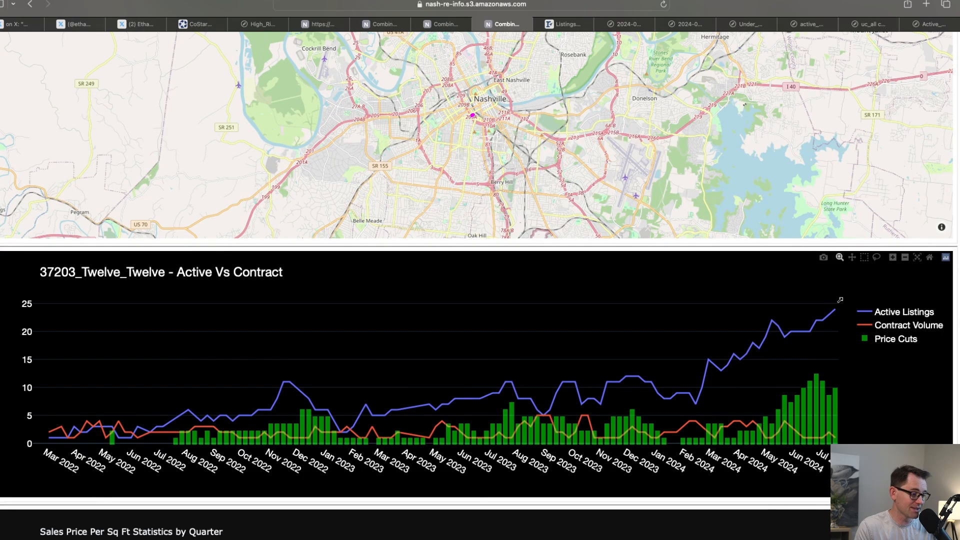
pyautogui.scroll(-3)
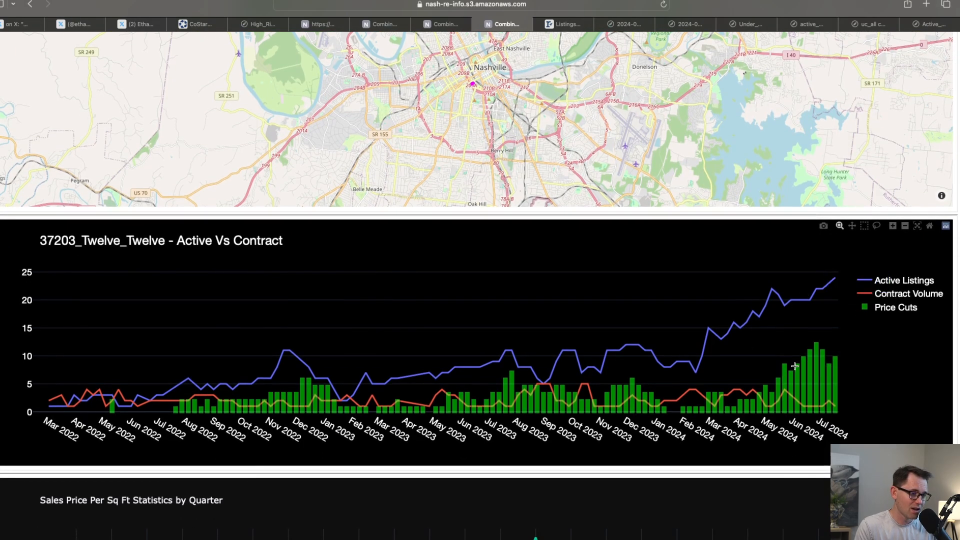
pyautogui.moveTo(827, 367)
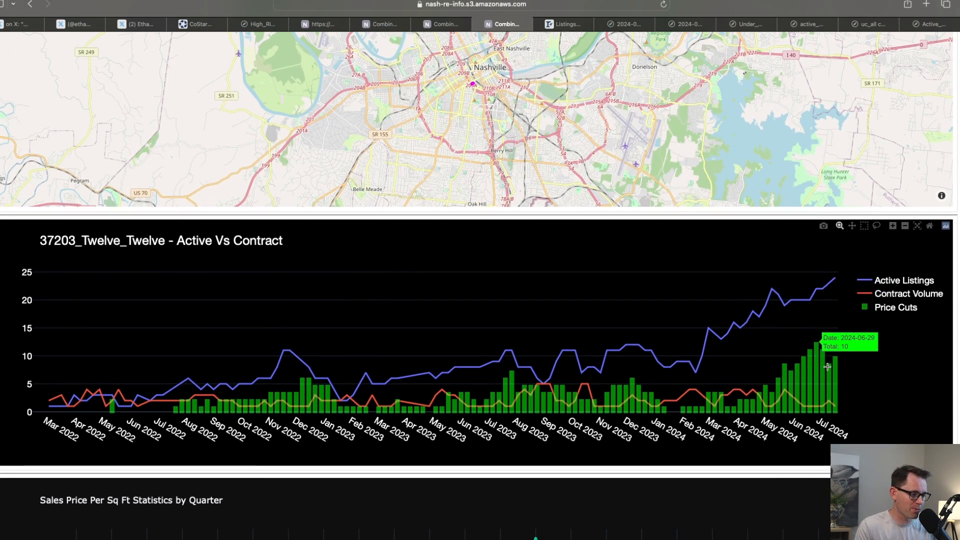
pyautogui.moveTo(787, 362)
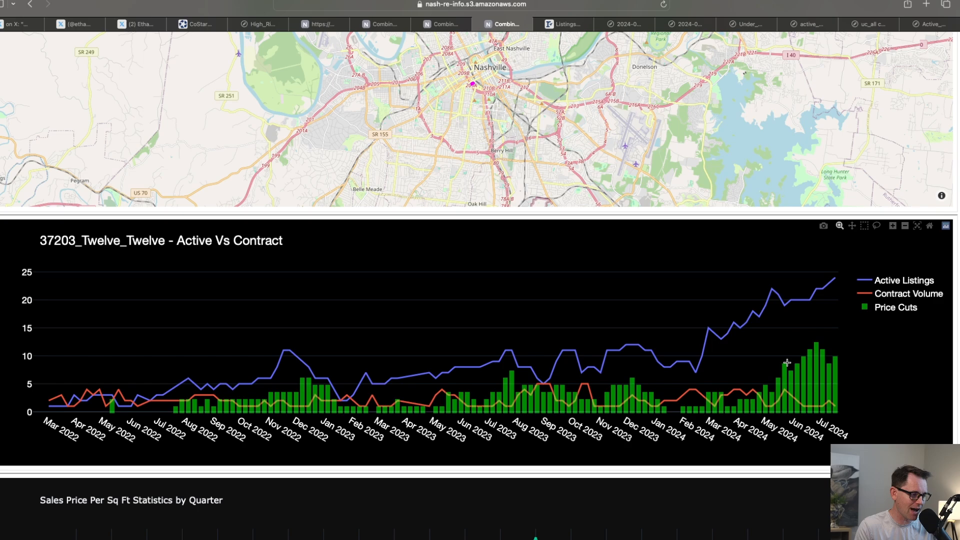
pyautogui.moveTo(740, 330)
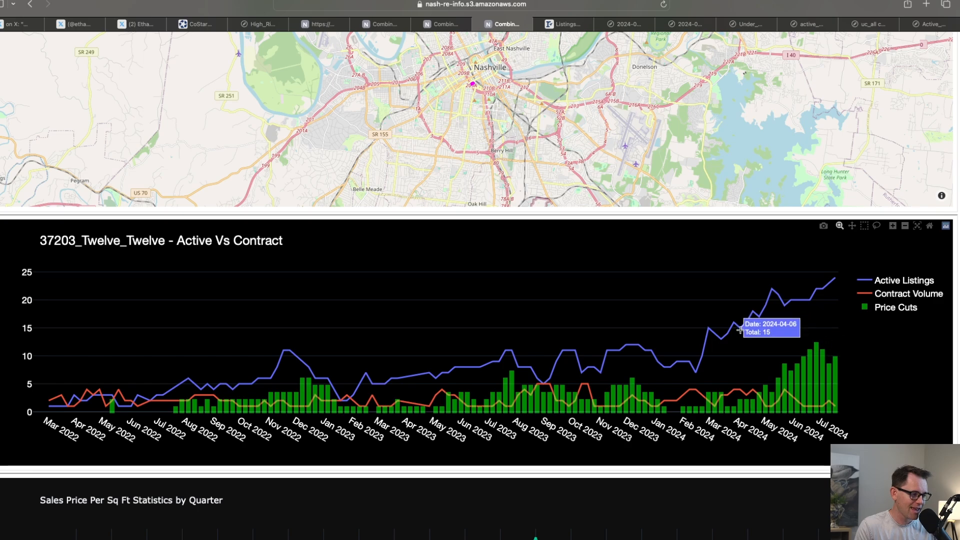
pyautogui.moveTo(309, 371)
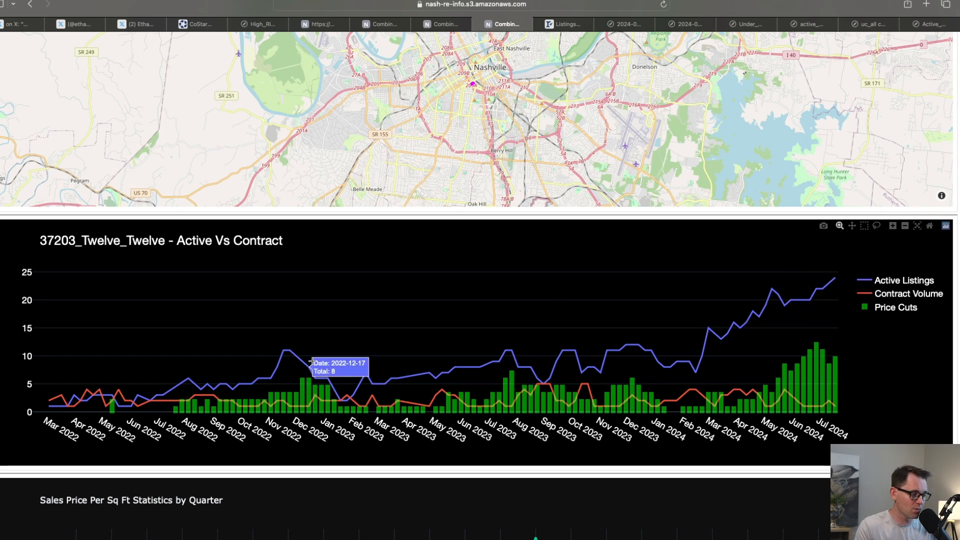
pyautogui.moveTo(169, 392)
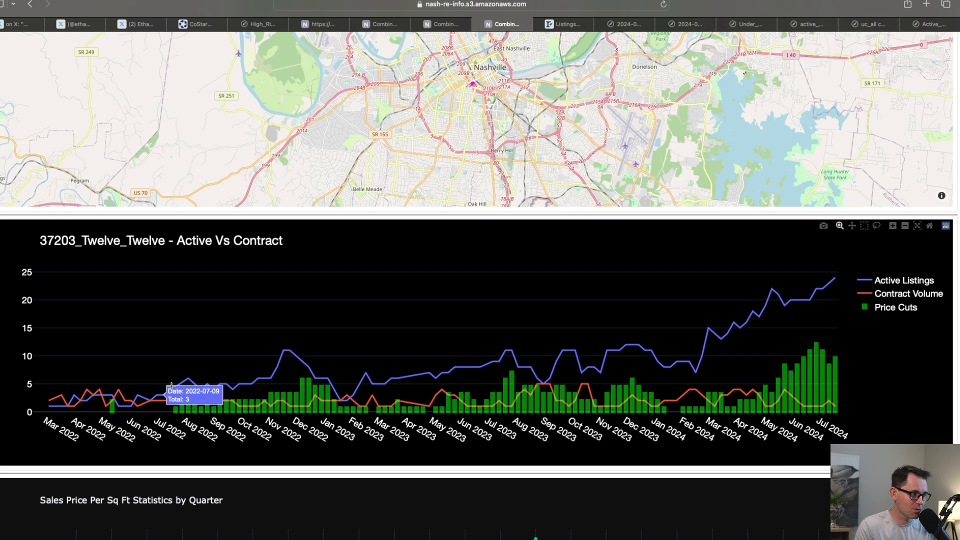
pyautogui.moveTo(224, 304)
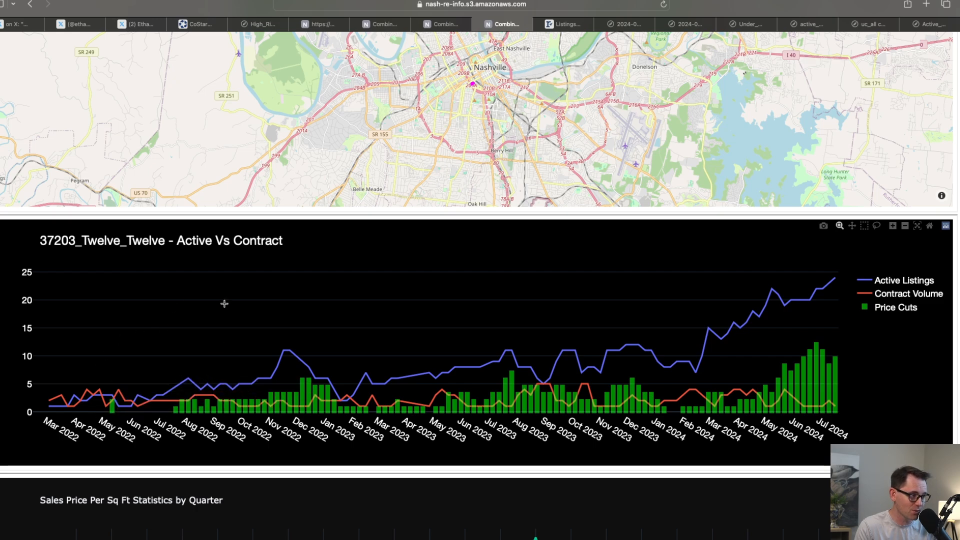
pyautogui.moveTo(681, 377)
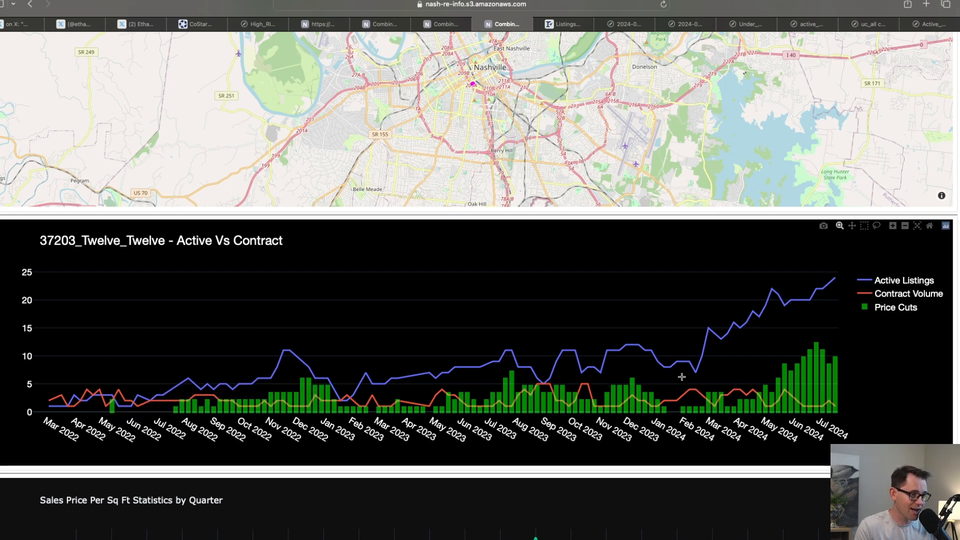
pyautogui.moveTo(842, 276)
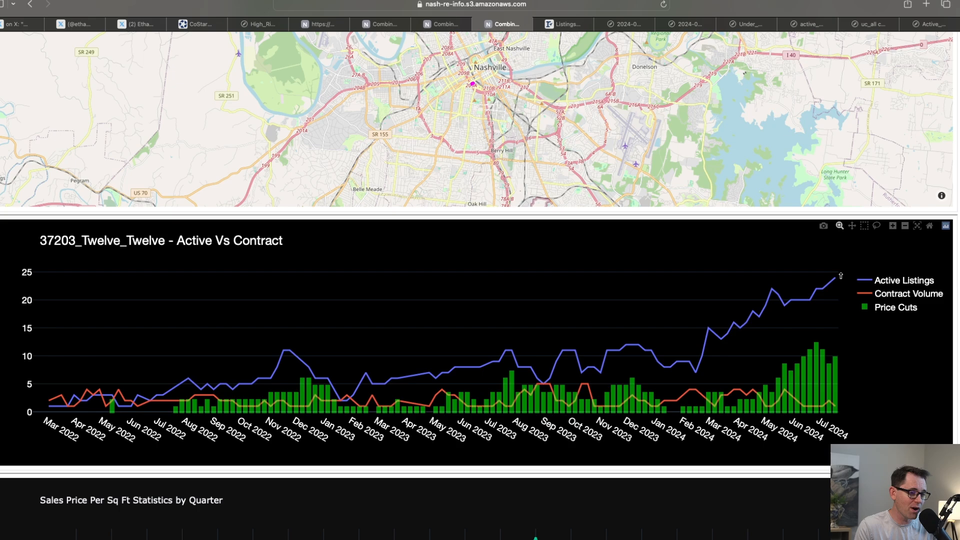
pyautogui.moveTo(830, 408)
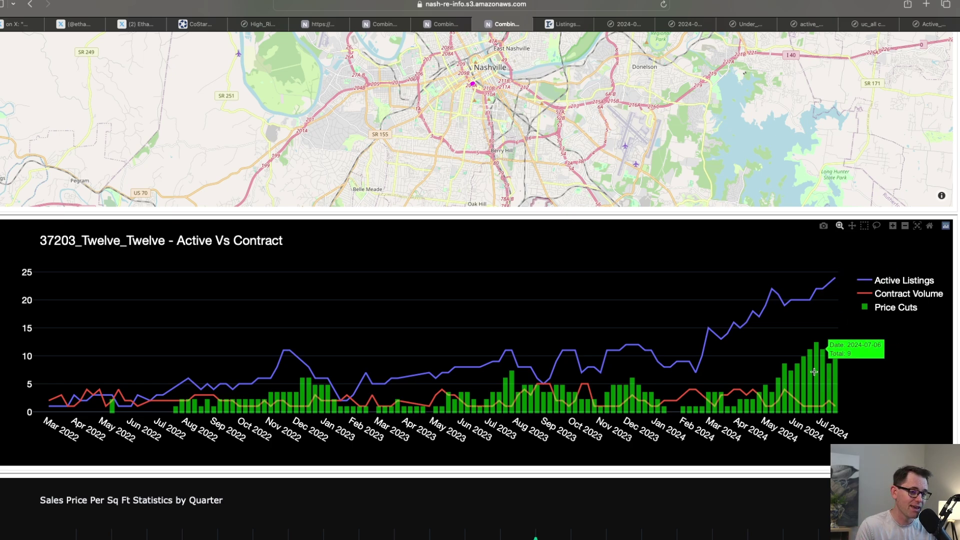
pyautogui.moveTo(814, 372)
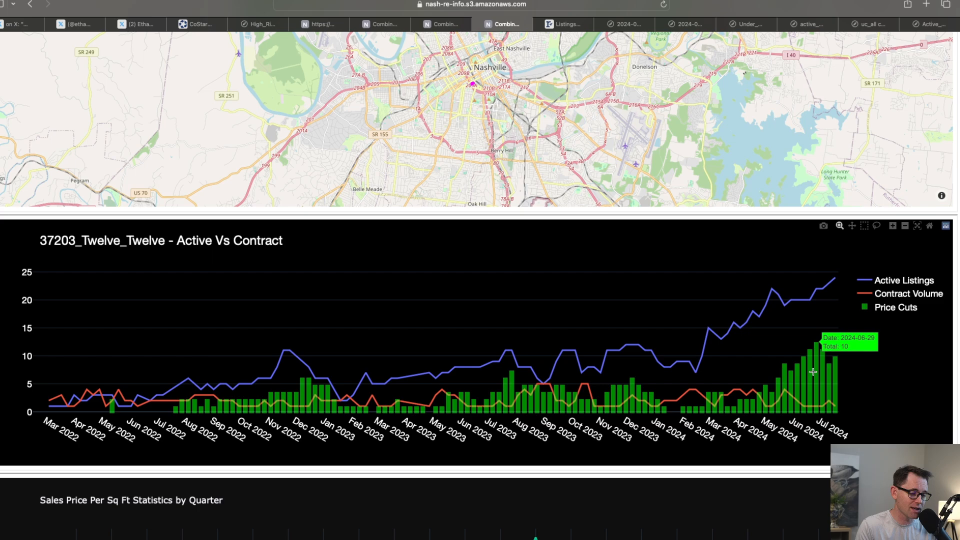
pyautogui.moveTo(826, 384)
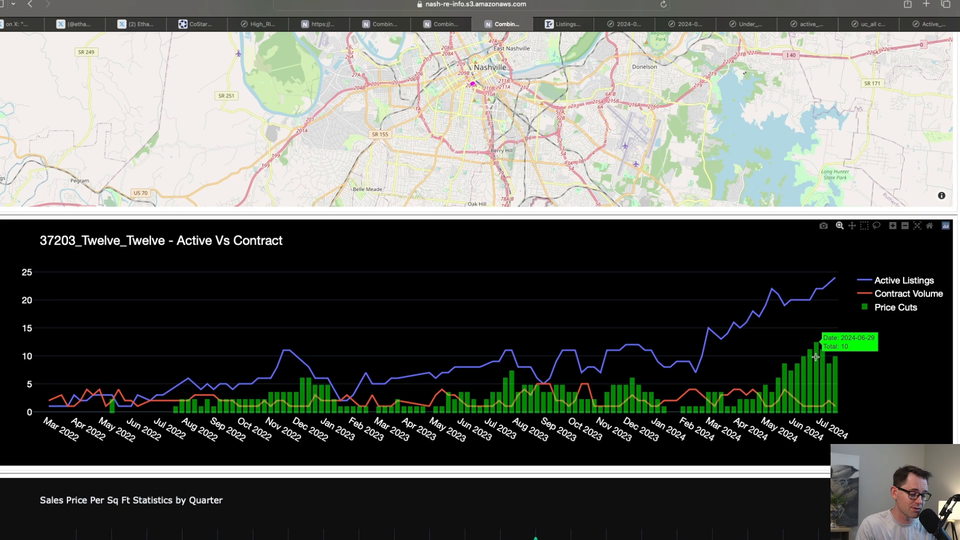
pyautogui.moveTo(861, 354)
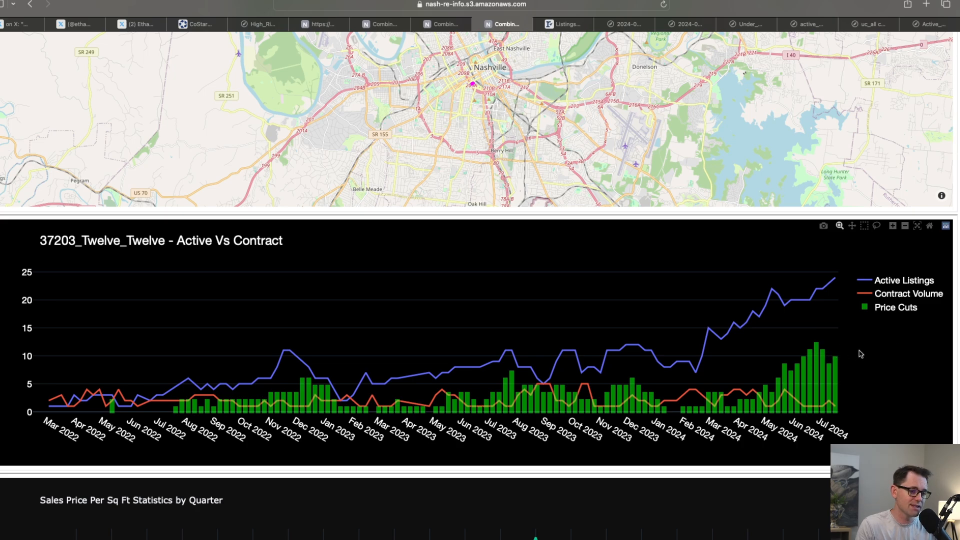
pyautogui.scroll(-3)
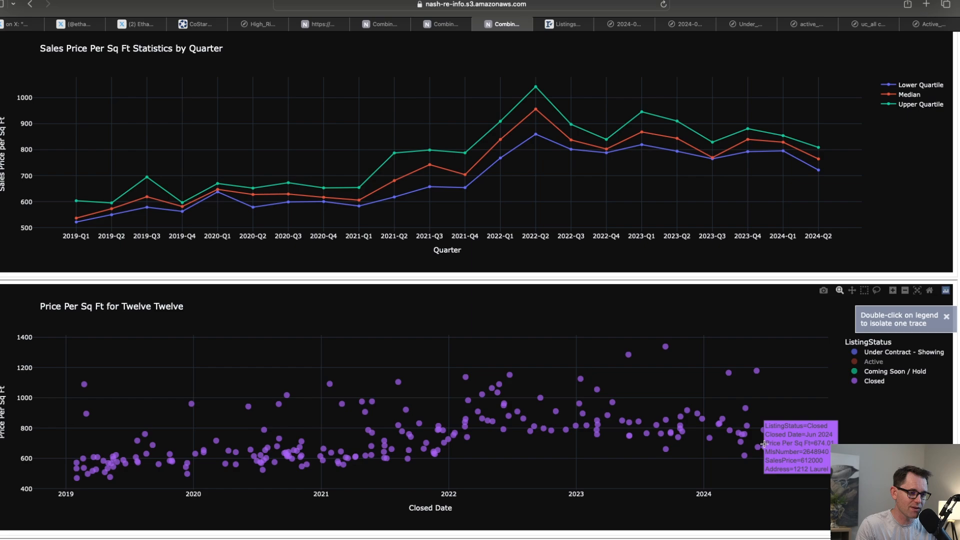
pyautogui.moveTo(831, 437)
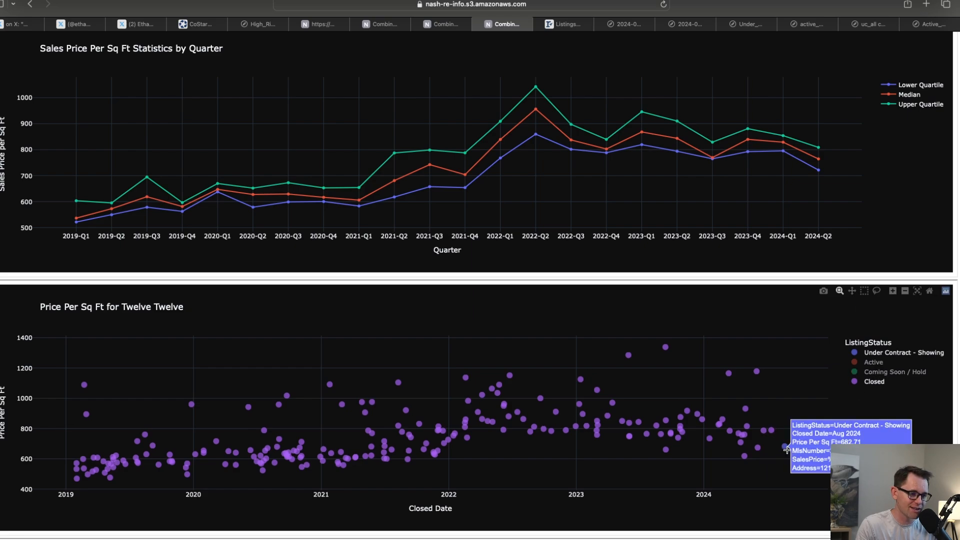
pyautogui.scroll(-3)
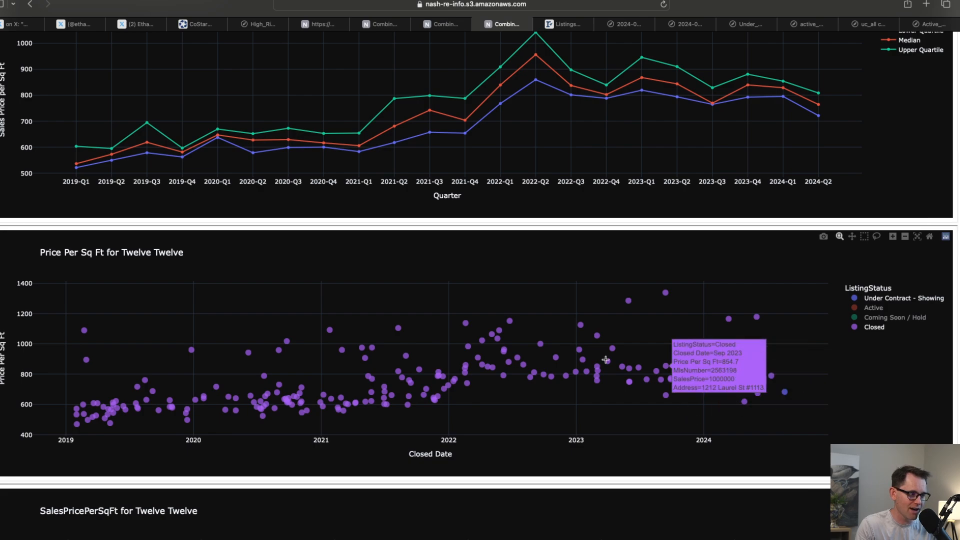
pyautogui.moveTo(625, 379)
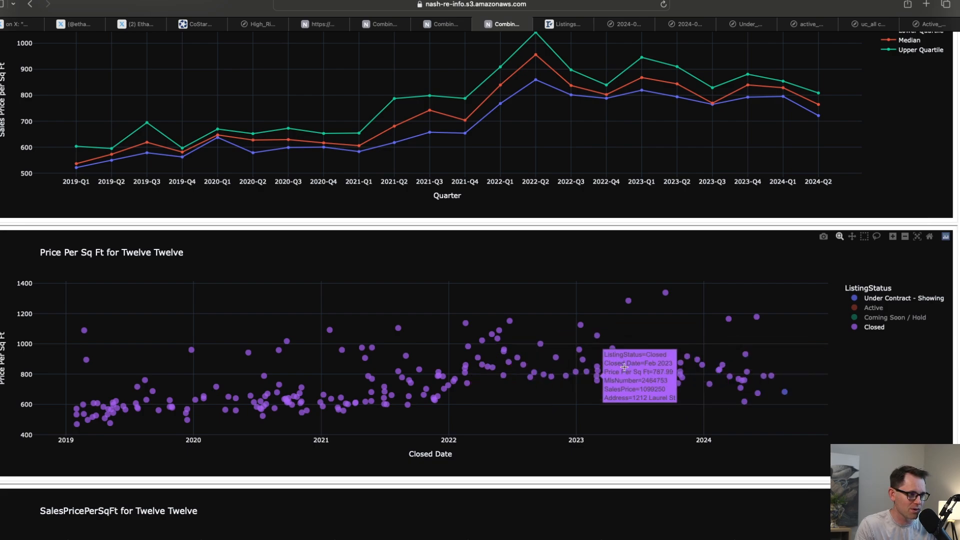
pyautogui.moveTo(783, 403)
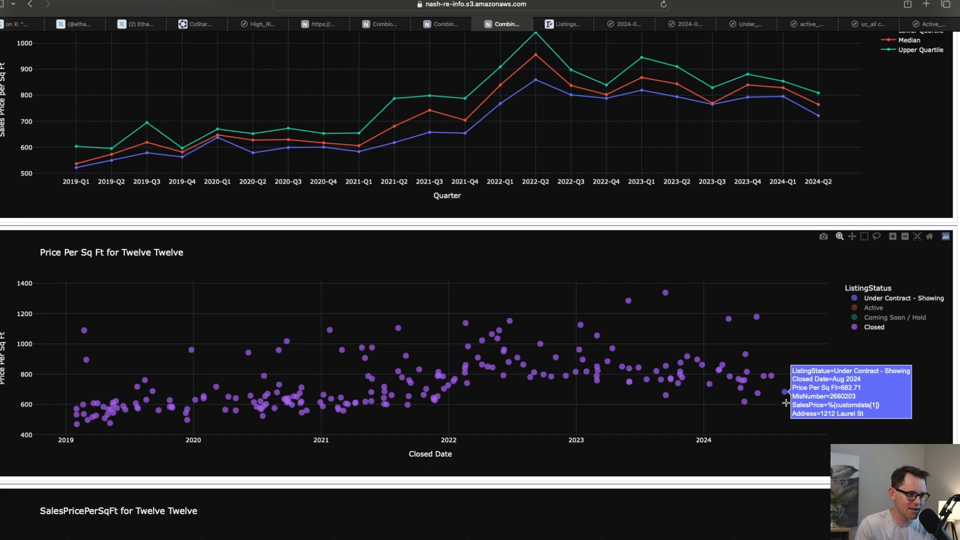
pyautogui.moveTo(784, 396)
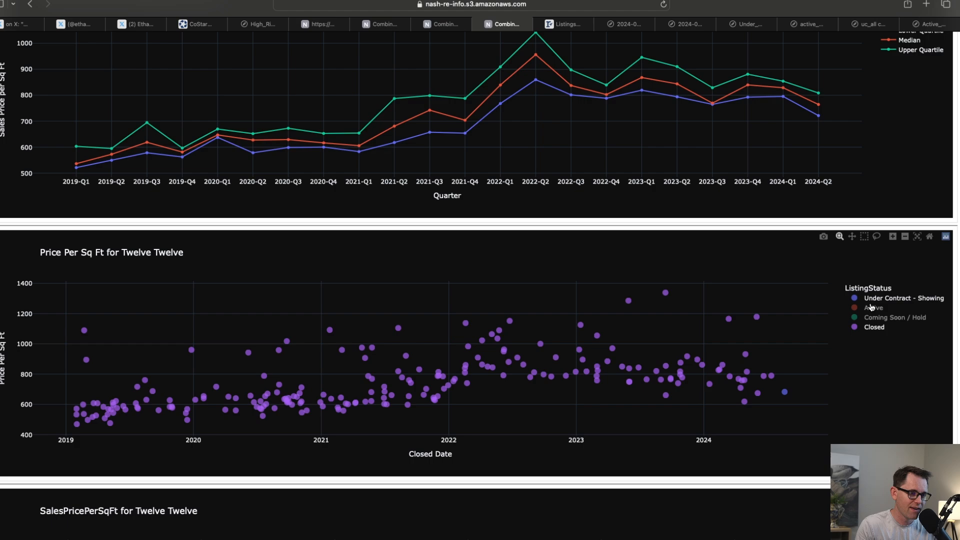
pyautogui.moveTo(785, 357)
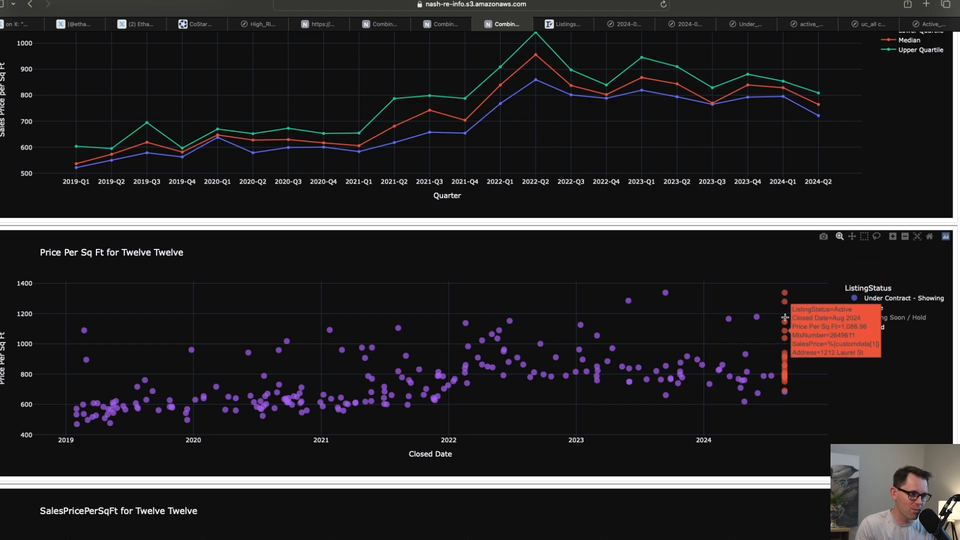
pyautogui.moveTo(873, 309)
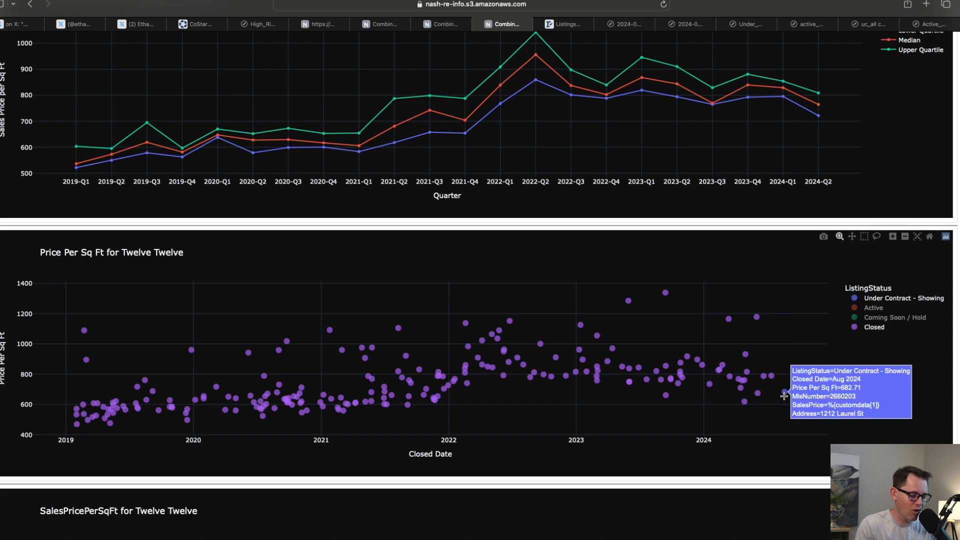
pyautogui.click(569, 24)
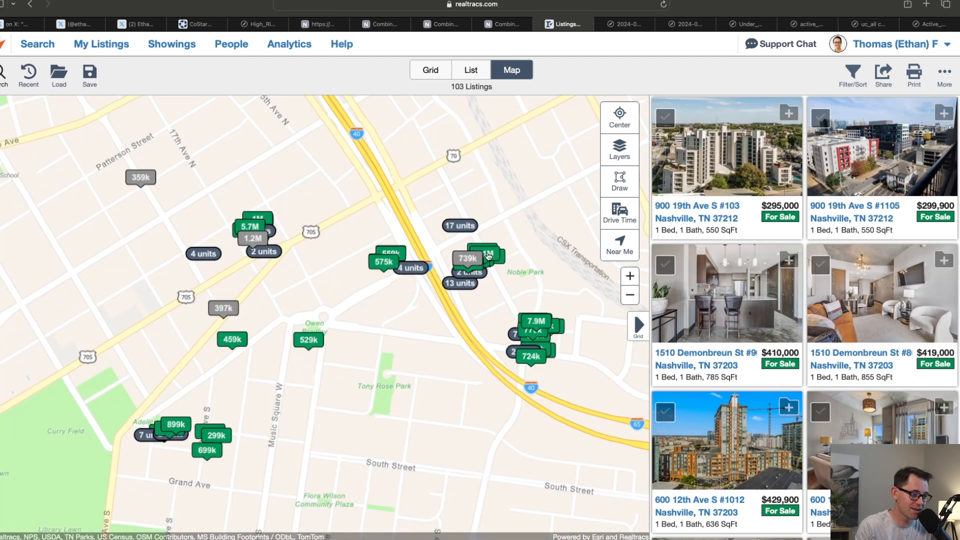
# Select the 739k listing at 1212 Laurel St and scroll the map results.
pyautogui.click(467, 258)
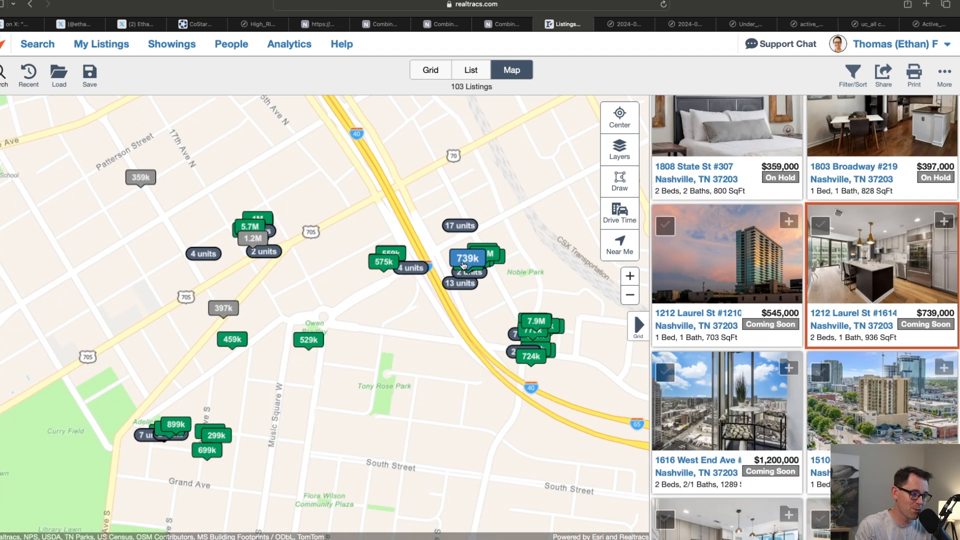
pyautogui.scroll(-3)
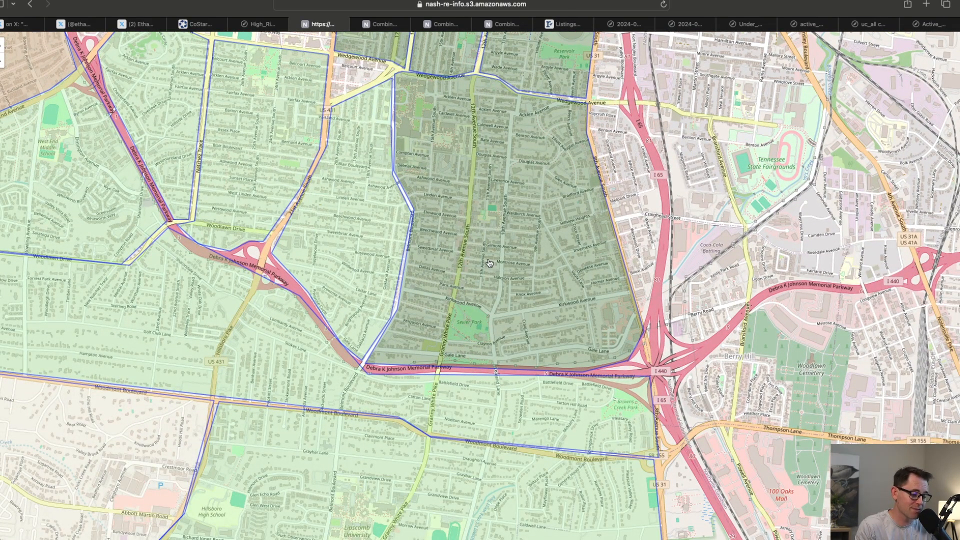
# Open the 37204 12 South combined dashboard from the neighbourhood map.
pyautogui.click(491, 263)
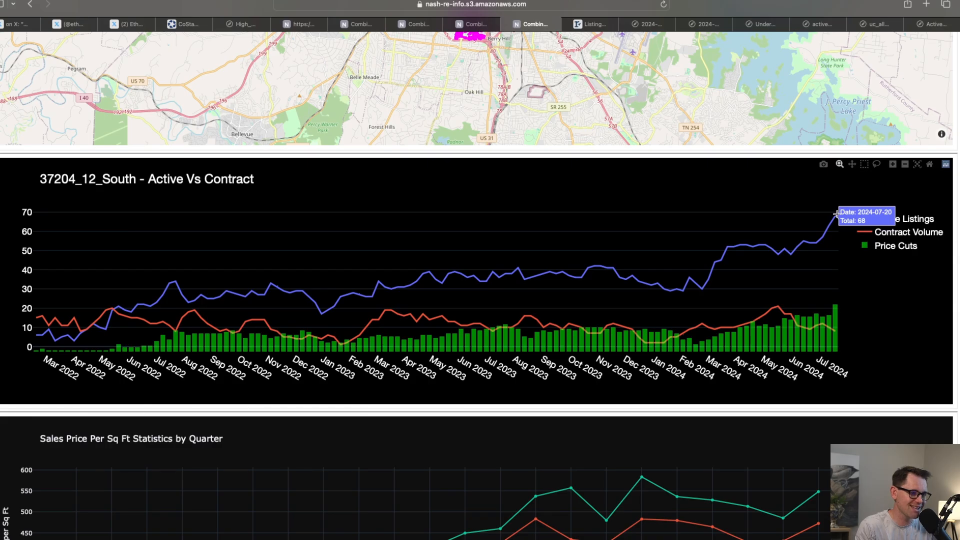
pyautogui.moveTo(850, 274)
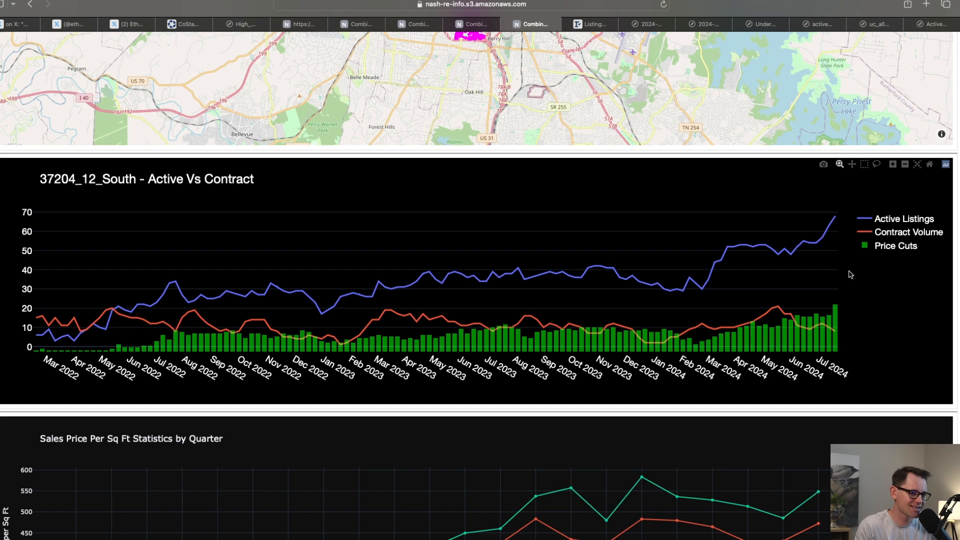
pyautogui.moveTo(837, 310)
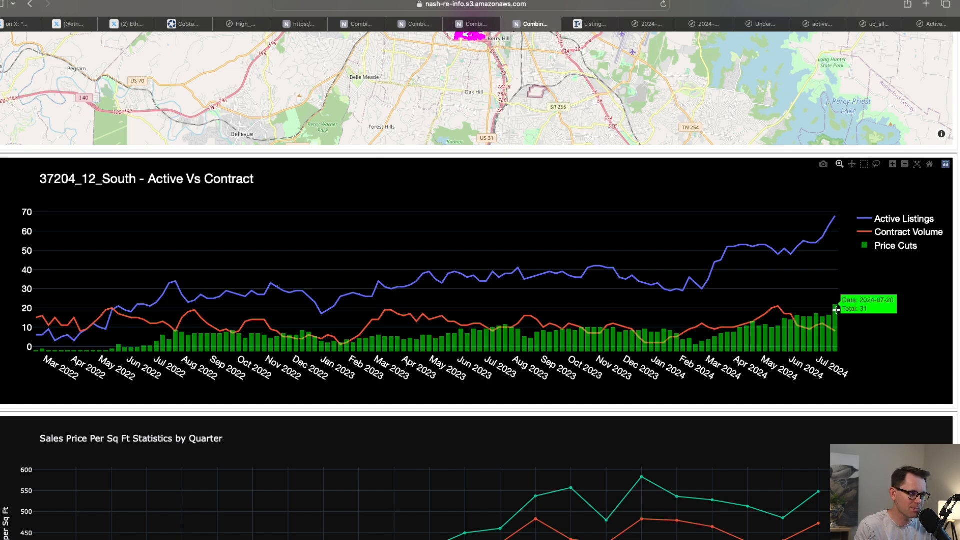
pyautogui.moveTo(162, 354)
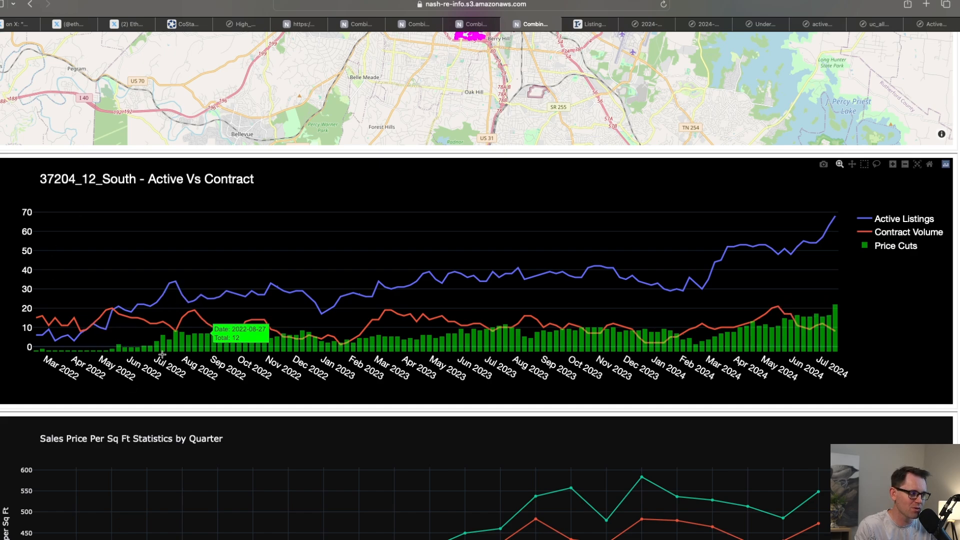
pyautogui.moveTo(158, 338)
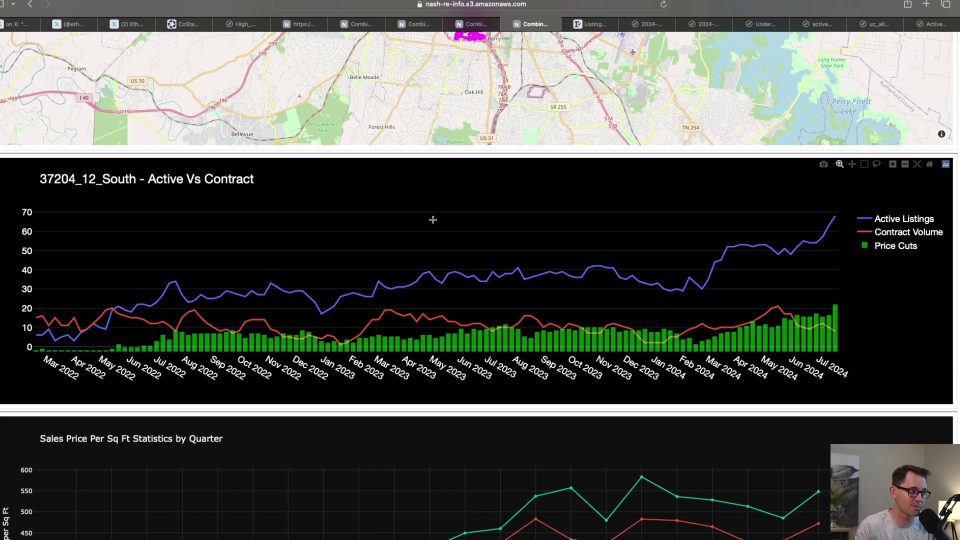
pyautogui.moveTo(704, 313)
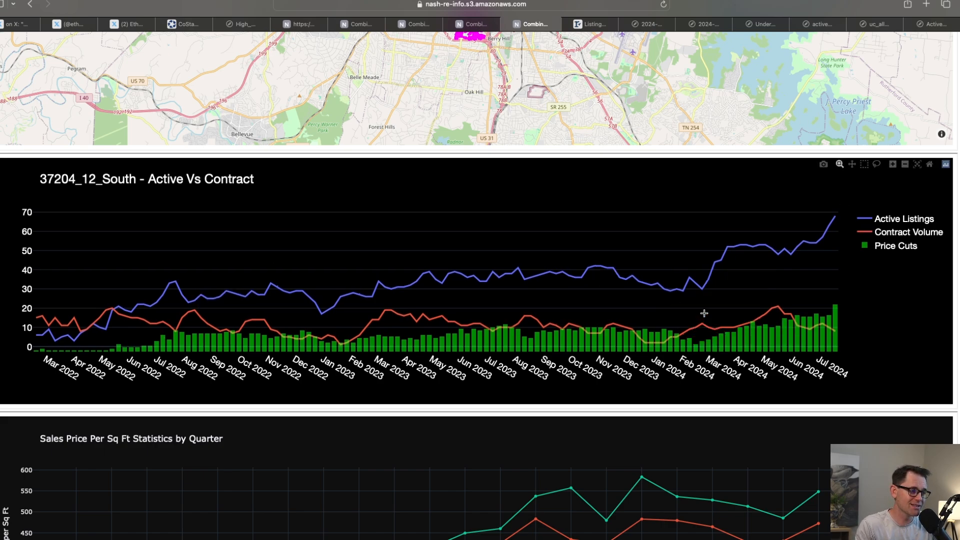
pyautogui.moveTo(285, 279)
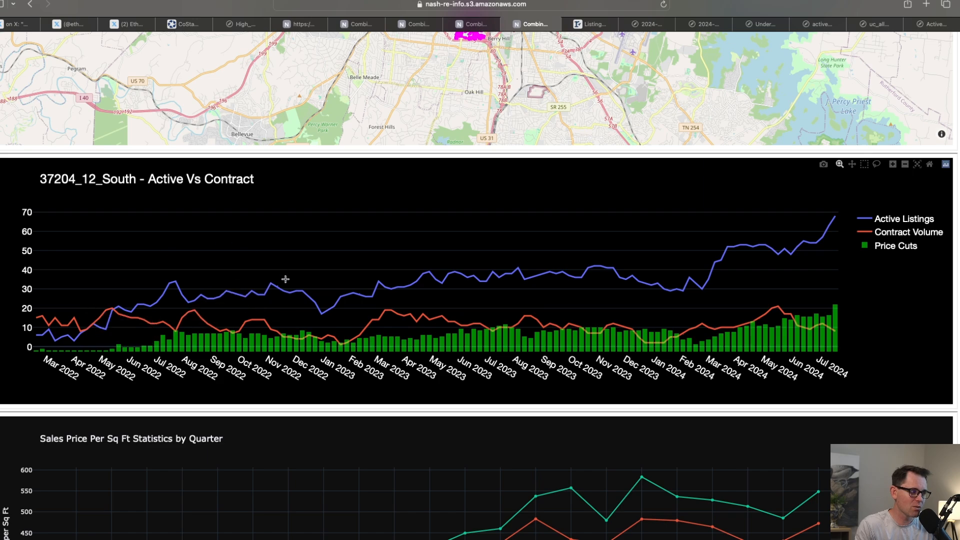
pyautogui.moveTo(837, 221)
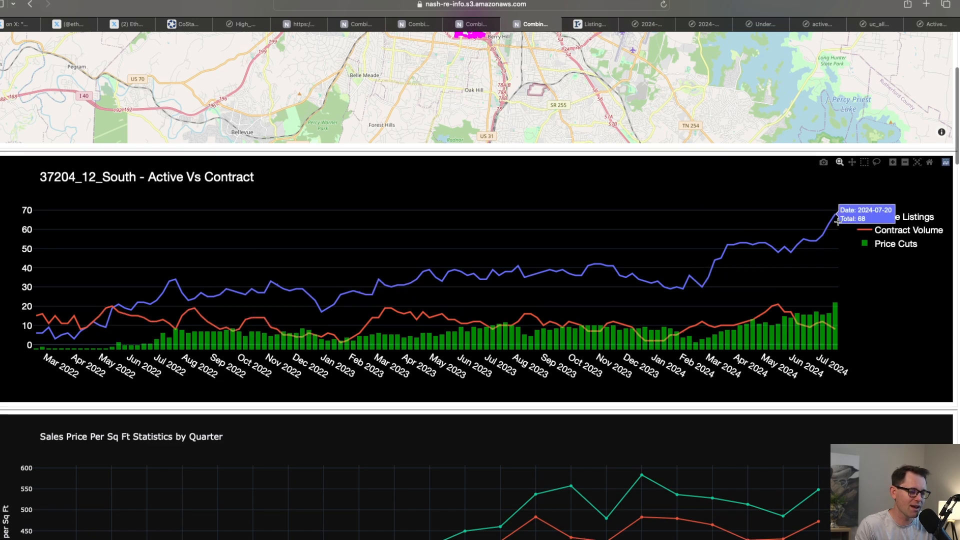
pyautogui.scroll(-3)
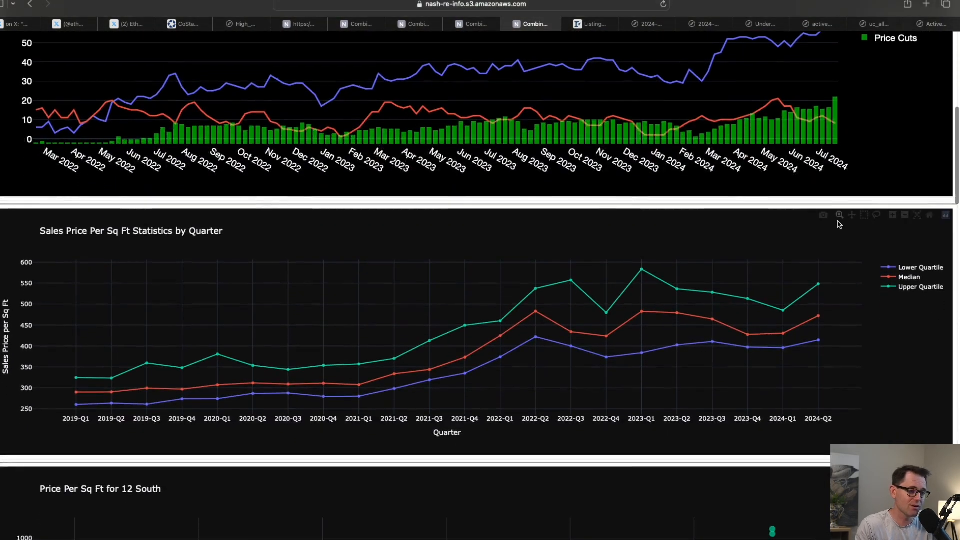
pyautogui.moveTo(644, 308)
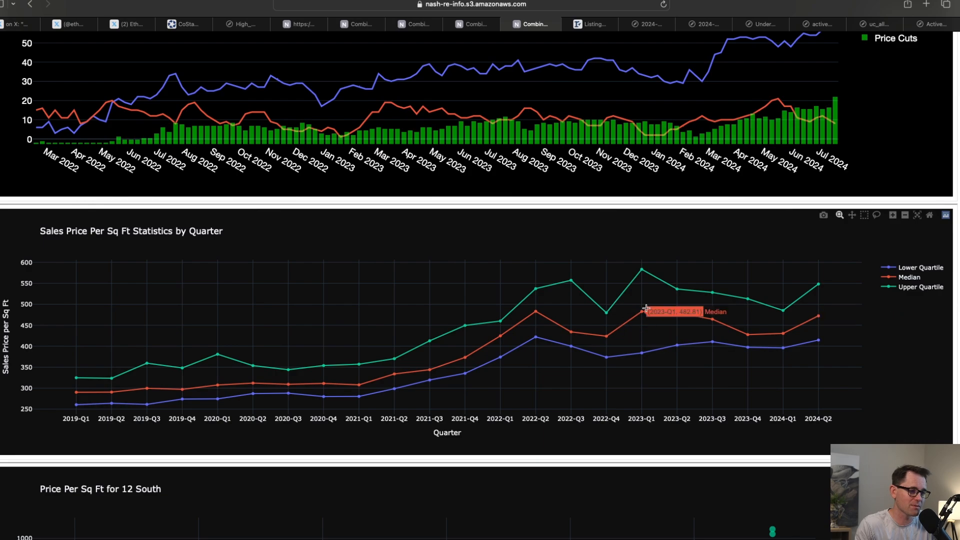
pyautogui.moveTo(820, 316)
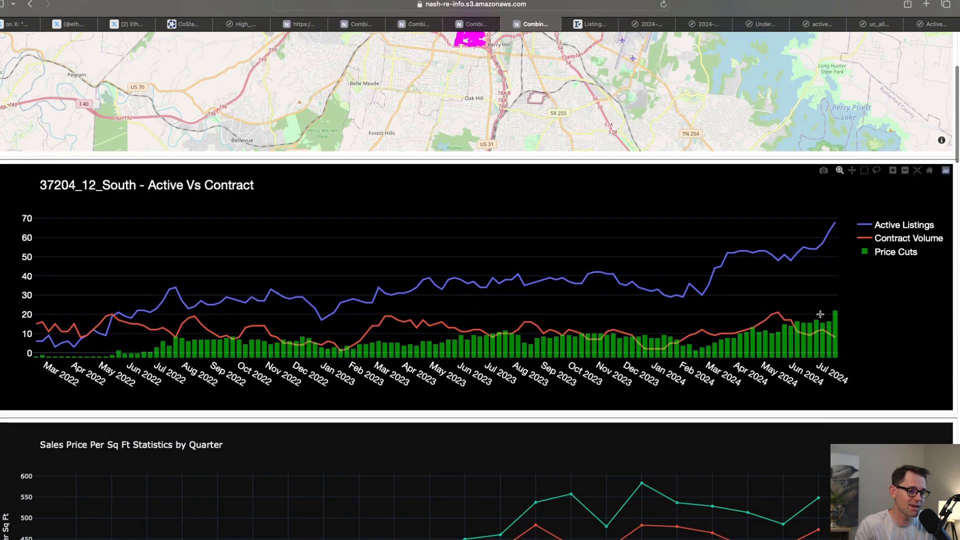
pyautogui.moveTo(849, 318)
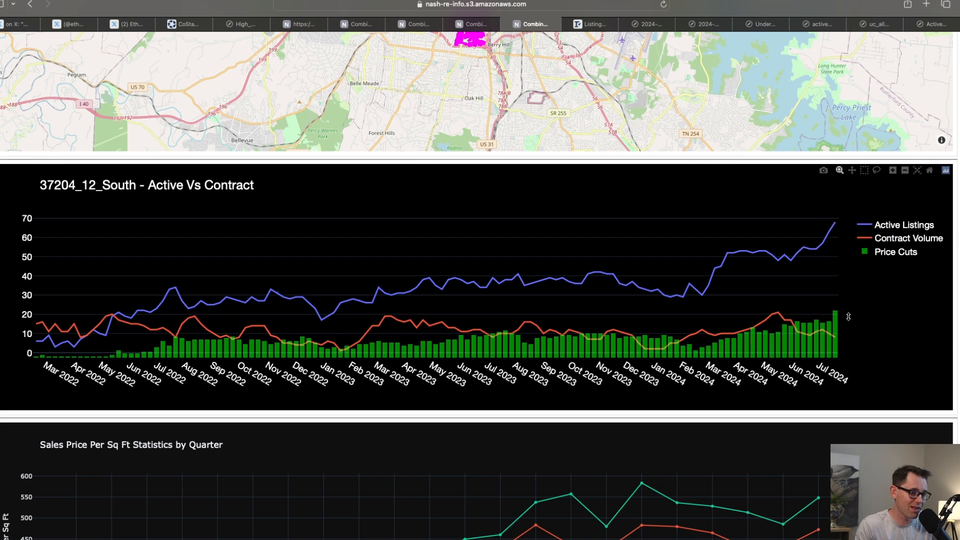
pyautogui.moveTo(836, 322)
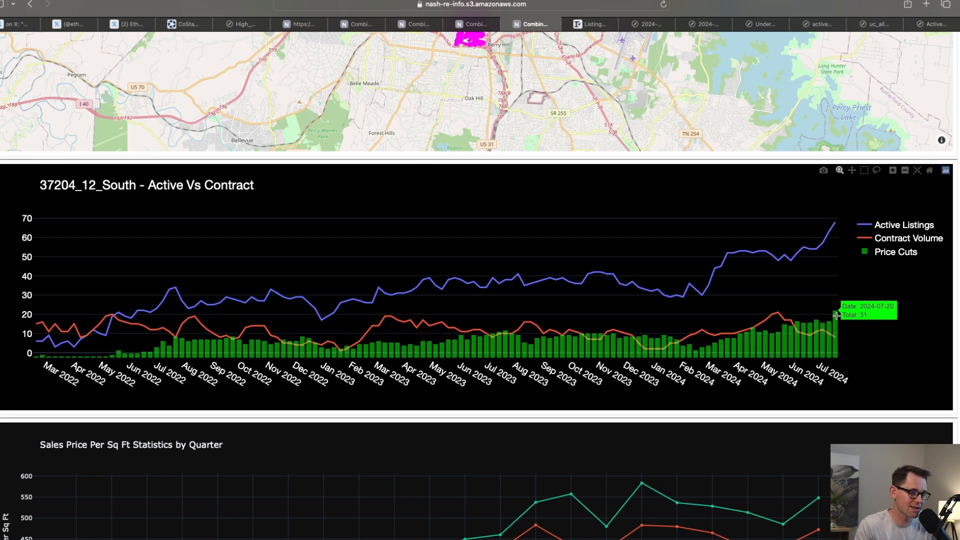
pyautogui.moveTo(238, 336)
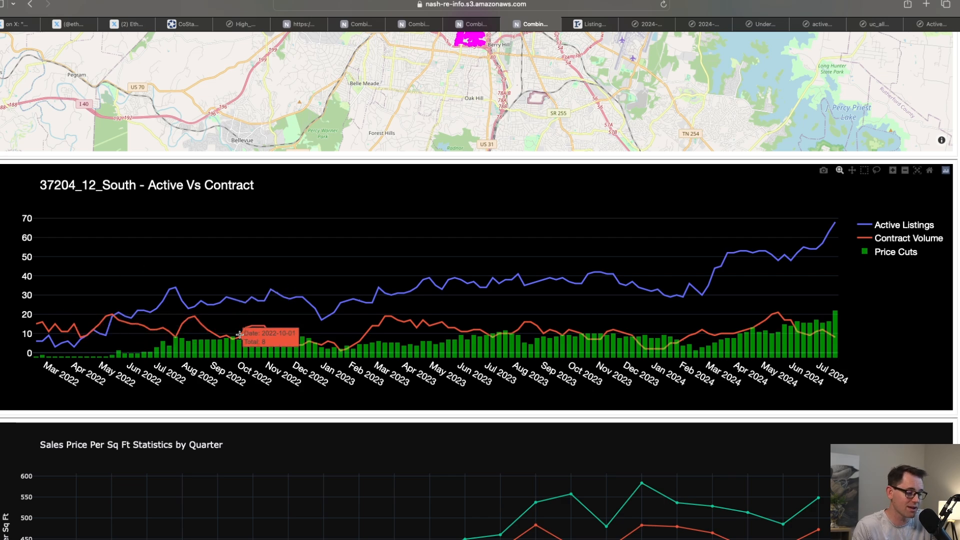
pyautogui.moveTo(842, 328)
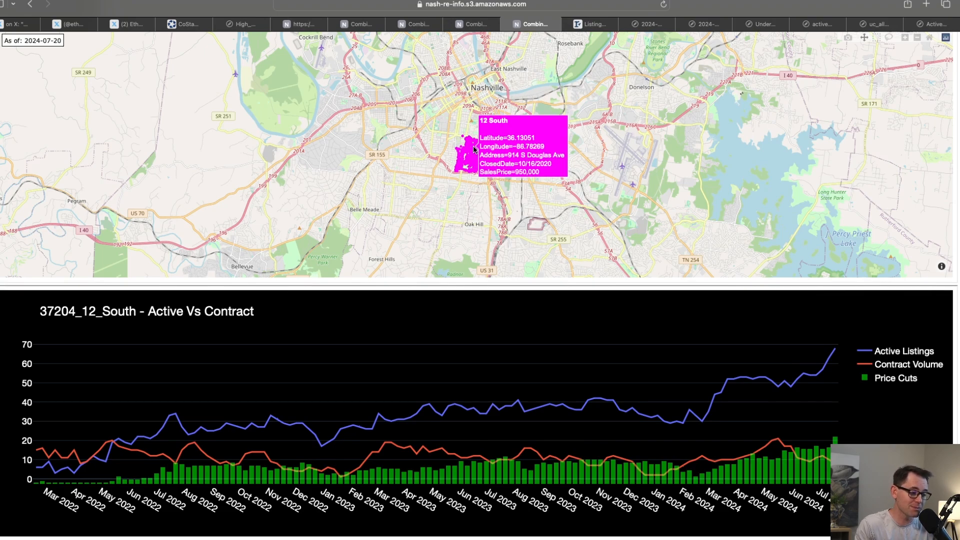
pyautogui.moveTo(475, 273)
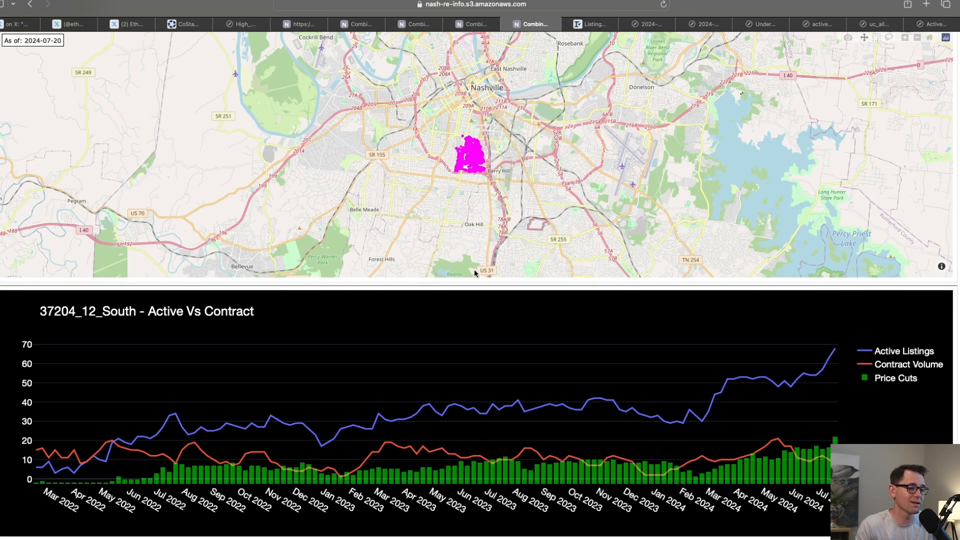
pyautogui.moveTo(471, 40)
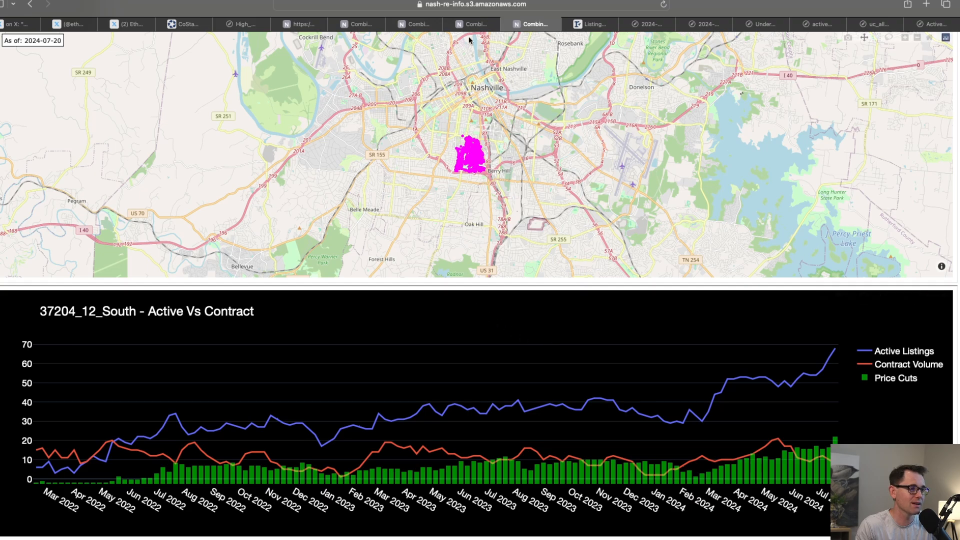
# Return to the Realtracs map of 201 listings around the 37203 area.
pyautogui.click(592, 24)
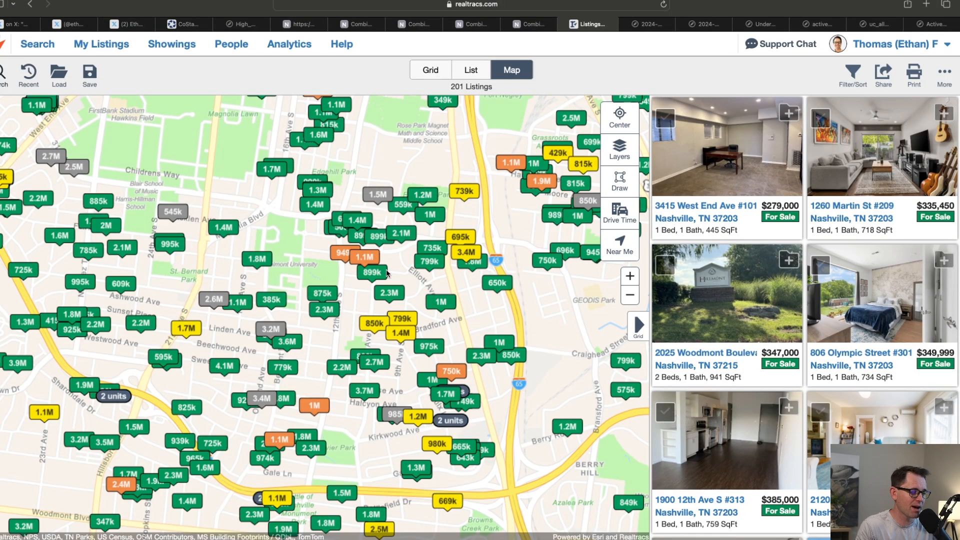
pyautogui.moveTo(448, 422)
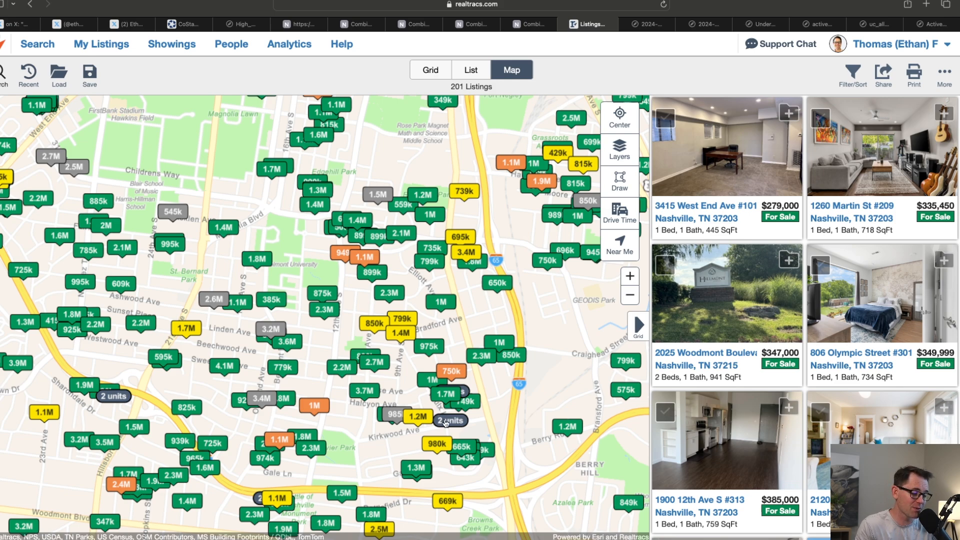
pyautogui.moveTo(406, 390)
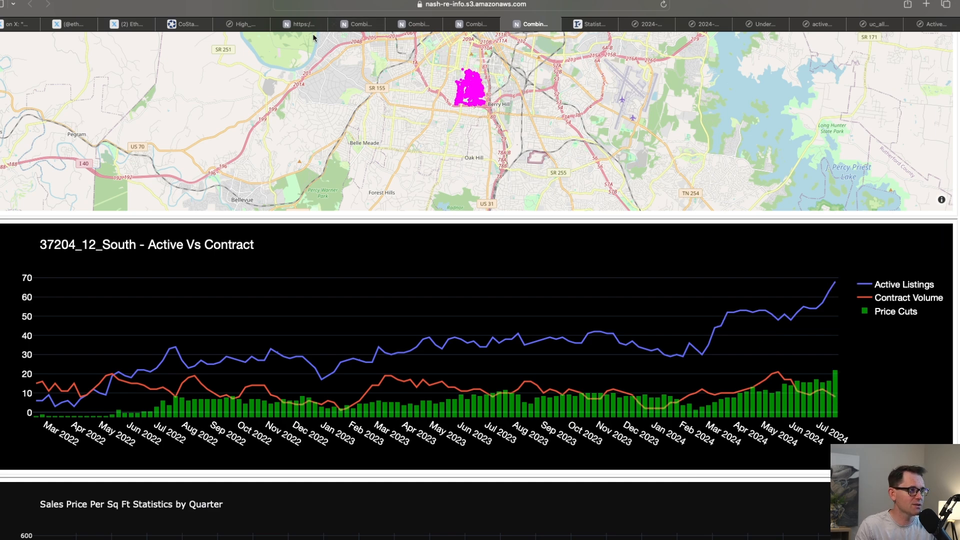
# Glance at the High Rise Condo supply ratio chart, then return to the subdivision supply map.
pyautogui.click(243, 24)
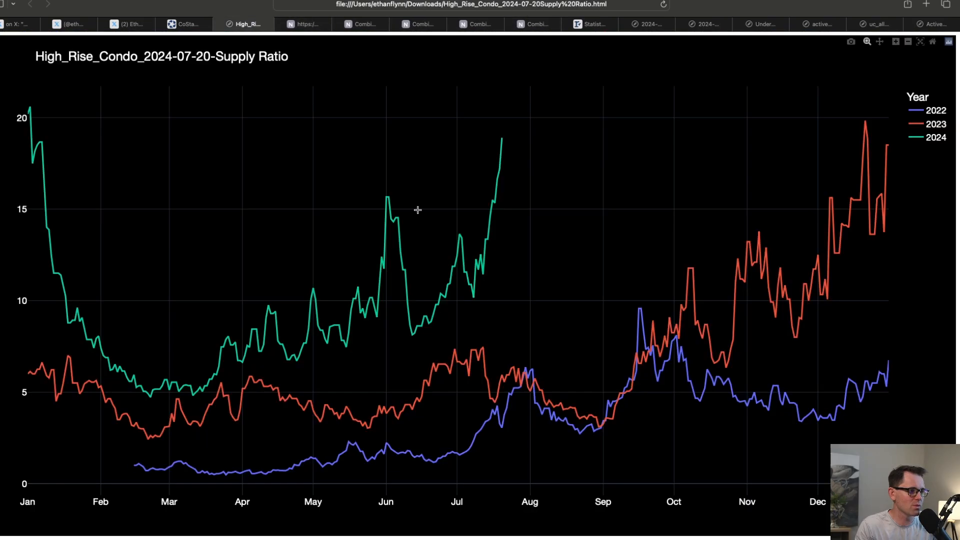
pyautogui.click(361, 24)
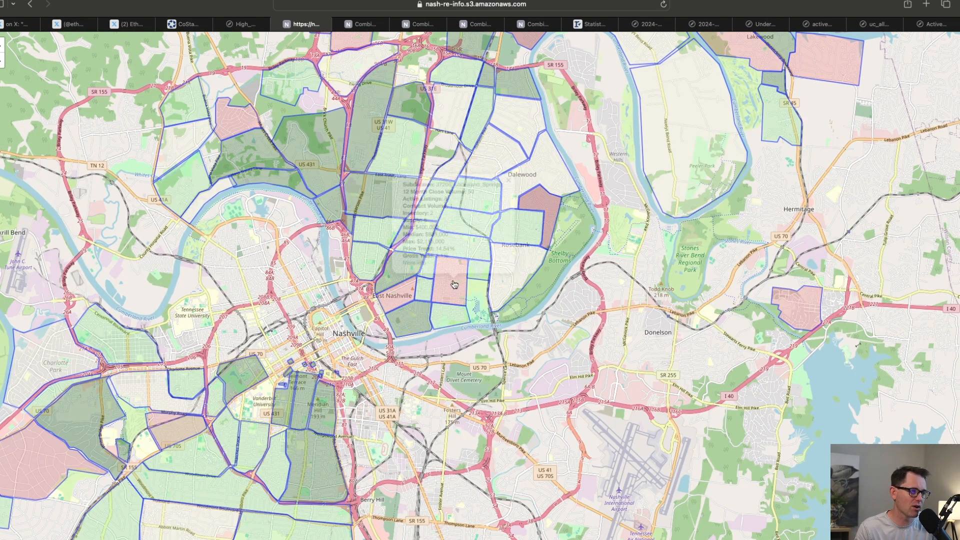
# Select the Lockeland Springs polygon and bring up its full 37206 summary dashboard.
pyautogui.click(453, 284)
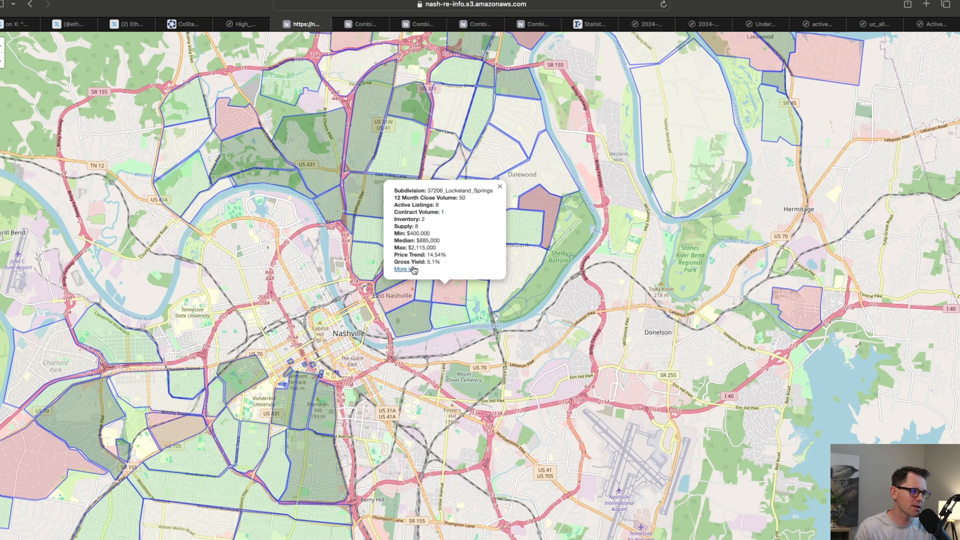
pyautogui.click(402, 269)
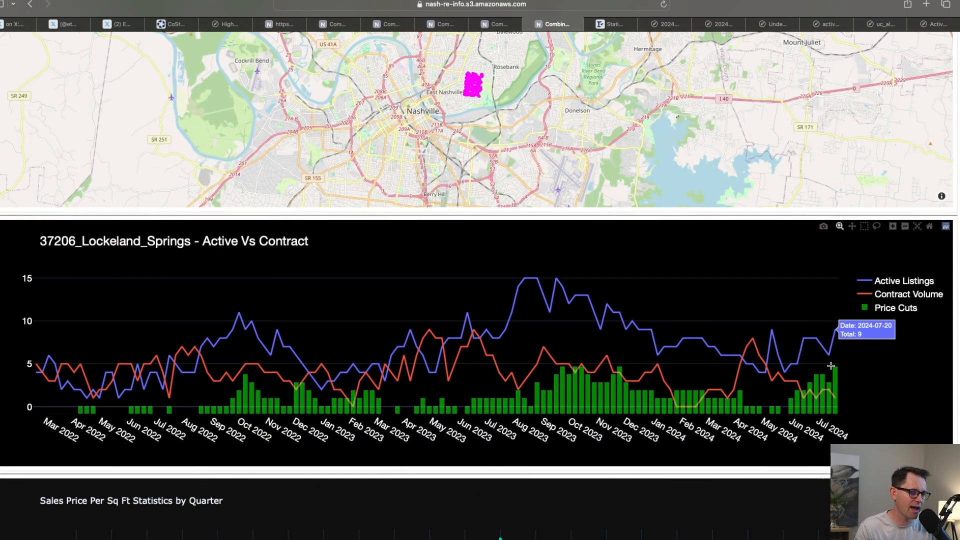
pyautogui.moveTo(502, 348)
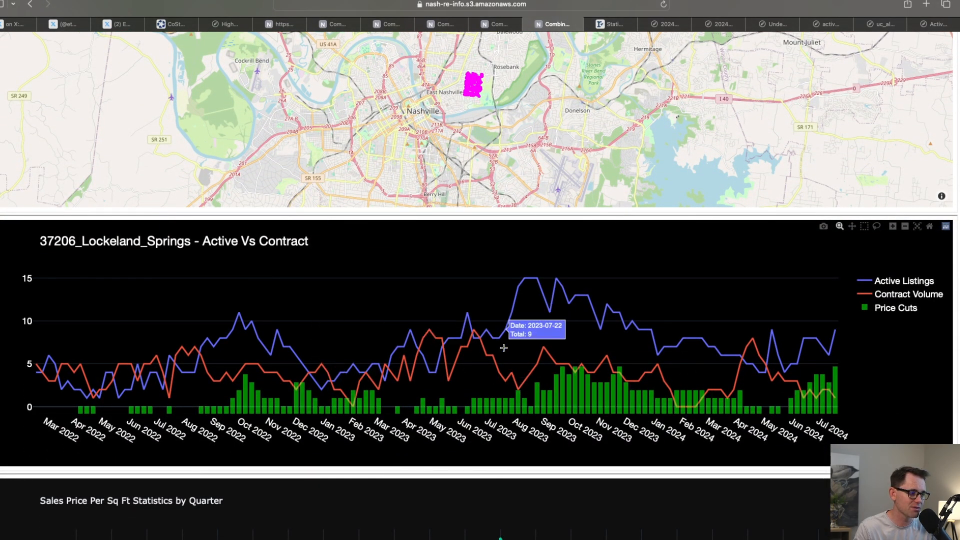
pyautogui.moveTo(458, 332)
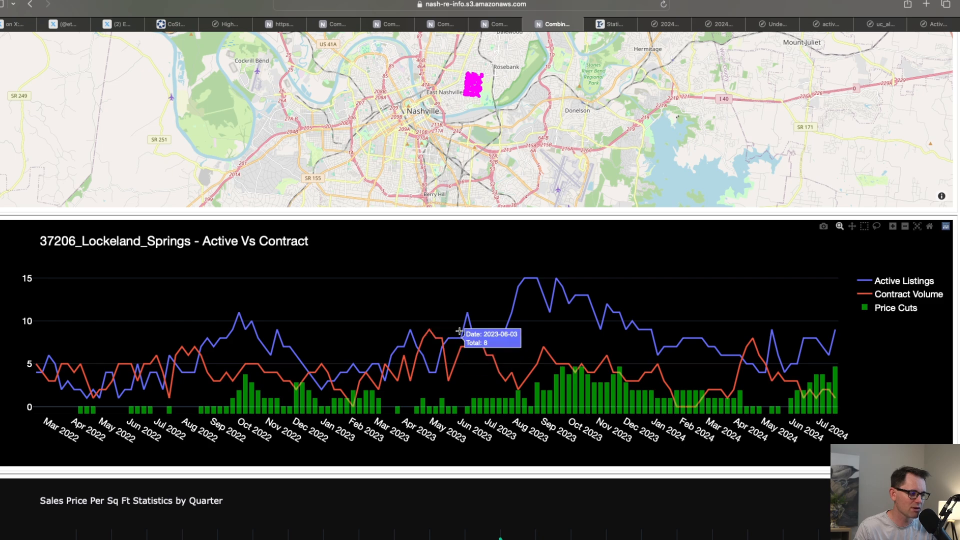
pyautogui.moveTo(472, 324)
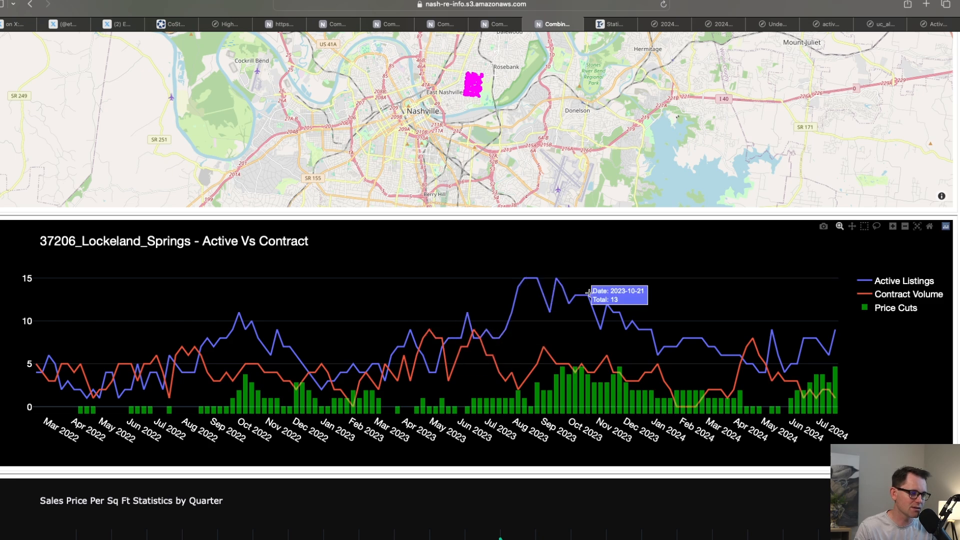
pyautogui.moveTo(276, 226)
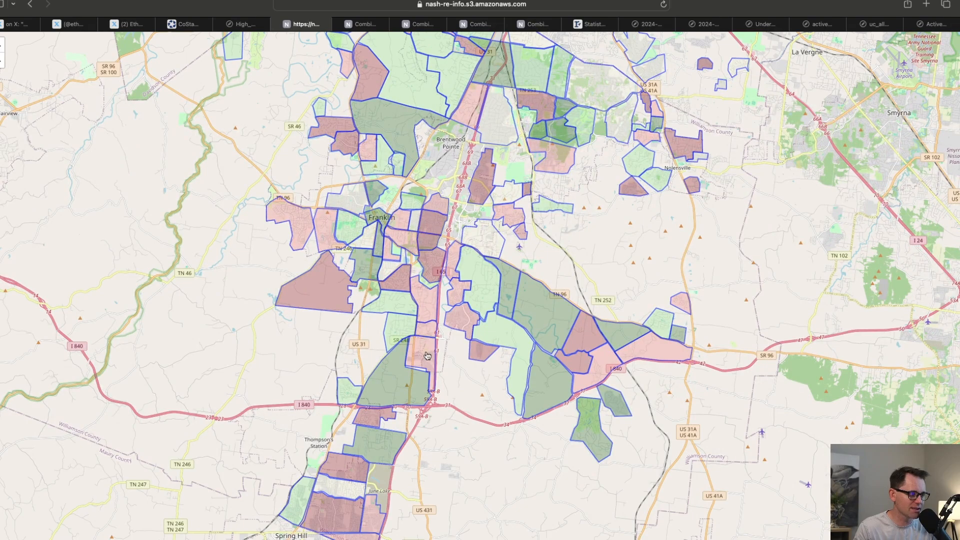
pyautogui.moveTo(430, 348)
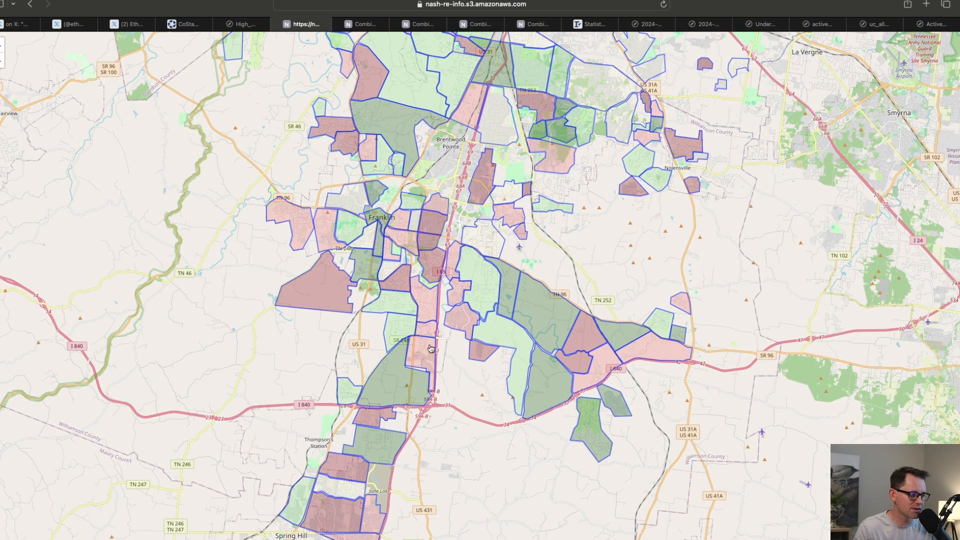
pyautogui.moveTo(450, 262)
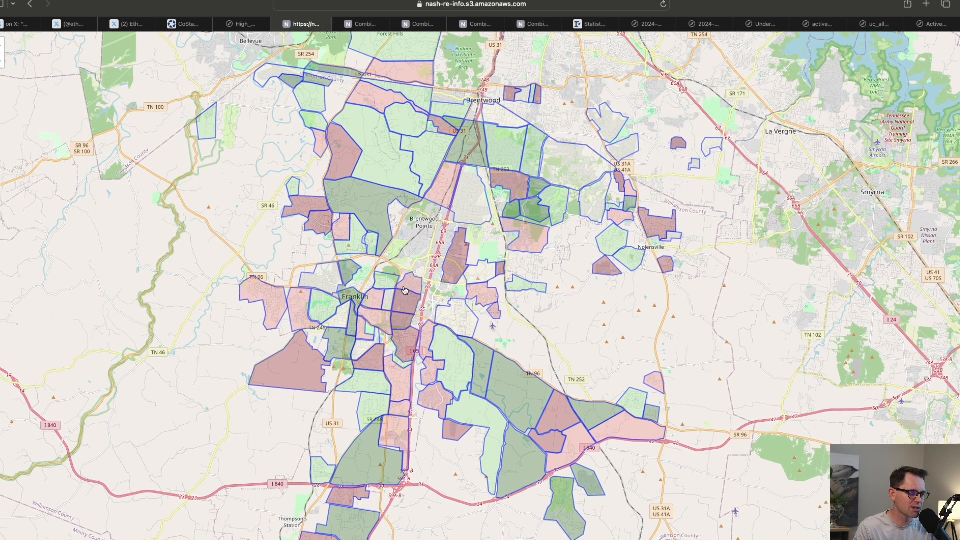
pyautogui.moveTo(291, 350)
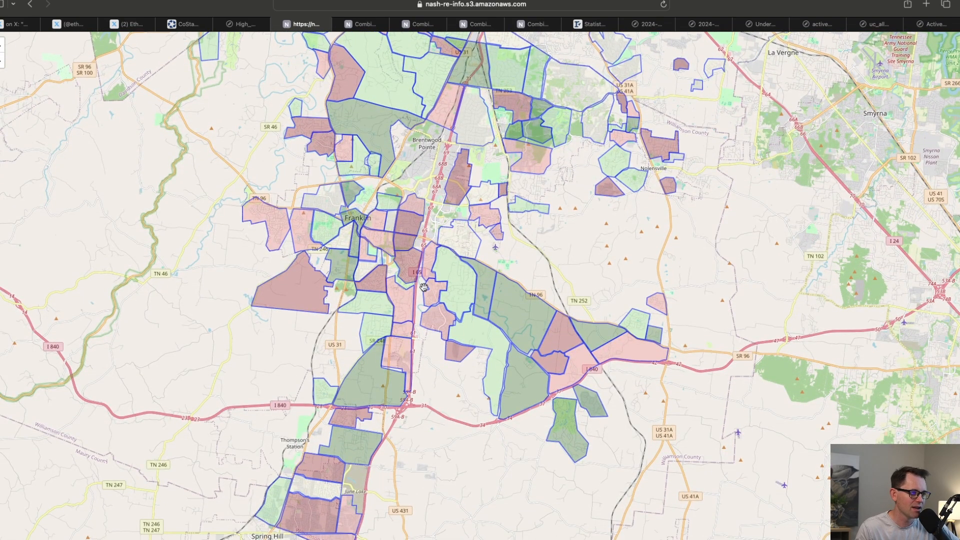
# Select the Forest Crossing polygon near Franklin and bring up its 37064 summary dashboard.
pyautogui.click(420, 288)
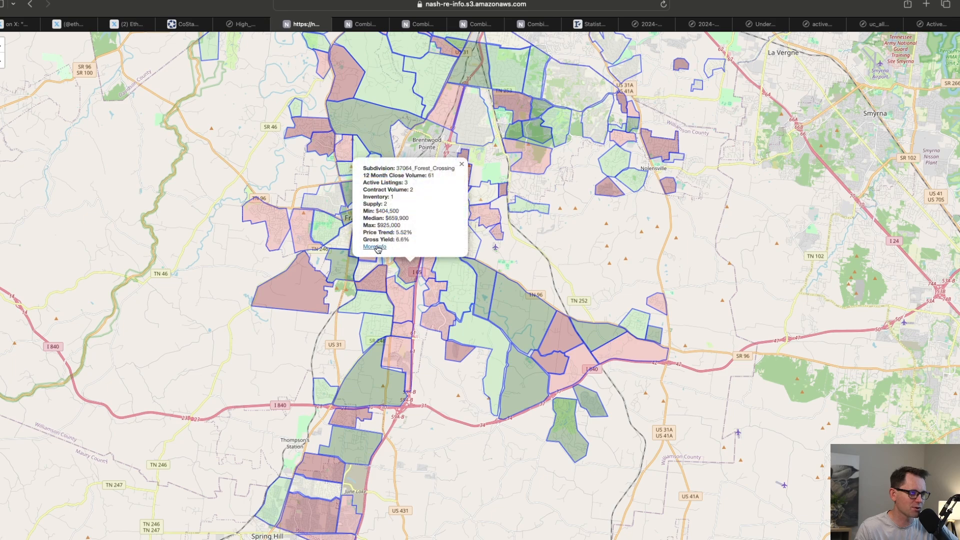
pyautogui.click(377, 246)
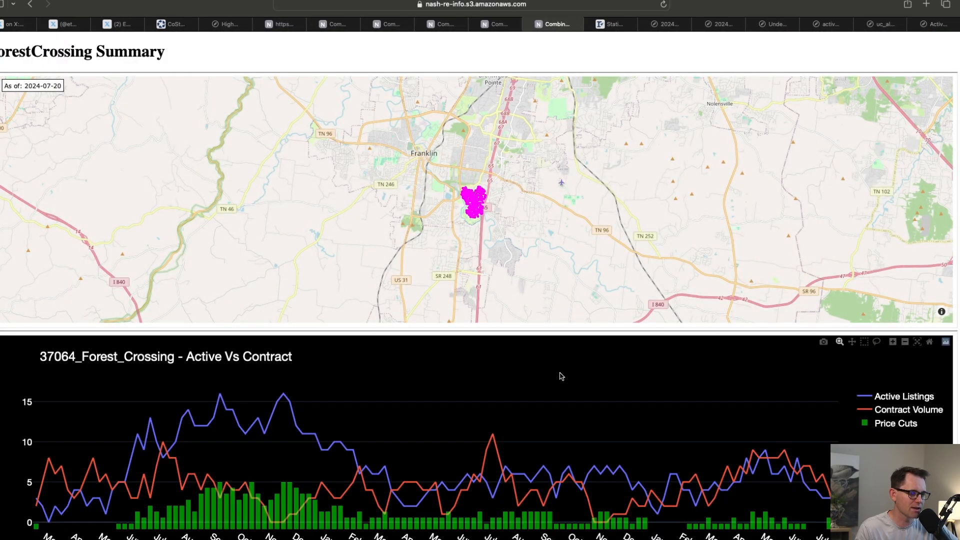
# Scroll through Forest Crossing's details showing 61 closings, 3 active listings and a $659,900 median.
pyautogui.scroll(-3)
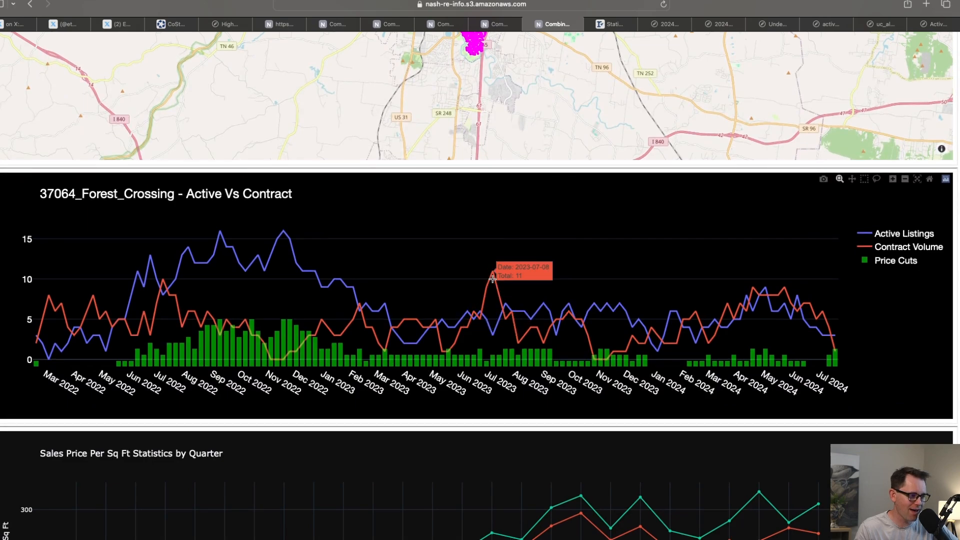
pyautogui.moveTo(749, 298)
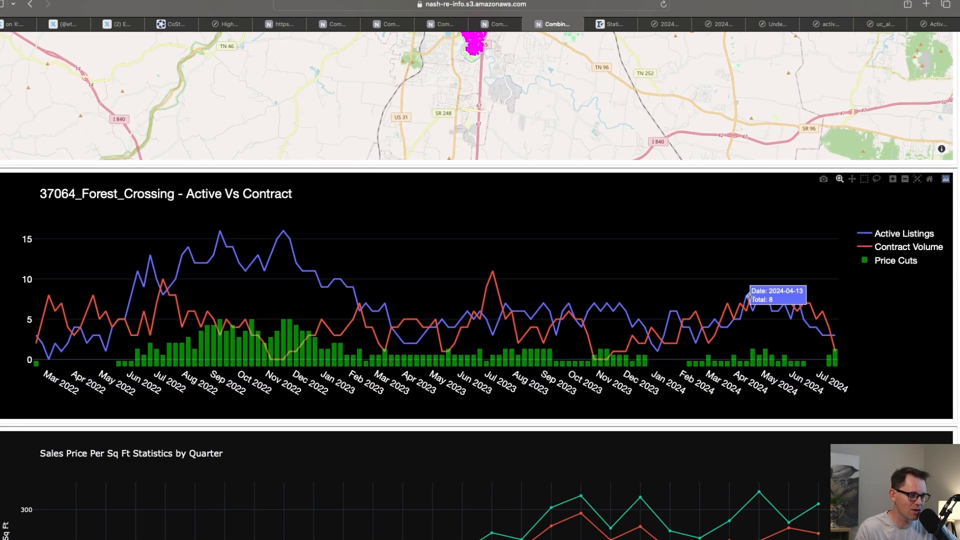
pyautogui.moveTo(800, 328)
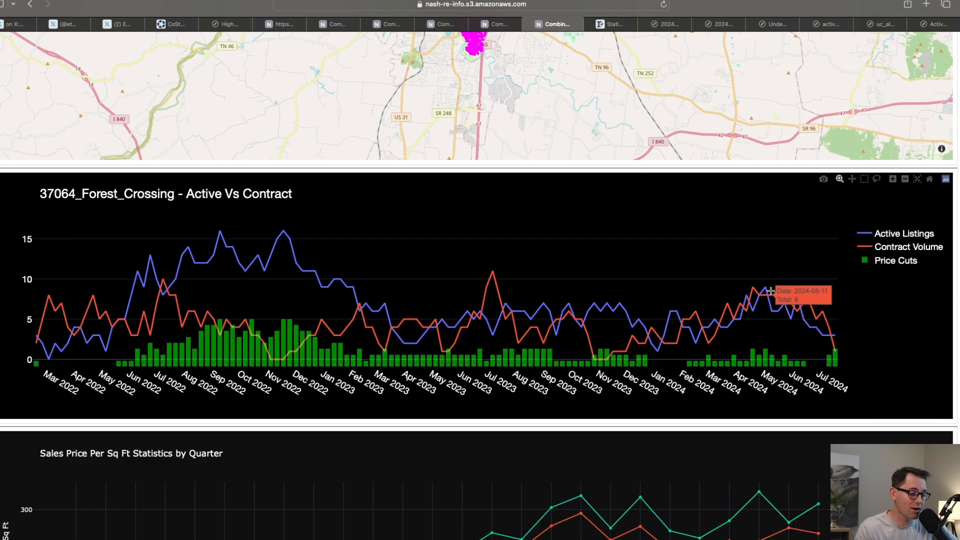
pyautogui.moveTo(769, 286)
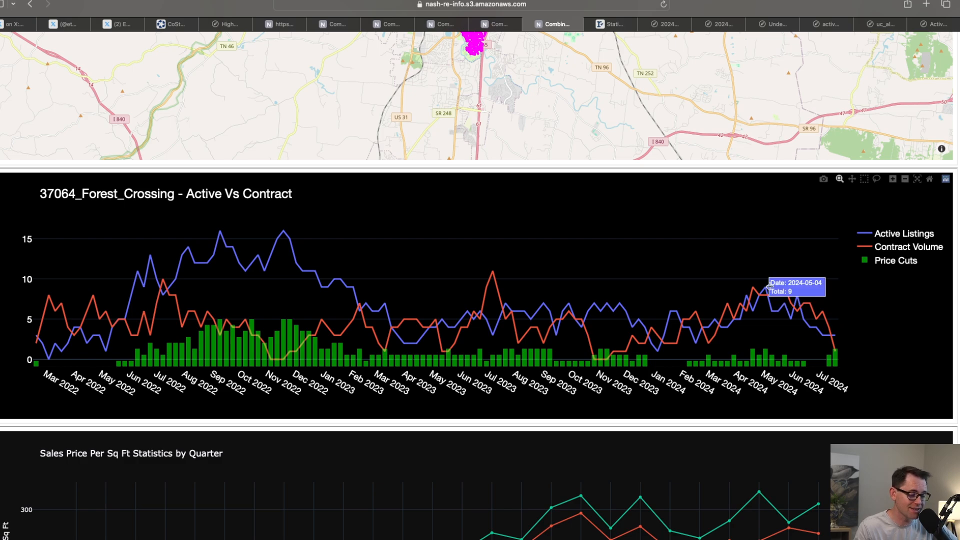
pyautogui.moveTo(810, 326)
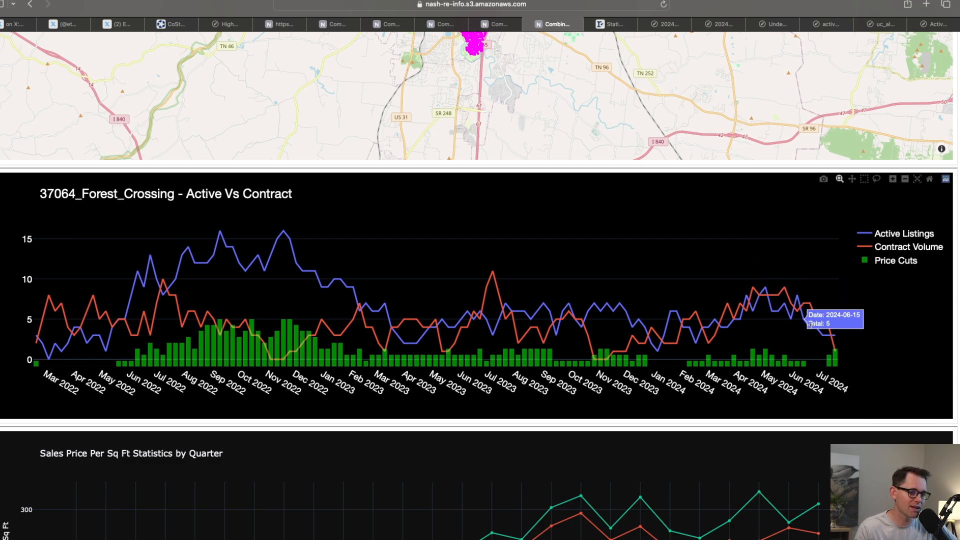
pyautogui.moveTo(838, 342)
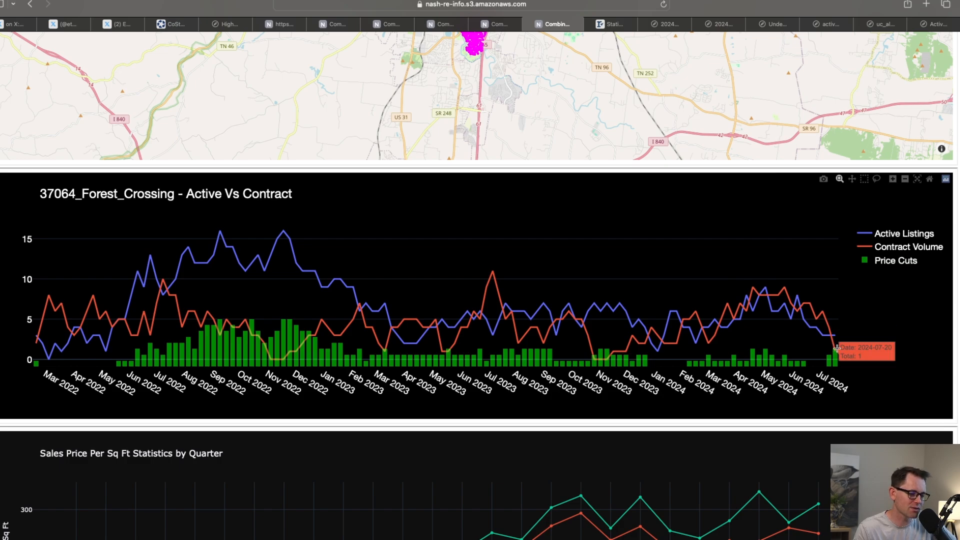
pyautogui.moveTo(846, 360)
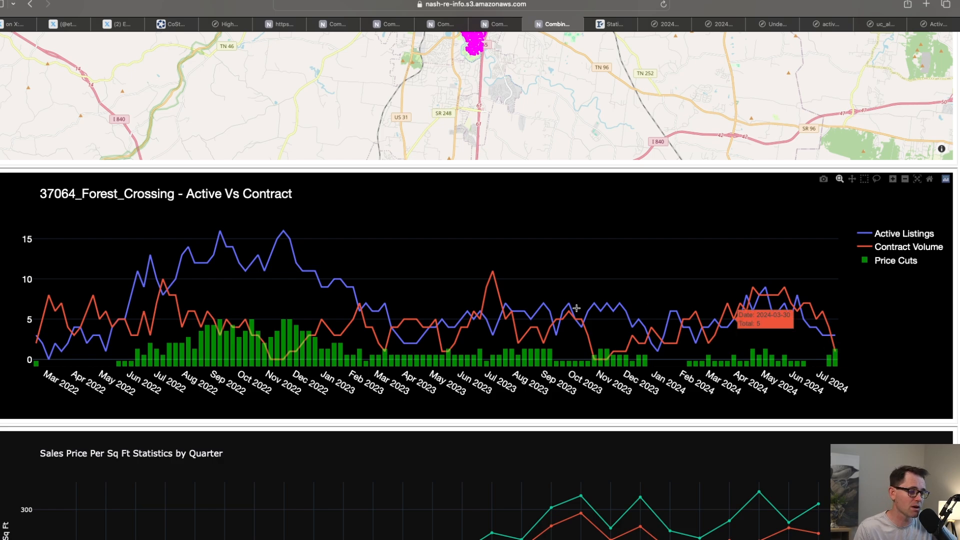
pyautogui.moveTo(348, 295)
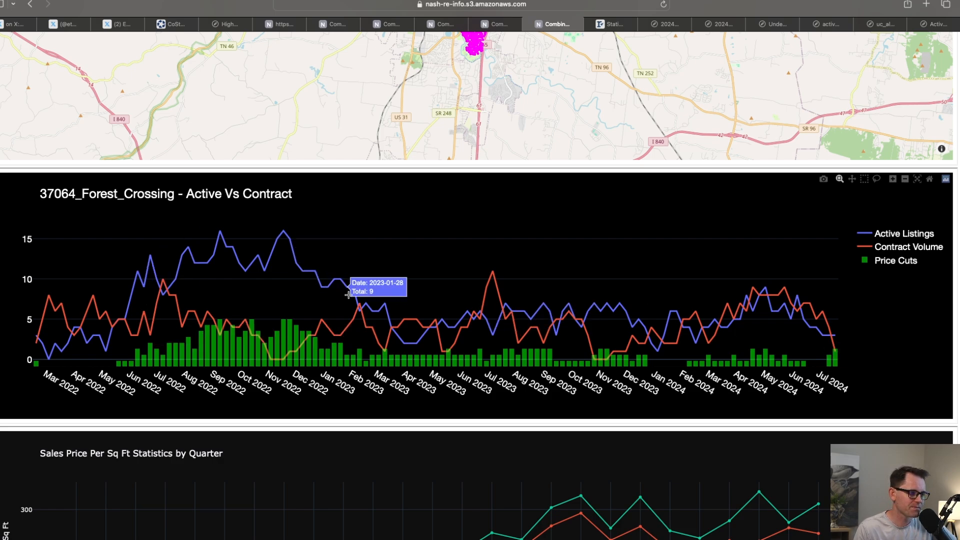
pyautogui.moveTo(152, 300)
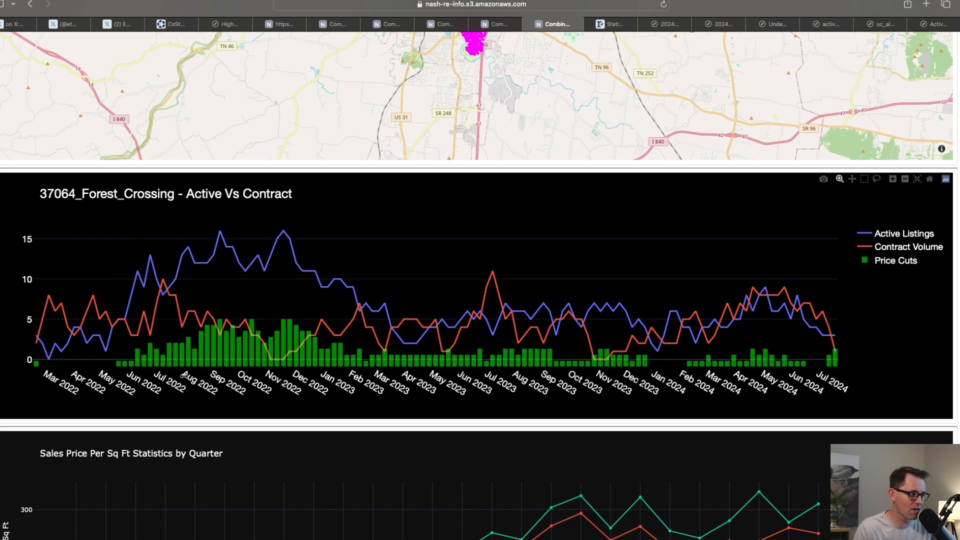
pyautogui.moveTo(745, 351)
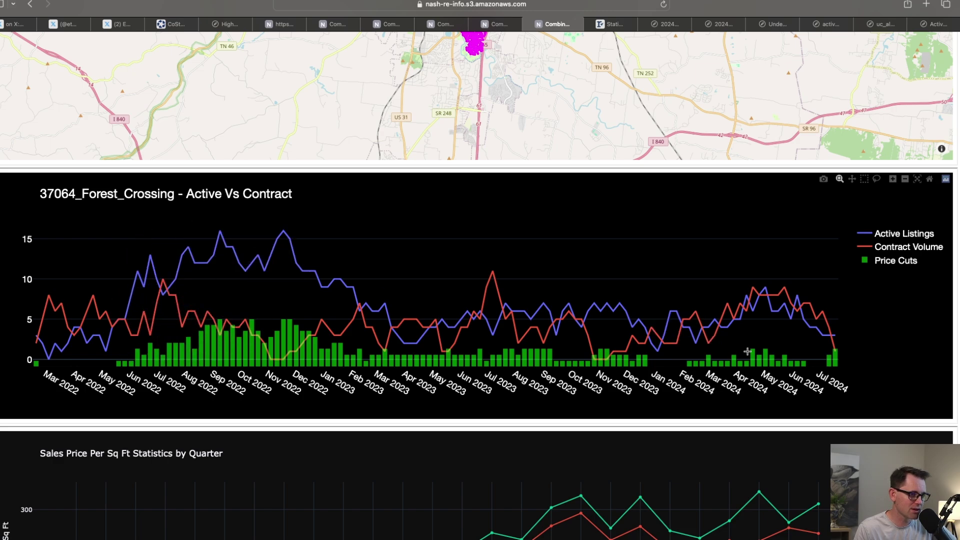
pyautogui.moveTo(830, 356)
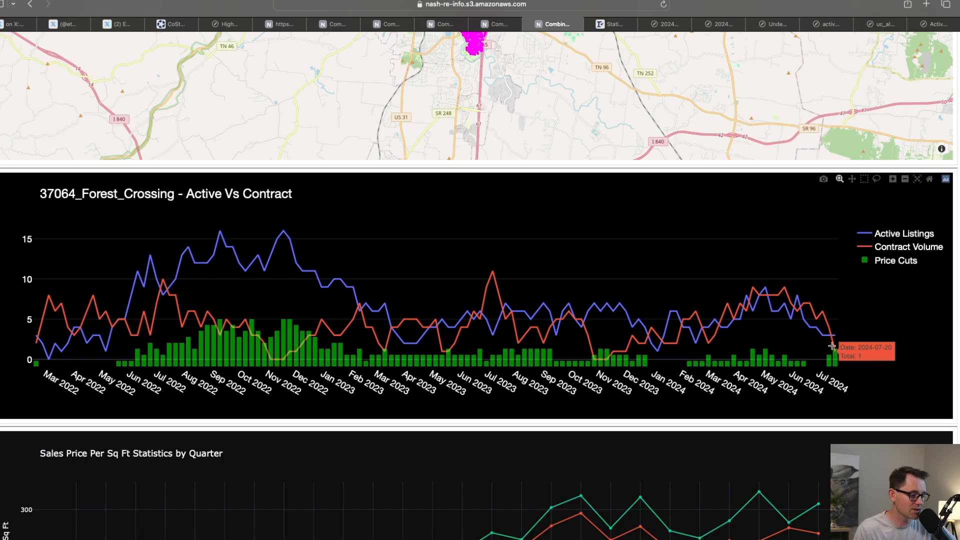
pyautogui.scroll(-3)
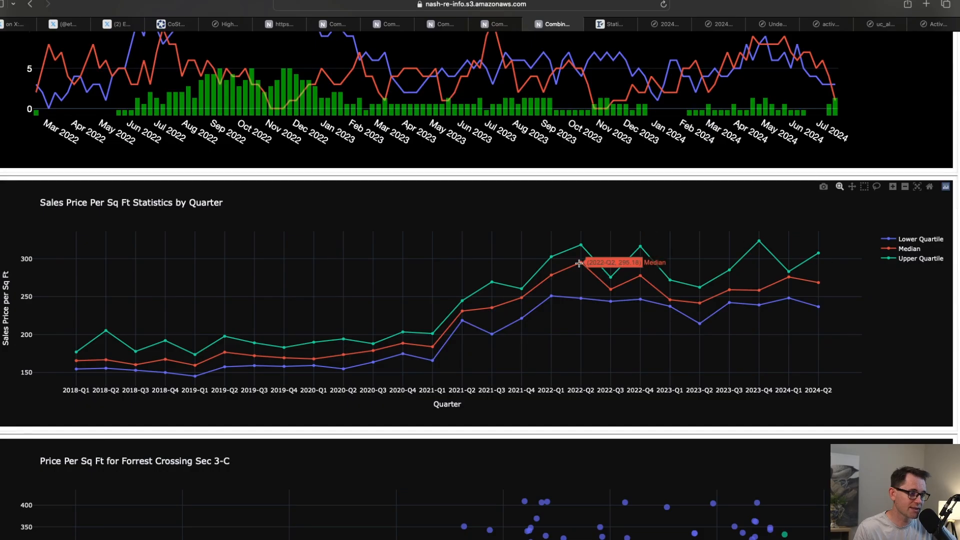
pyautogui.moveTo(816, 294)
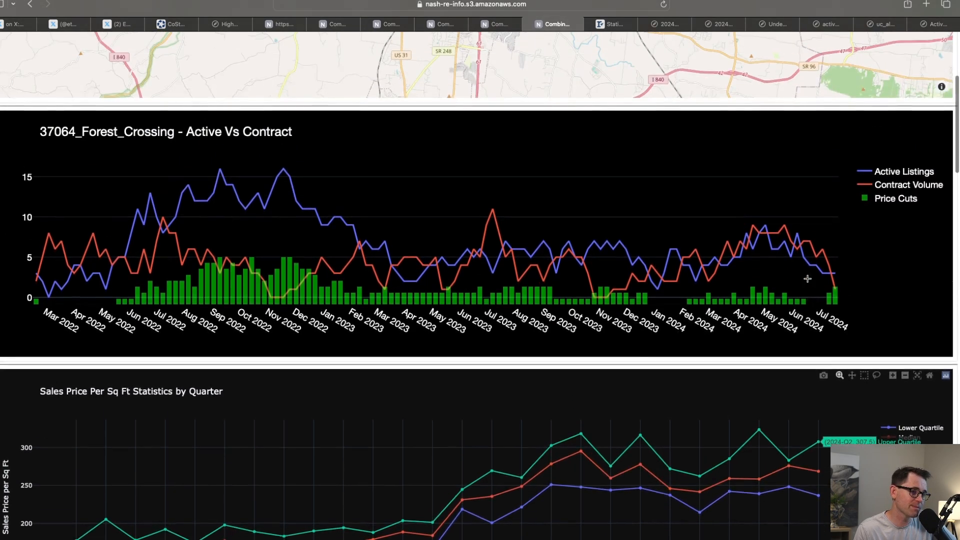
pyautogui.scroll(-3)
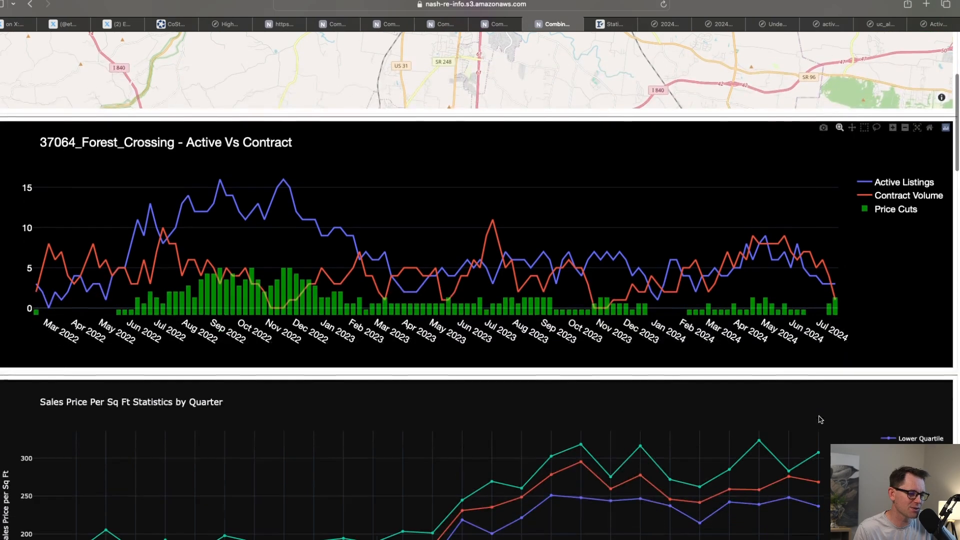
pyautogui.scroll(-3)
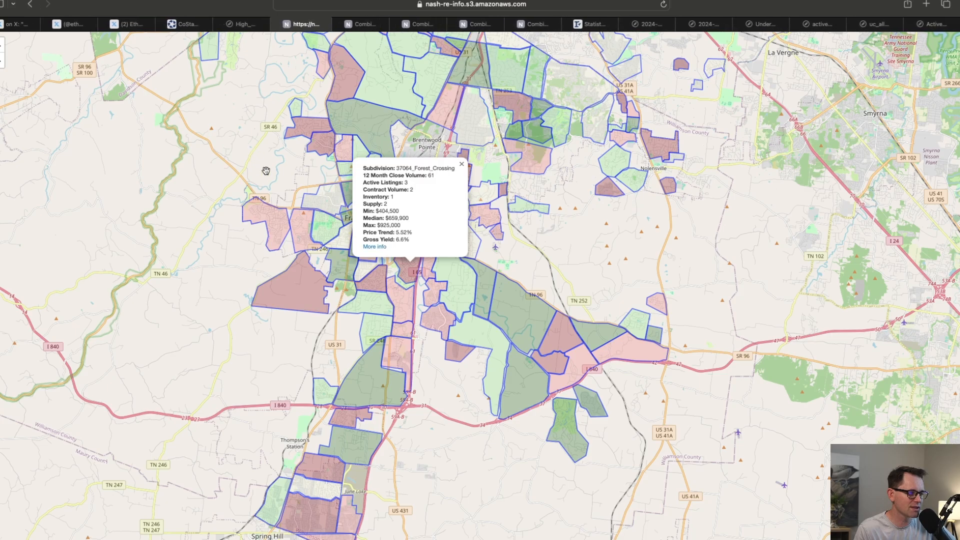
# Dismiss the Forest Crossing popup, pan north toward Nashville and glance at the combined summary dashboard.
pyautogui.click(462, 164)
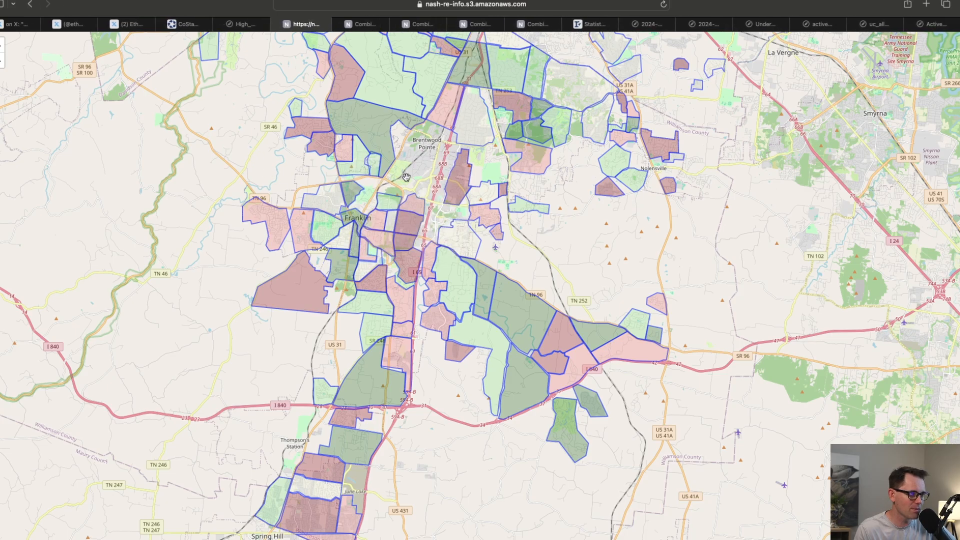
pyautogui.moveTo(407, 178); pyautogui.dragTo(398, 199)
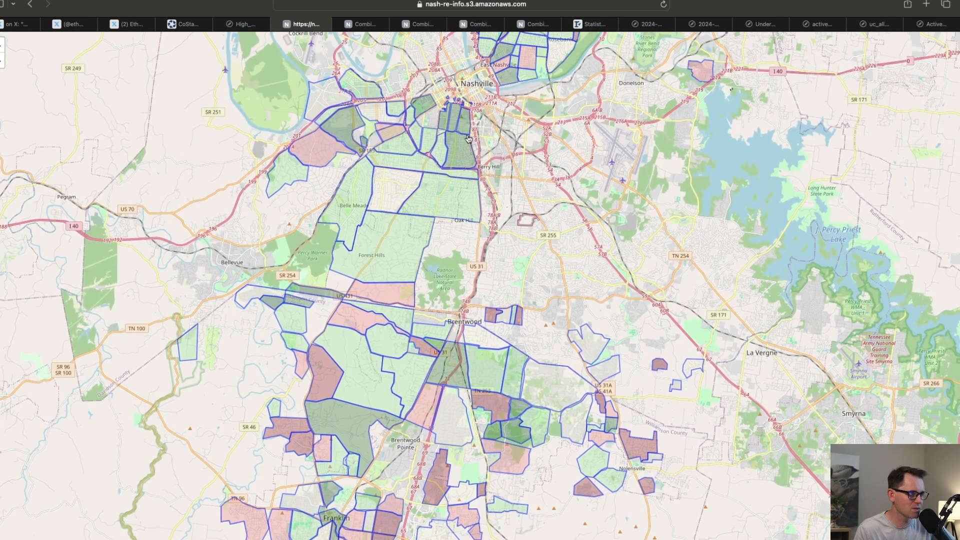
pyautogui.click(551, 24)
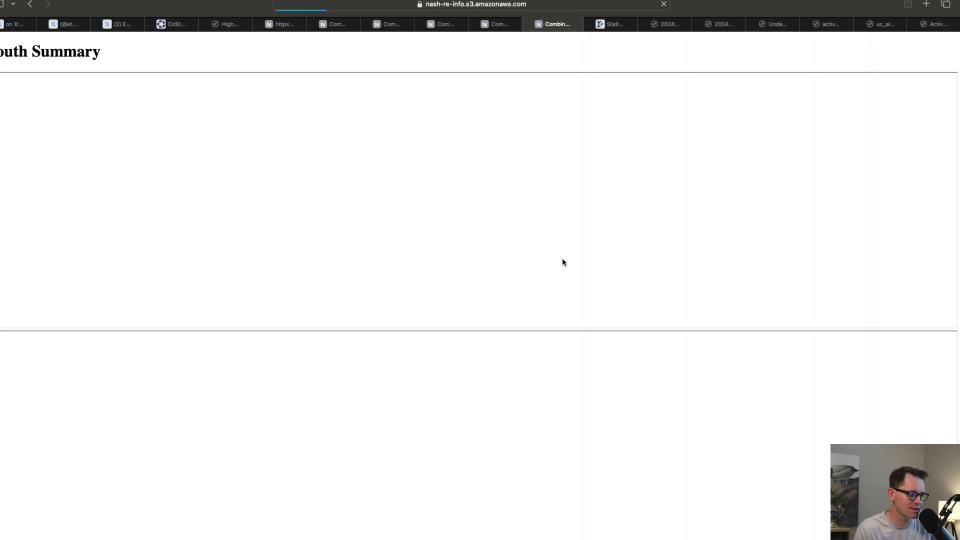
pyautogui.scroll(-3)
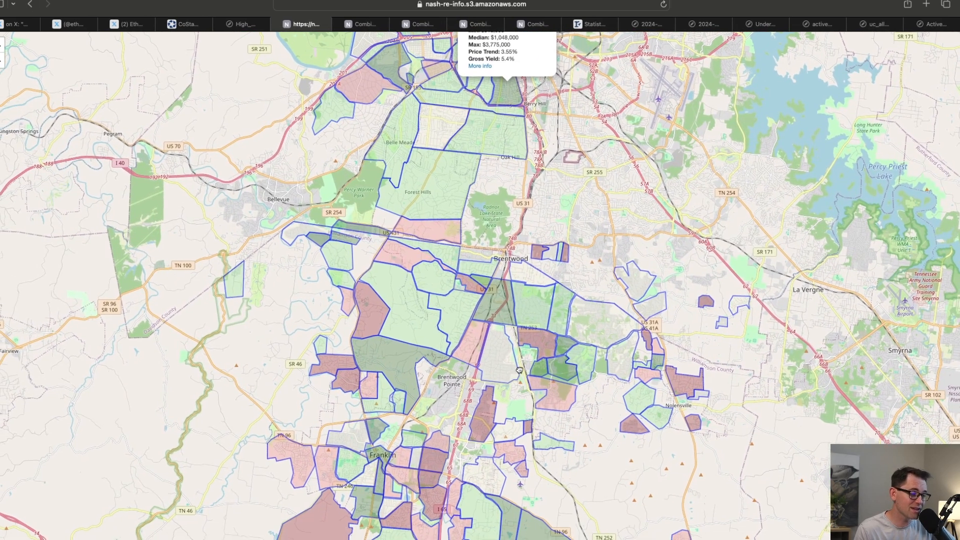
# Review the Davidson and Williamson discount-by-year charts, then the Greater Nashville active listings chart at 7,144.
pyautogui.click(644, 24)
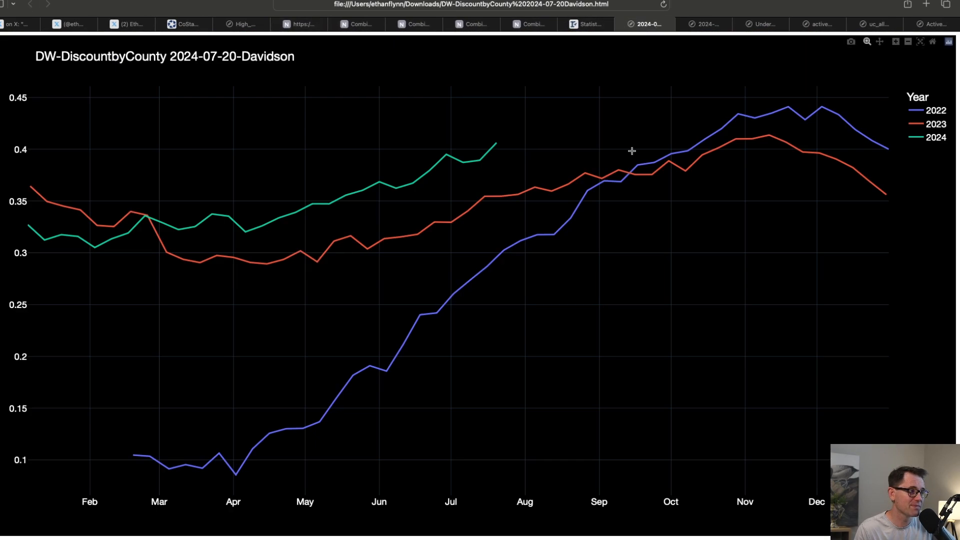
pyautogui.moveTo(494, 148)
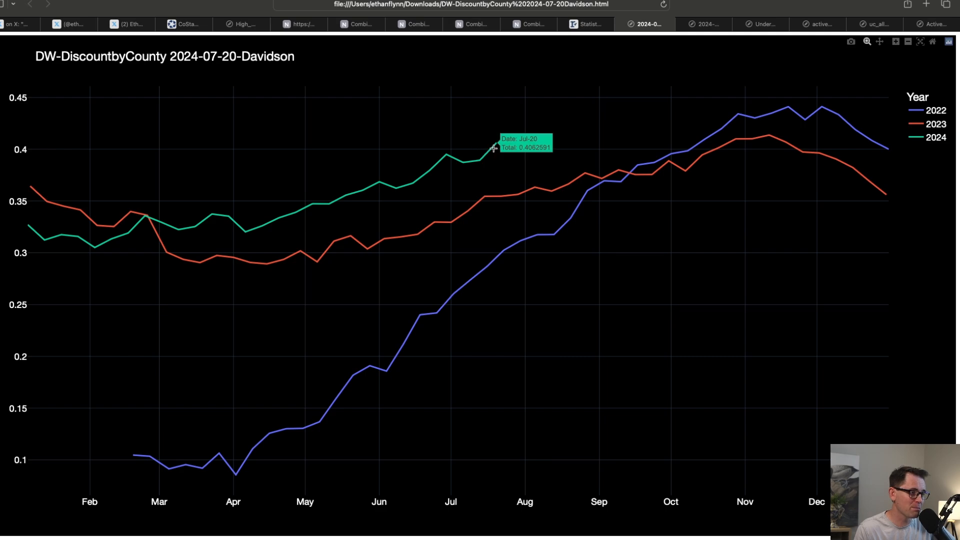
pyautogui.moveTo(534, 248)
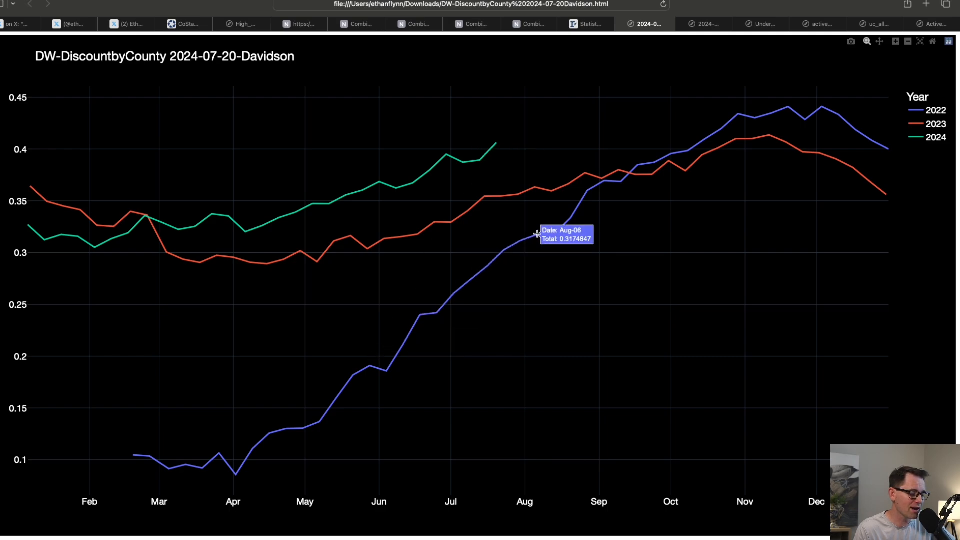
pyautogui.moveTo(529, 253)
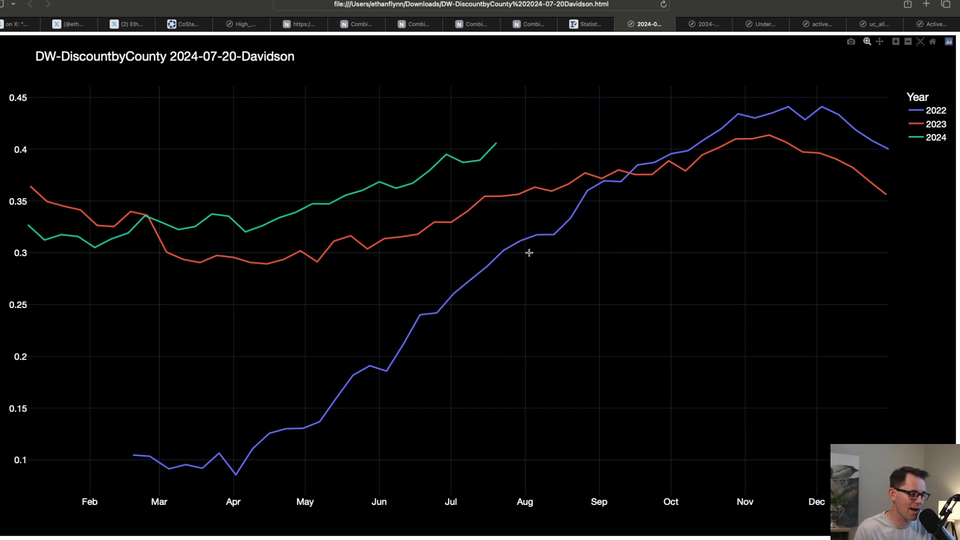
pyautogui.moveTo(213, 223)
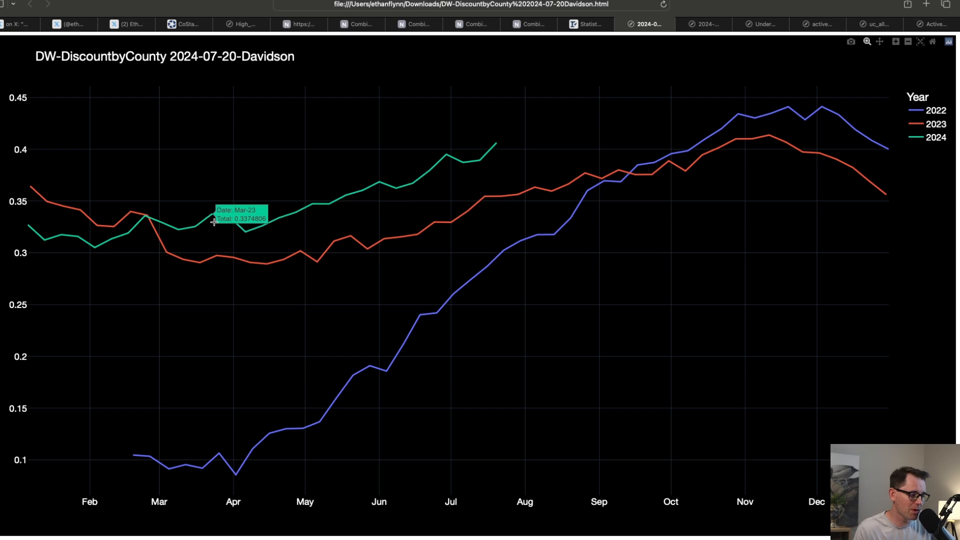
pyautogui.moveTo(464, 152)
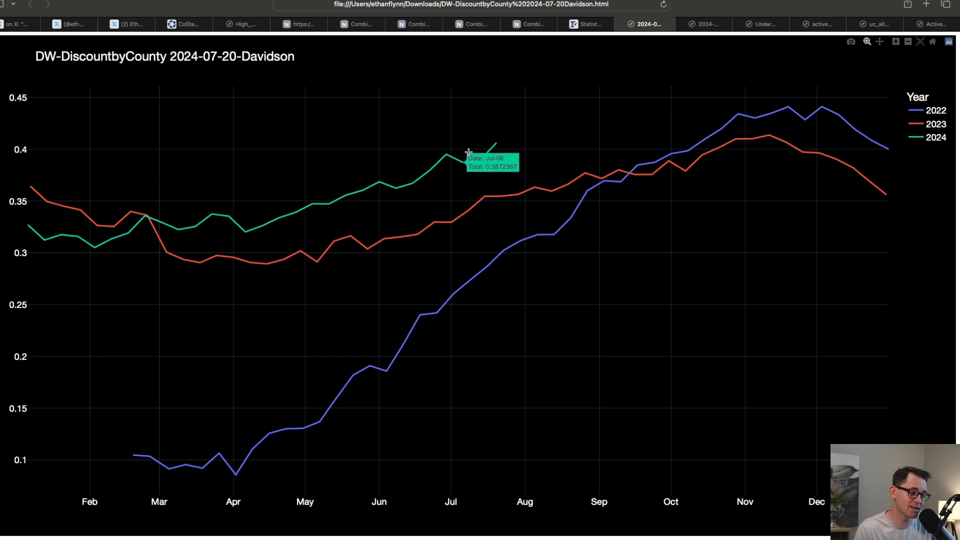
pyautogui.moveTo(496, 136)
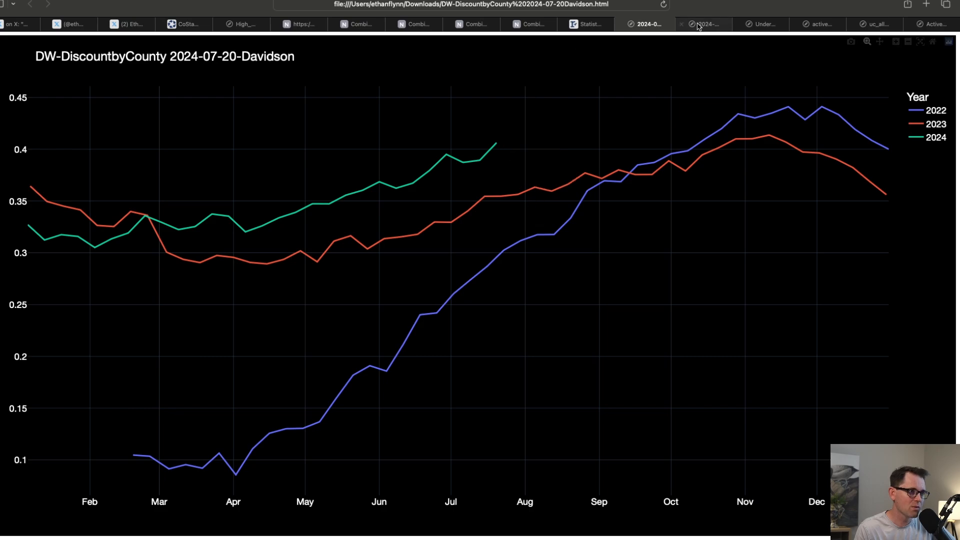
pyautogui.click(703, 24)
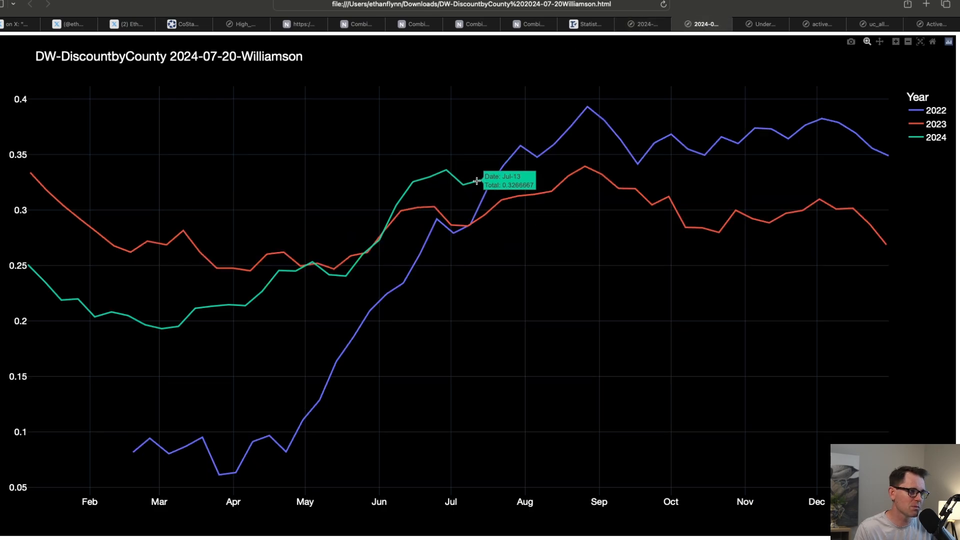
pyautogui.moveTo(496, 175)
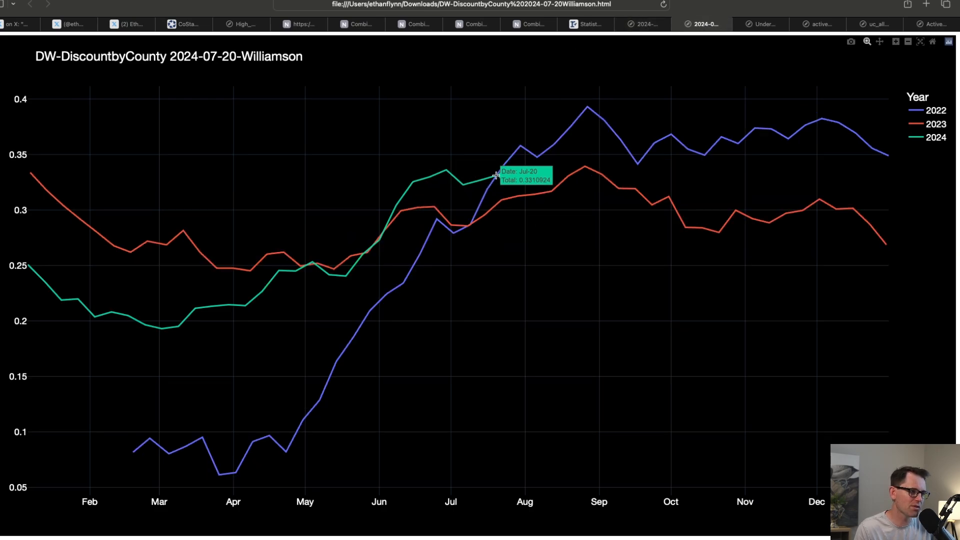
pyautogui.moveTo(492, 177)
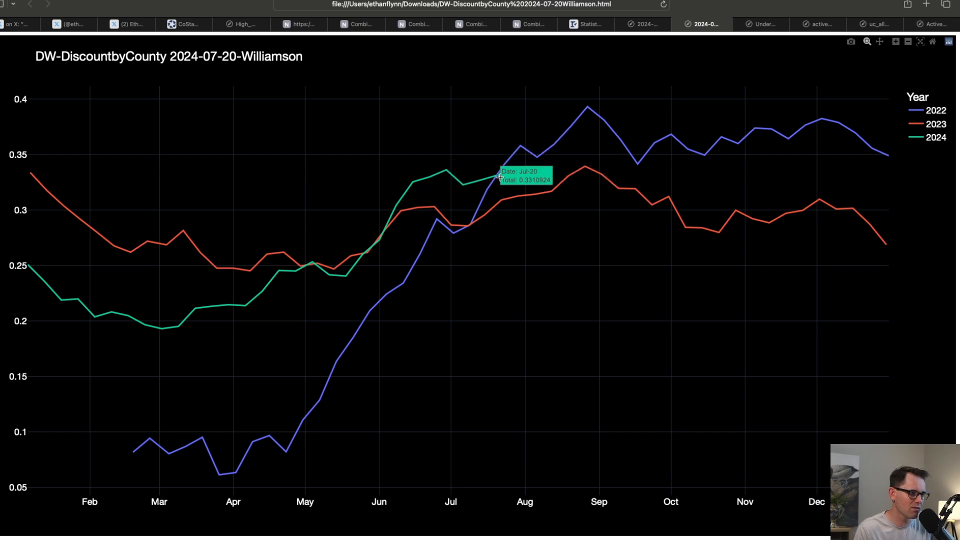
pyautogui.moveTo(498, 178)
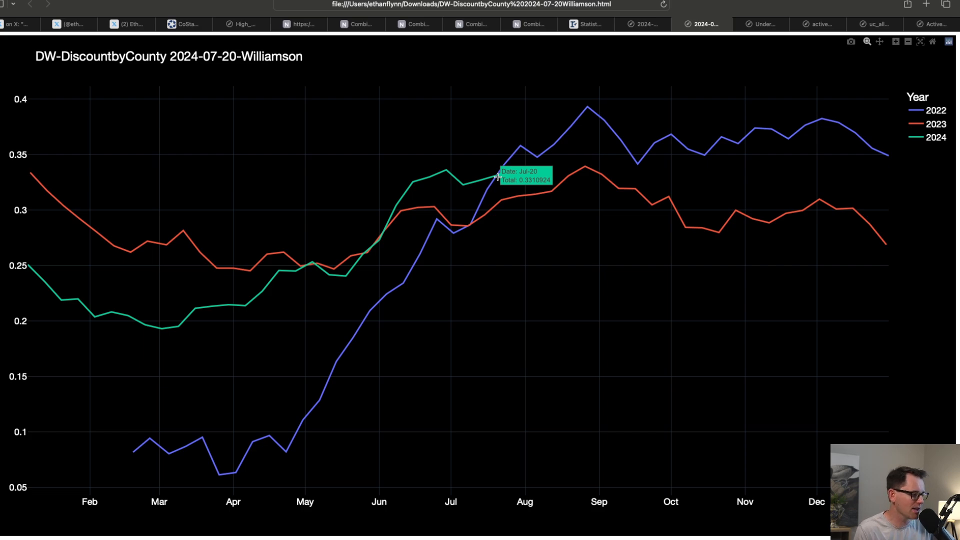
pyautogui.moveTo(729, 49)
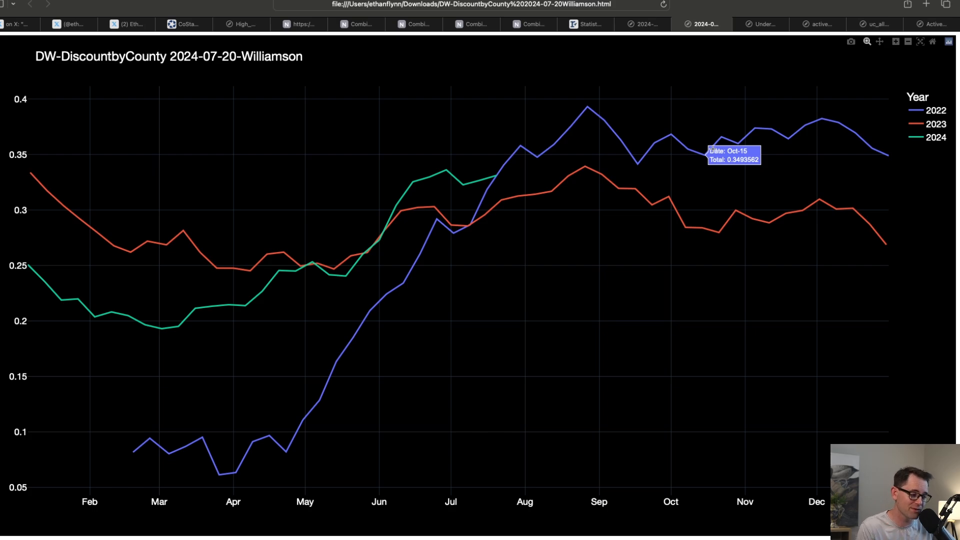
pyautogui.moveTo(844, 77)
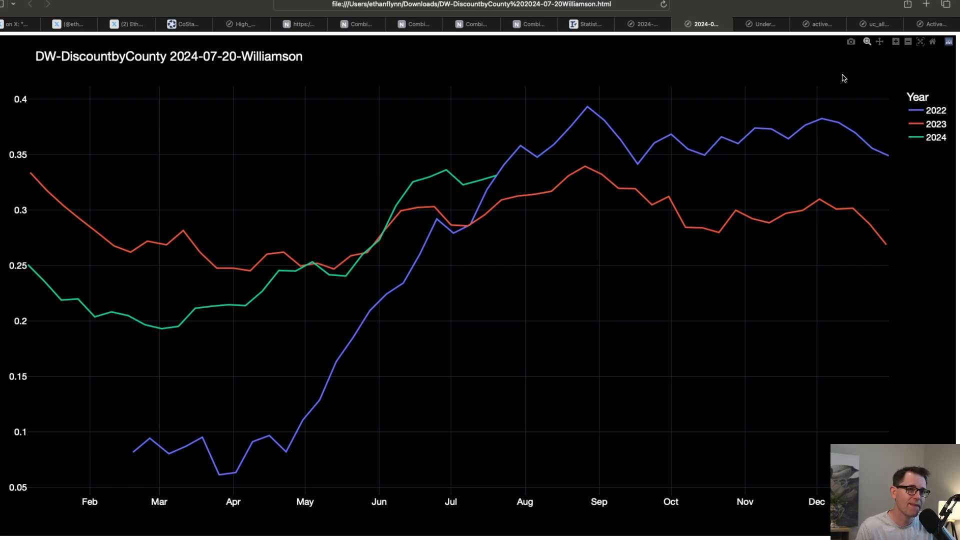
pyautogui.click(936, 24)
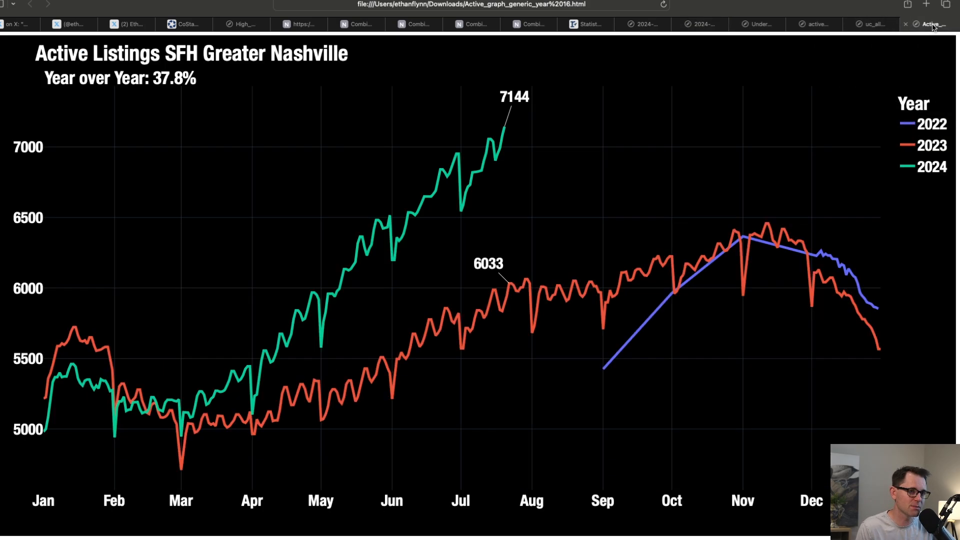
pyautogui.moveTo(505, 125)
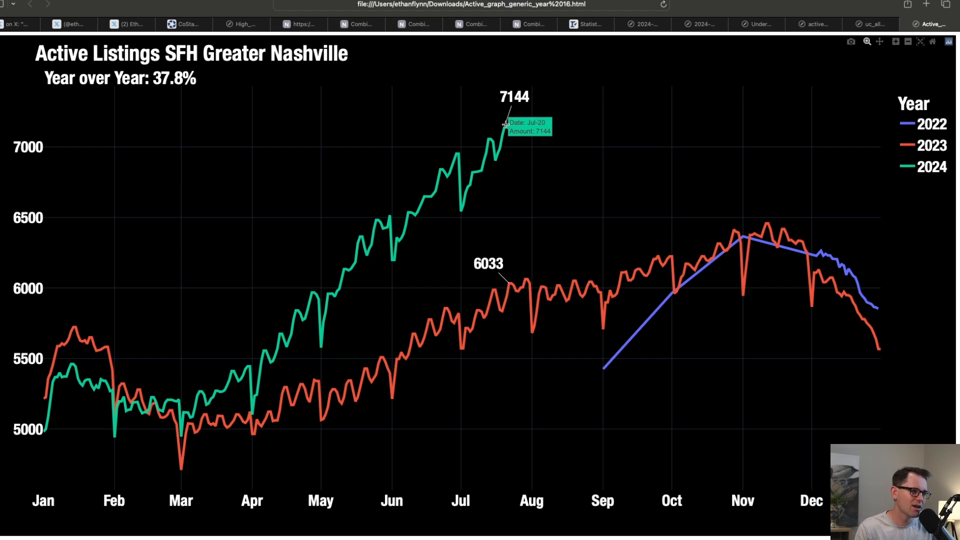
pyautogui.moveTo(505, 129)
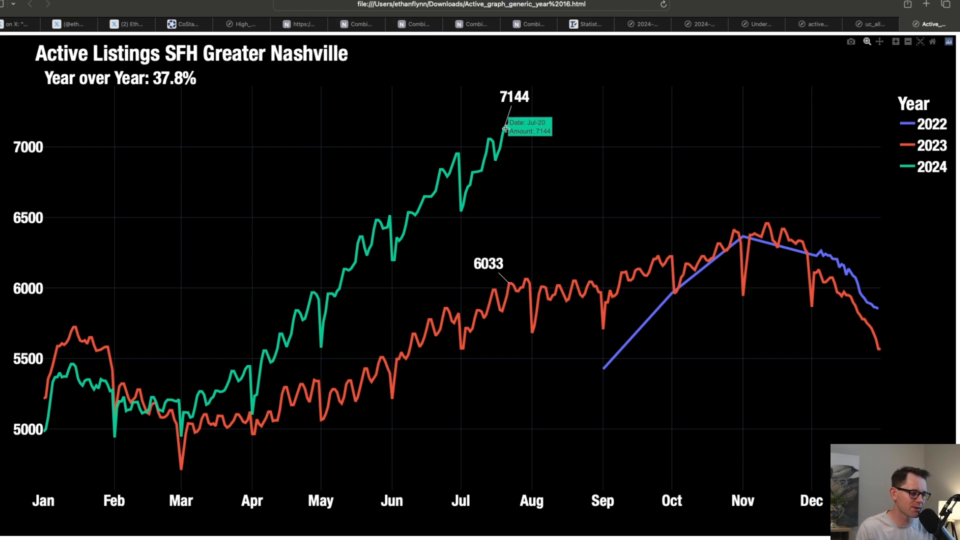
pyautogui.moveTo(870, 22)
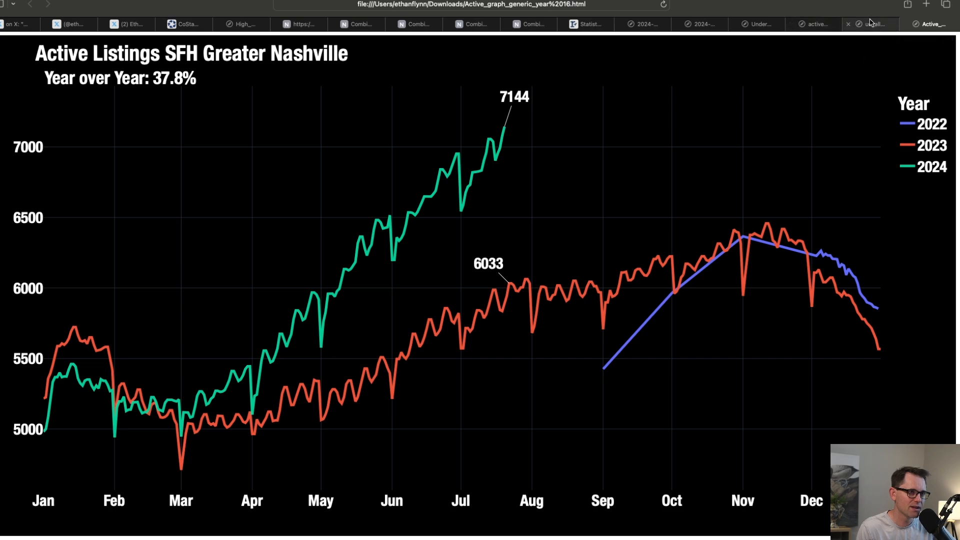
# Browse the Williamson and Davidson county active listings charts, then the Rutherford contract volume chart at 439.
pyautogui.click(817, 24)
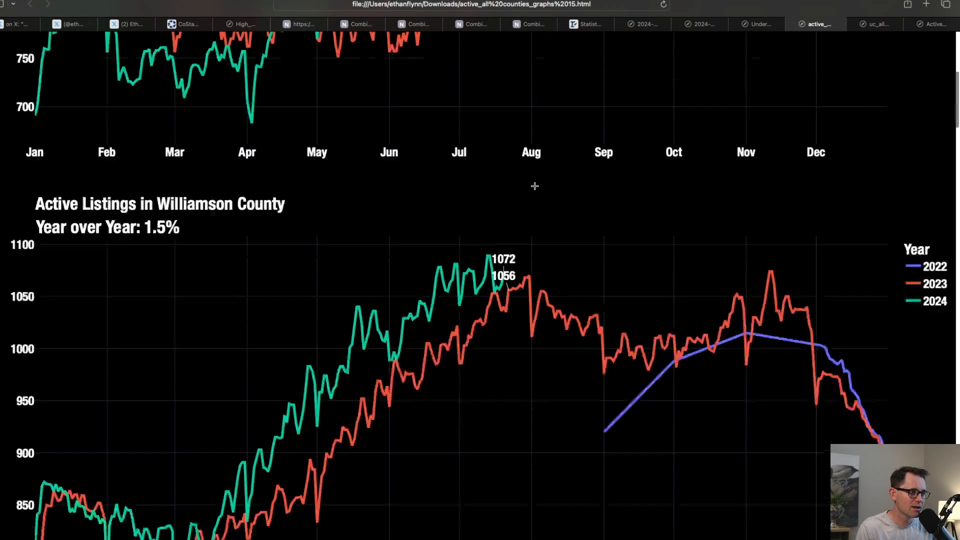
pyautogui.scroll(3)
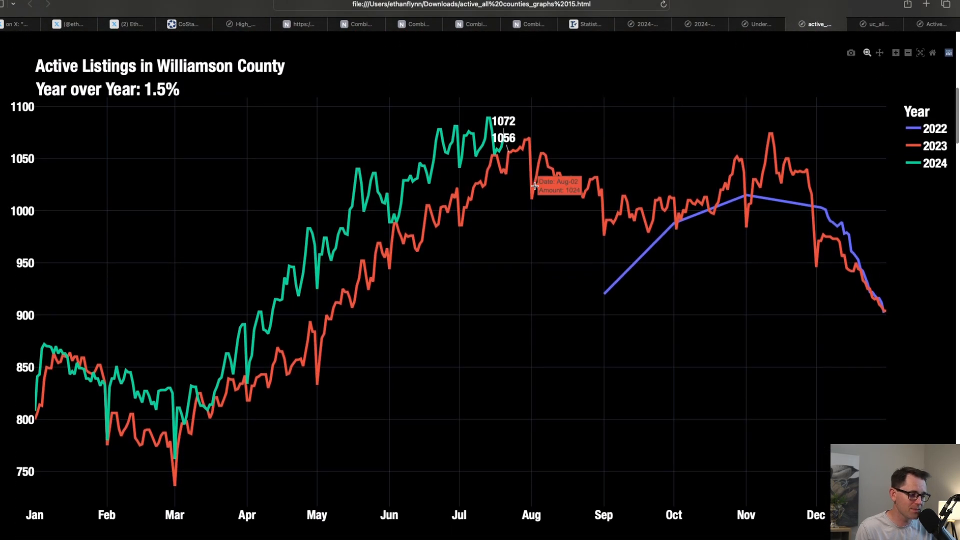
pyautogui.moveTo(918, 135)
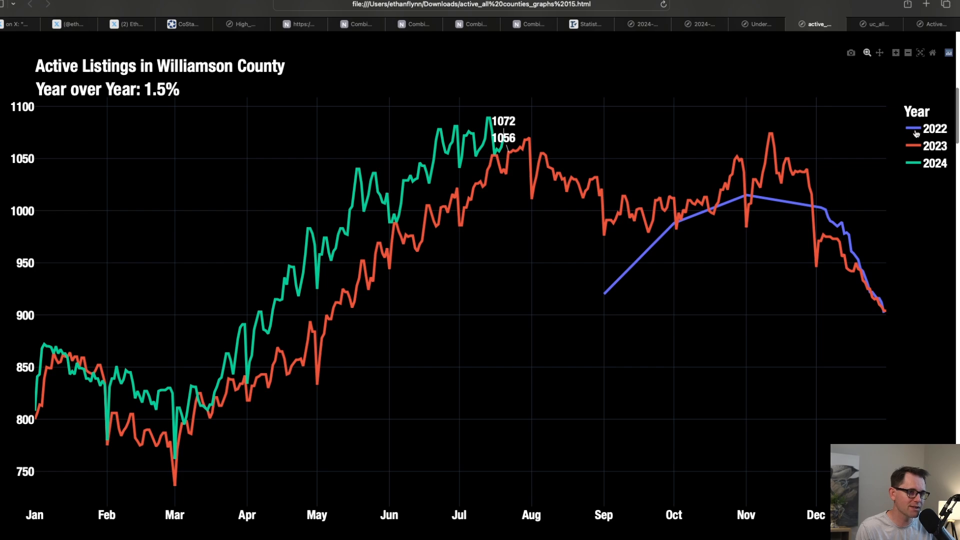
pyautogui.click(931, 128)
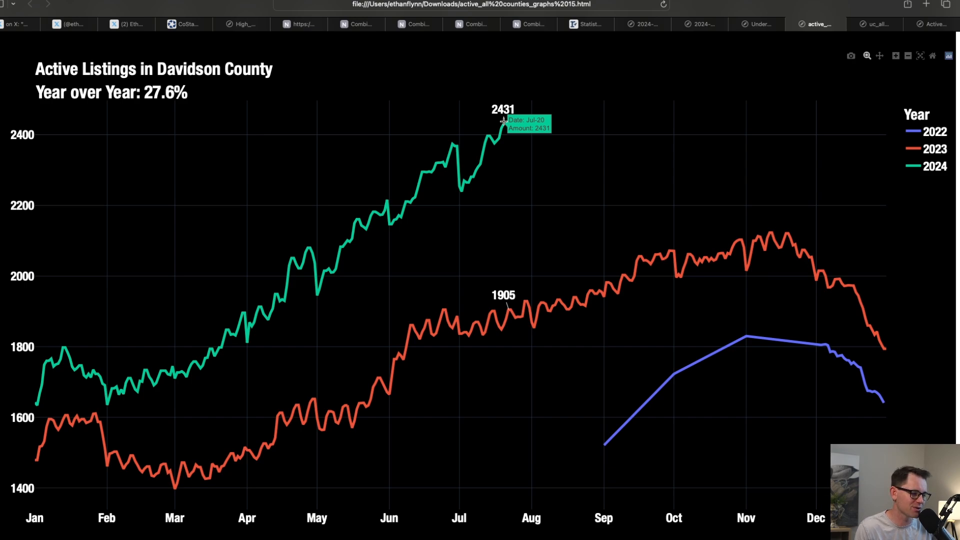
pyautogui.moveTo(534, 142)
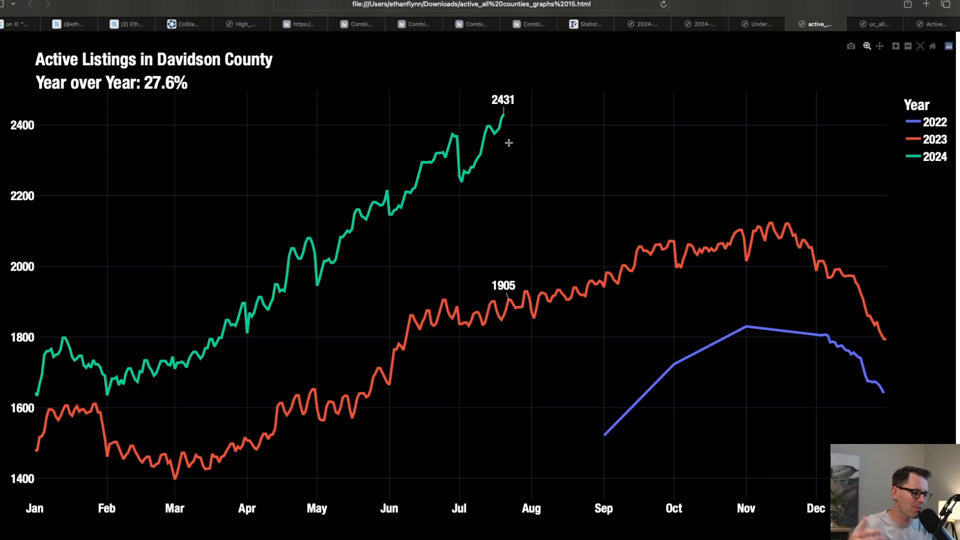
pyautogui.moveTo(591, 162)
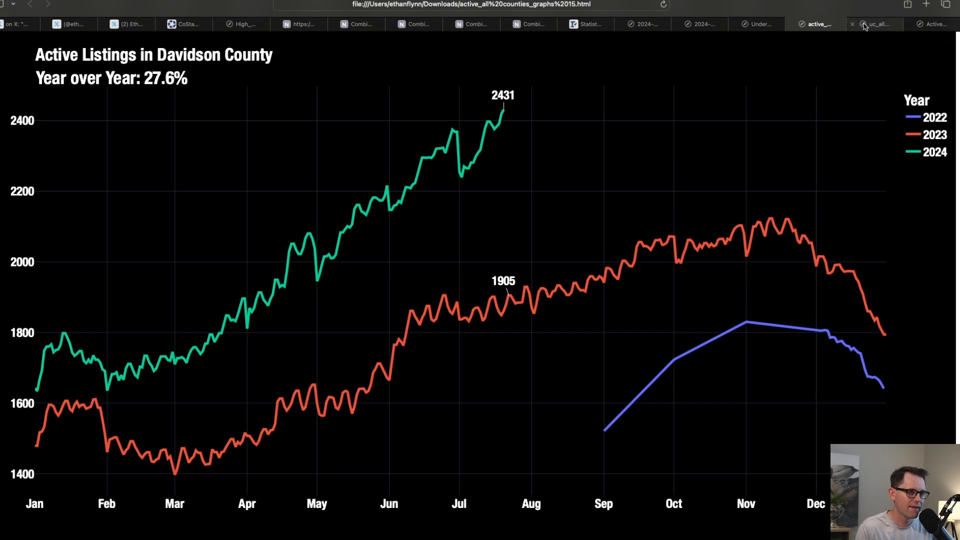
pyautogui.click(876, 24)
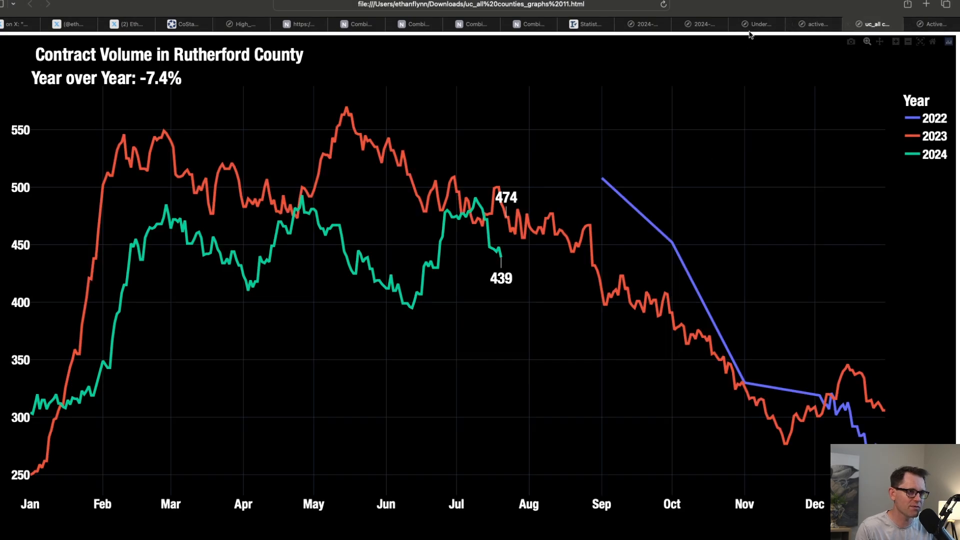
# Hide 2022 on the Greater Nashville contract volume chart and return to the county contract charts.
pyautogui.click(758, 24)
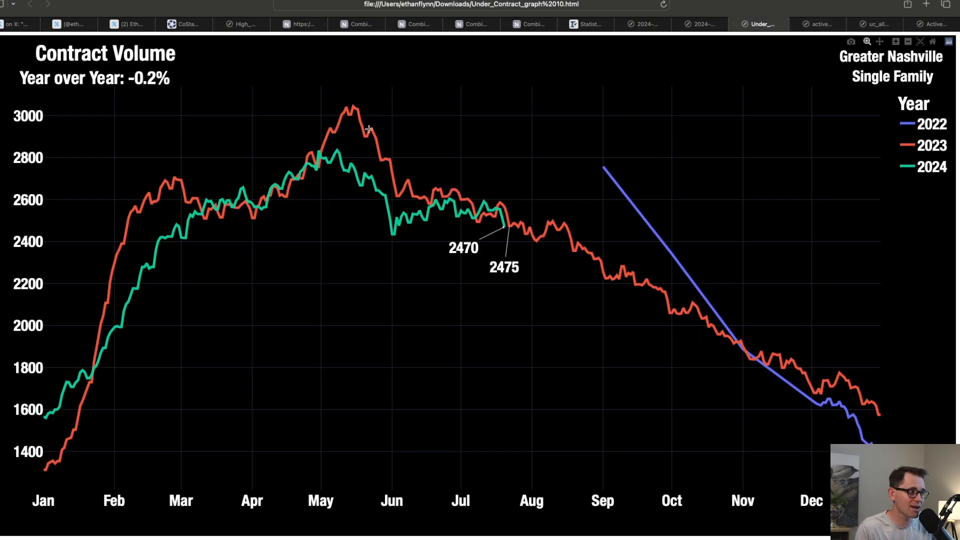
pyautogui.moveTo(528, 310)
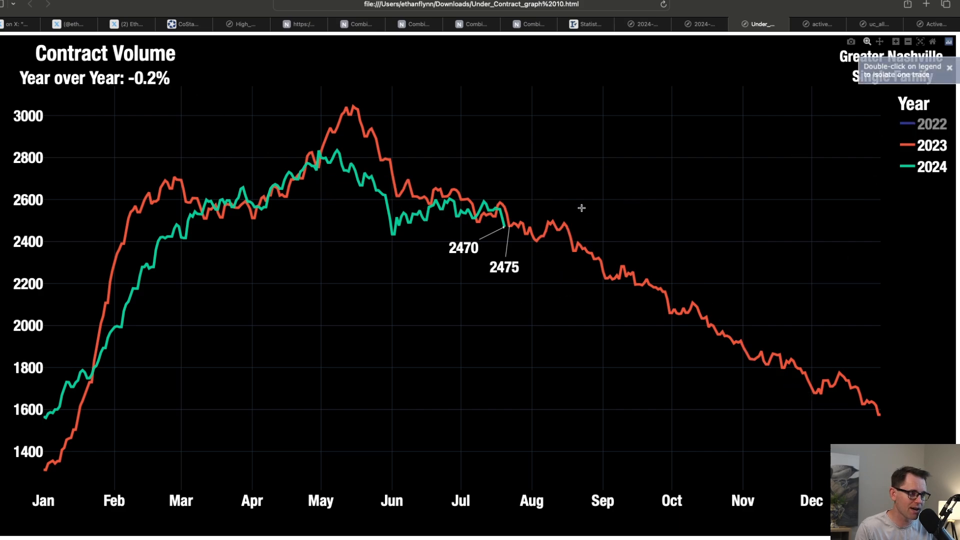
pyautogui.moveTo(502, 249)
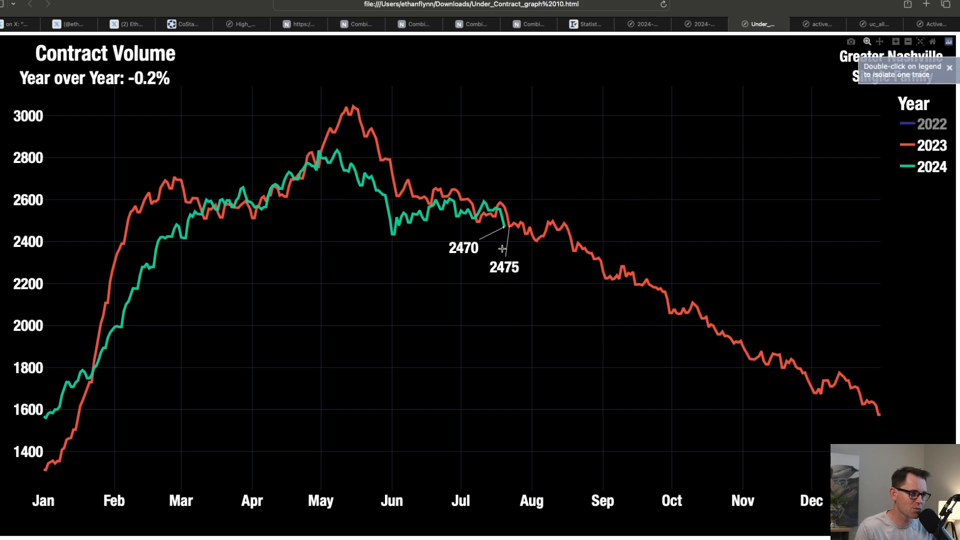
pyautogui.moveTo(805, 53)
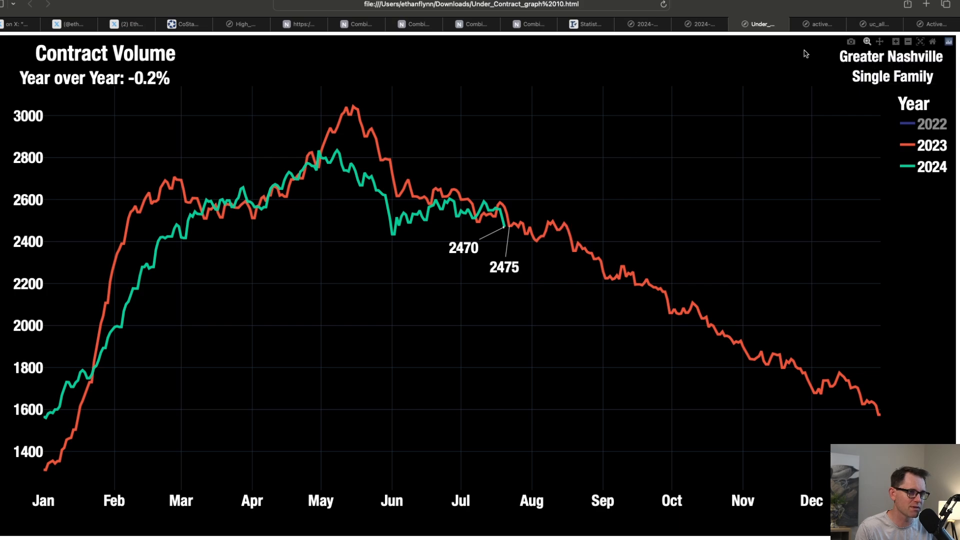
pyautogui.click(876, 24)
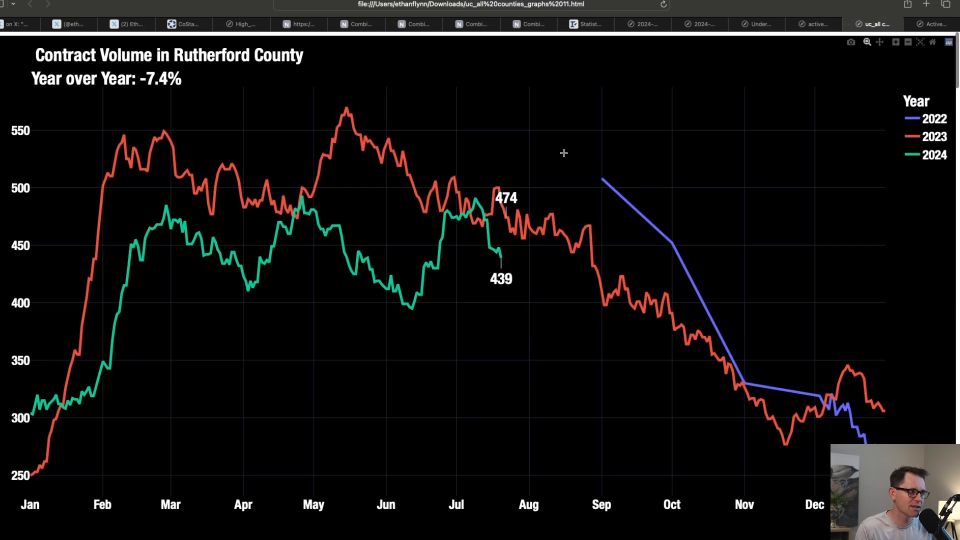
# Scroll to Williamson County's contract volume chart, then view its active listings chart up 1.5%.
pyautogui.scroll(-3)
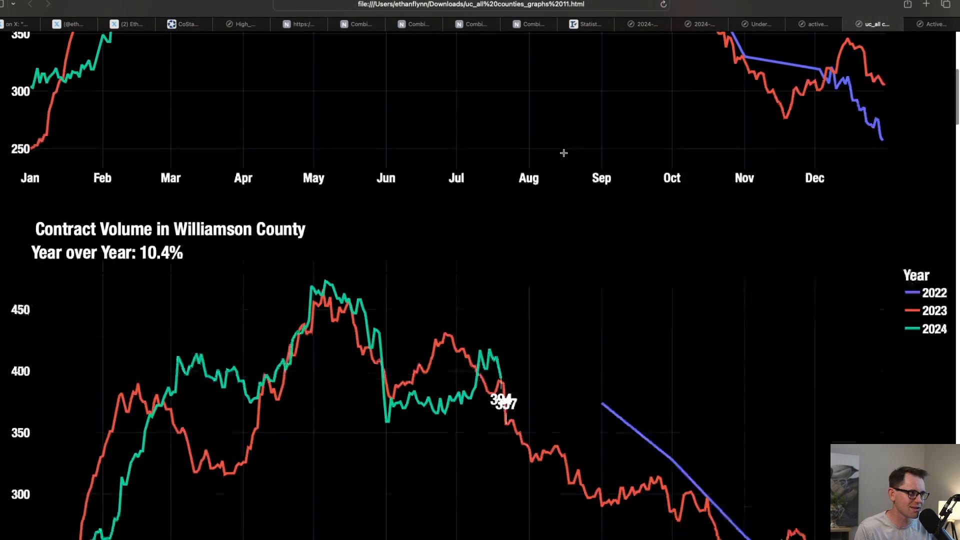
pyautogui.scroll(-3)
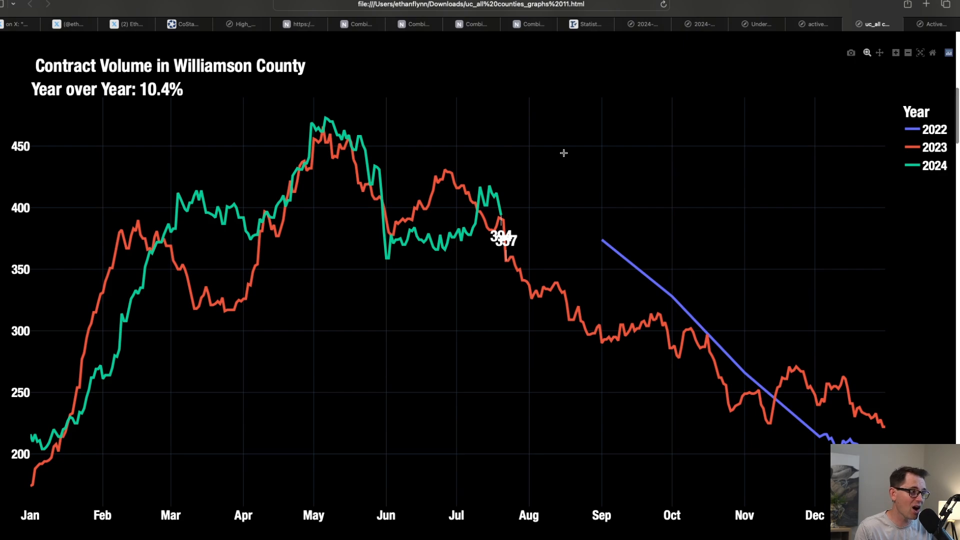
pyautogui.moveTo(494, 176)
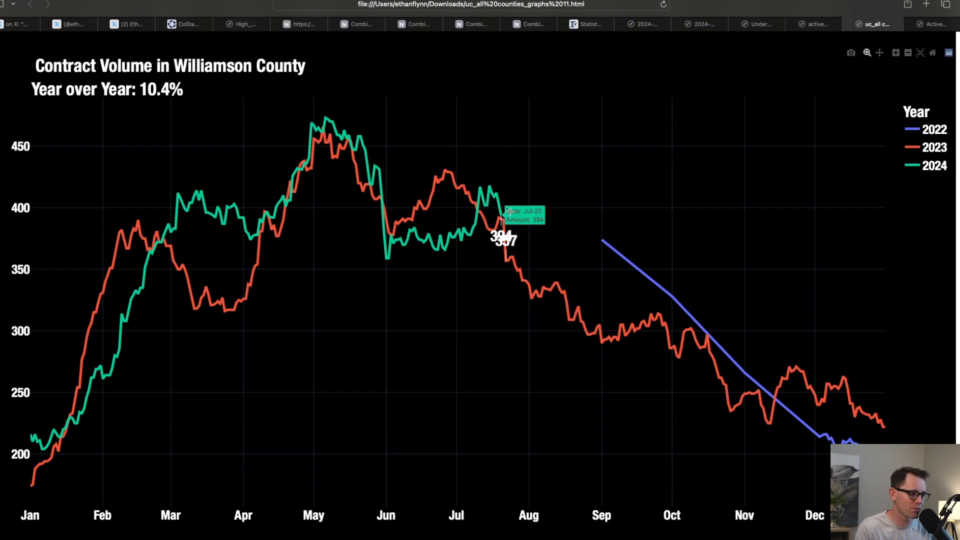
pyautogui.moveTo(508, 266)
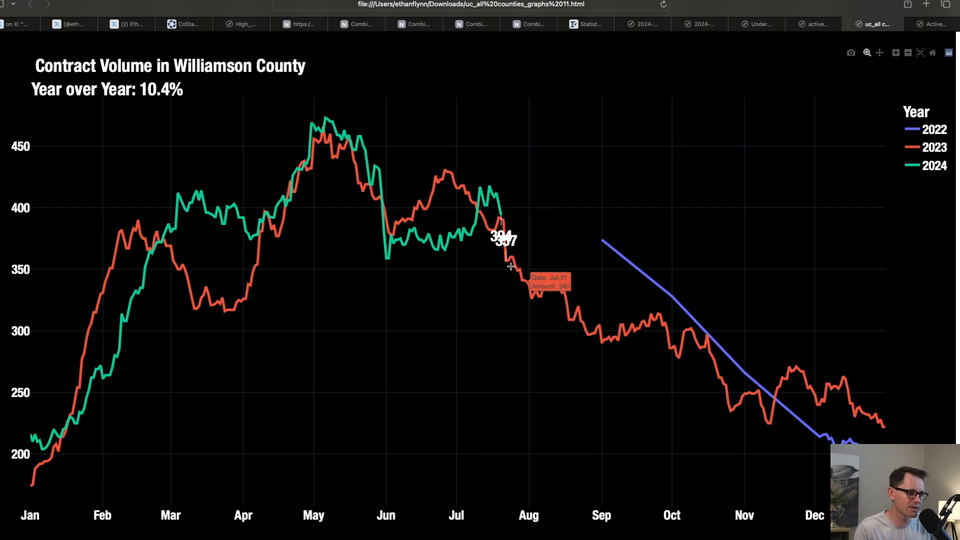
pyautogui.moveTo(831, 168)
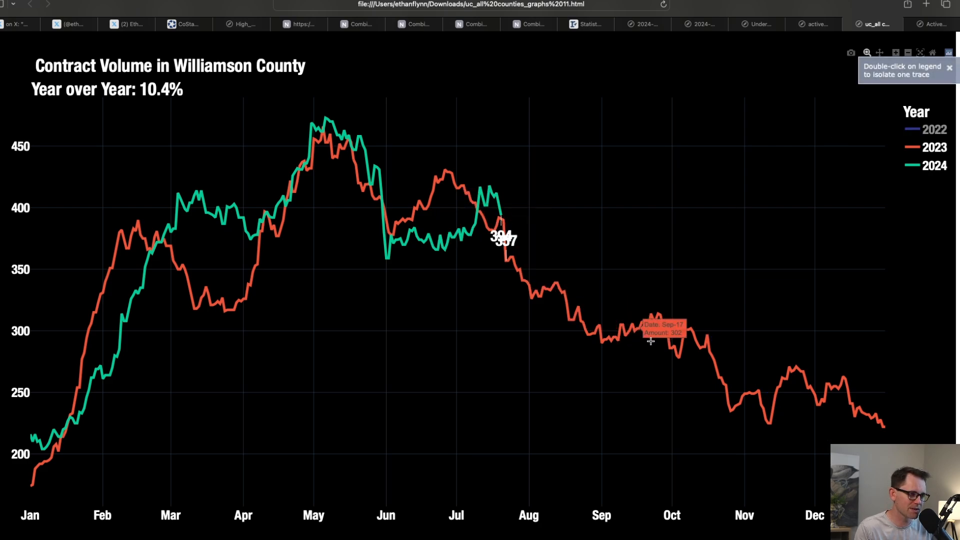
pyautogui.moveTo(498, 231)
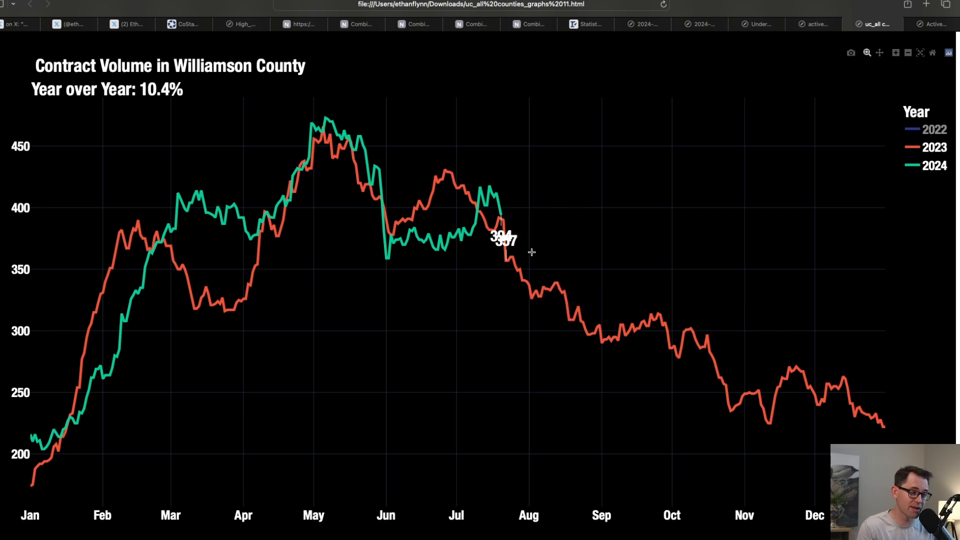
pyautogui.click(818, 24)
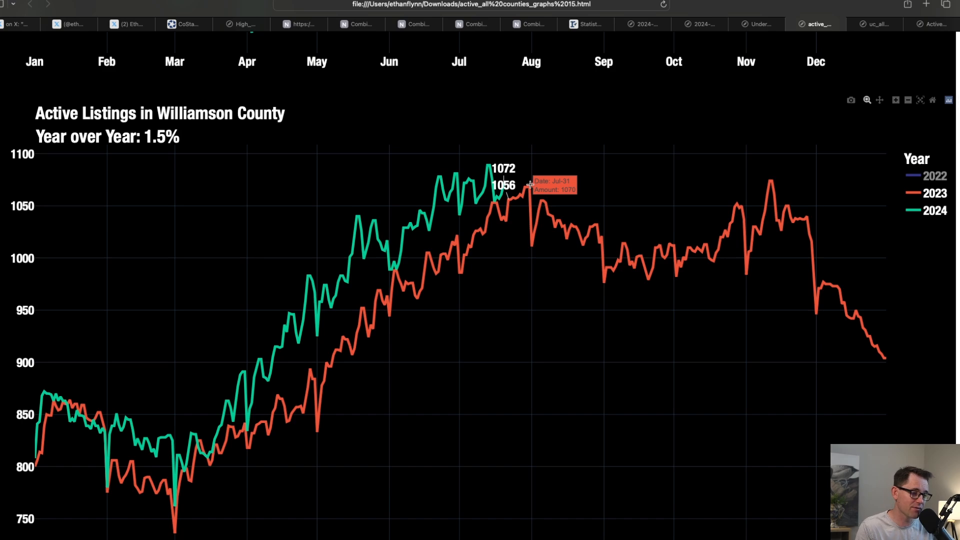
pyautogui.moveTo(768, 193)
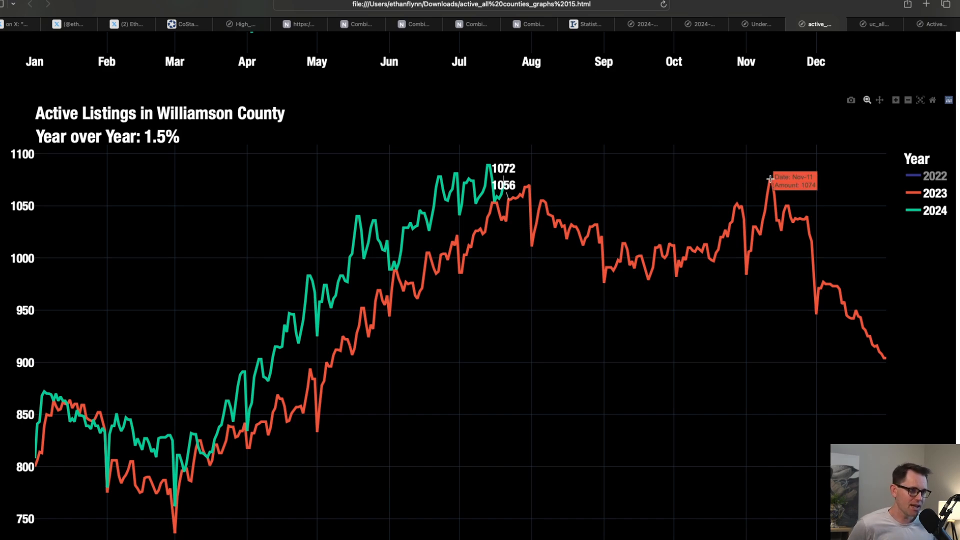
pyautogui.moveTo(718, 254)
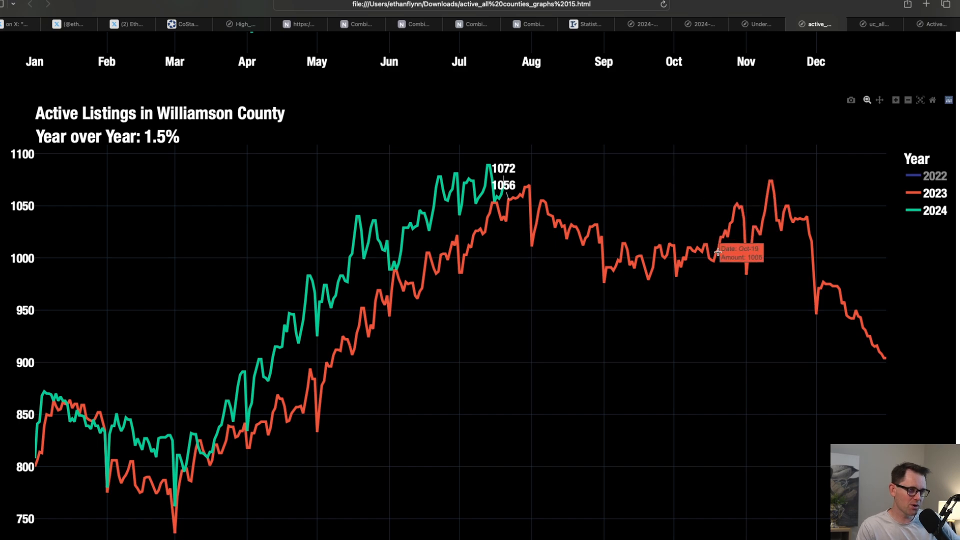
pyautogui.moveTo(534, 186)
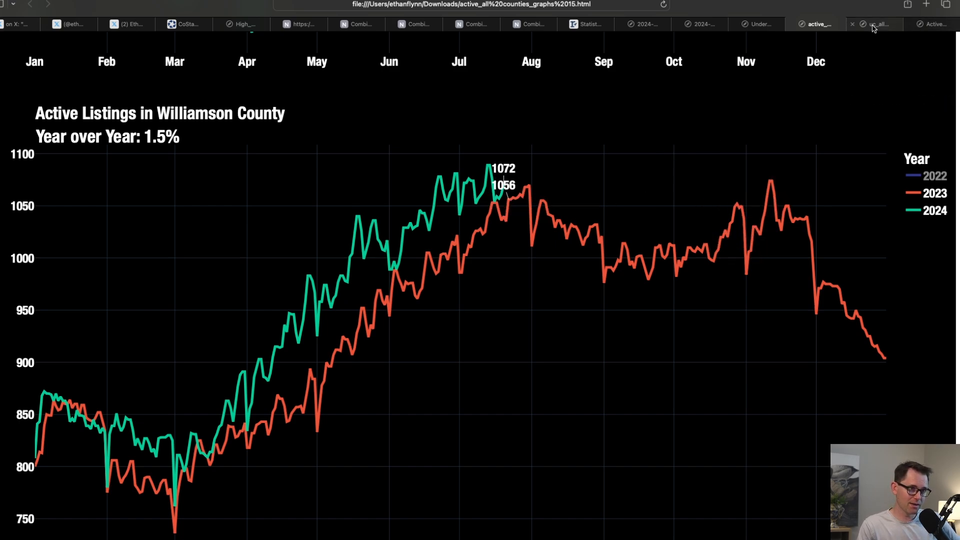
# Go back to the Williamson County contract volume chart with the 2022 line hidden.
pyautogui.click(852, 24)
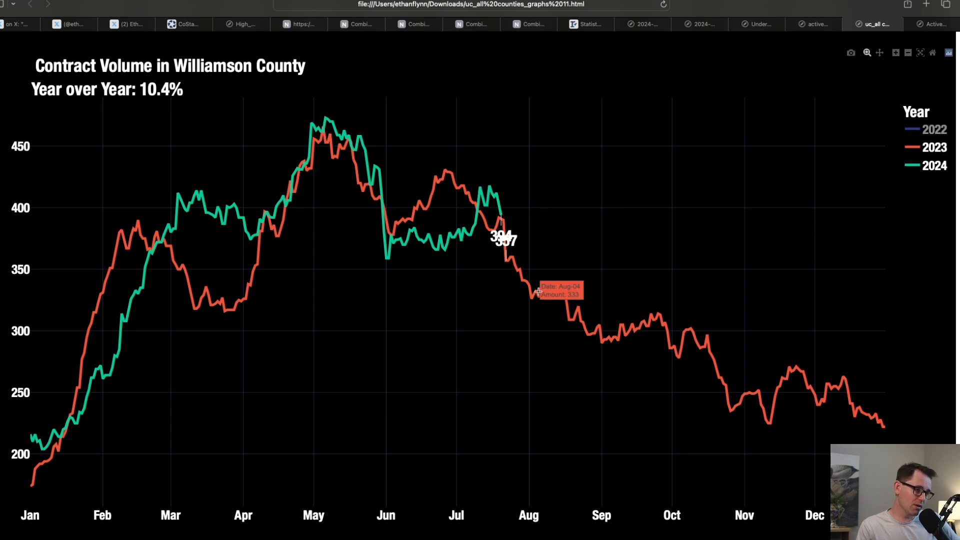
pyautogui.moveTo(558, 167)
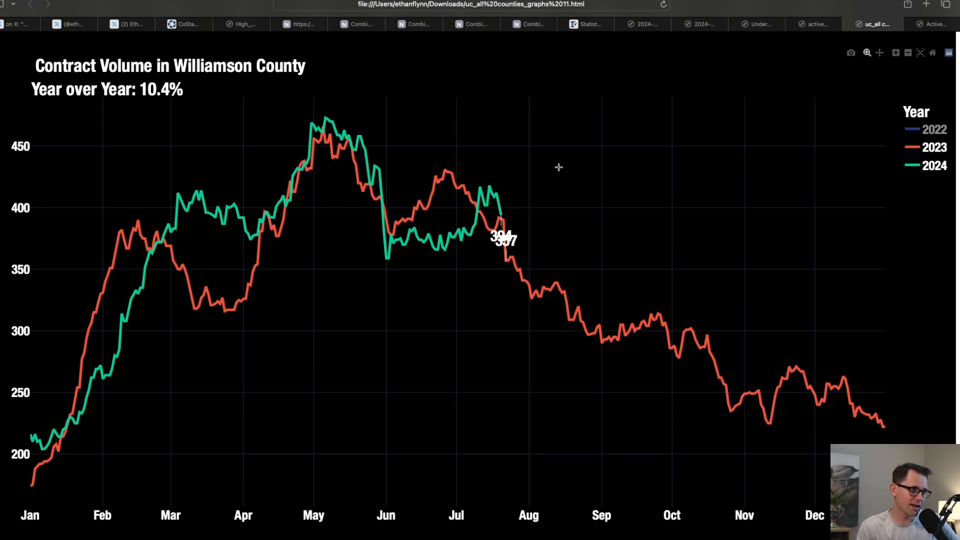
pyautogui.moveTo(649, 146)
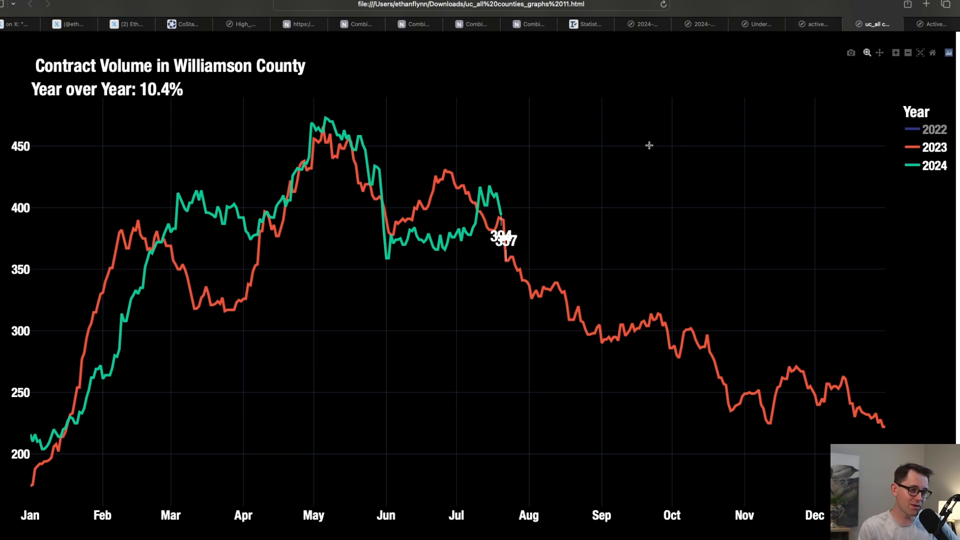
pyautogui.moveTo(715, 86)
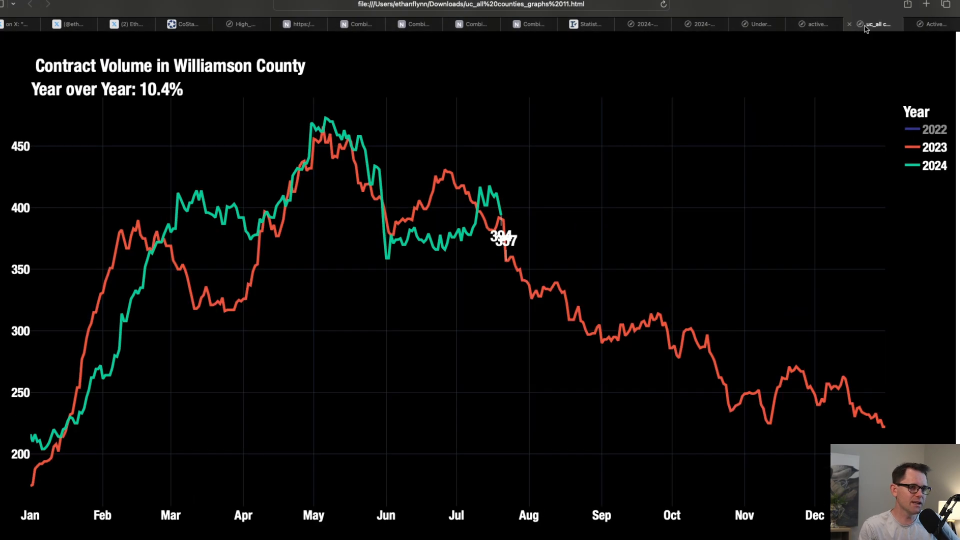
# Hide 2022 on the Davidson County contract volume chart, then view the Realtracs statistics for 62 listings.
pyautogui.scroll(-3)
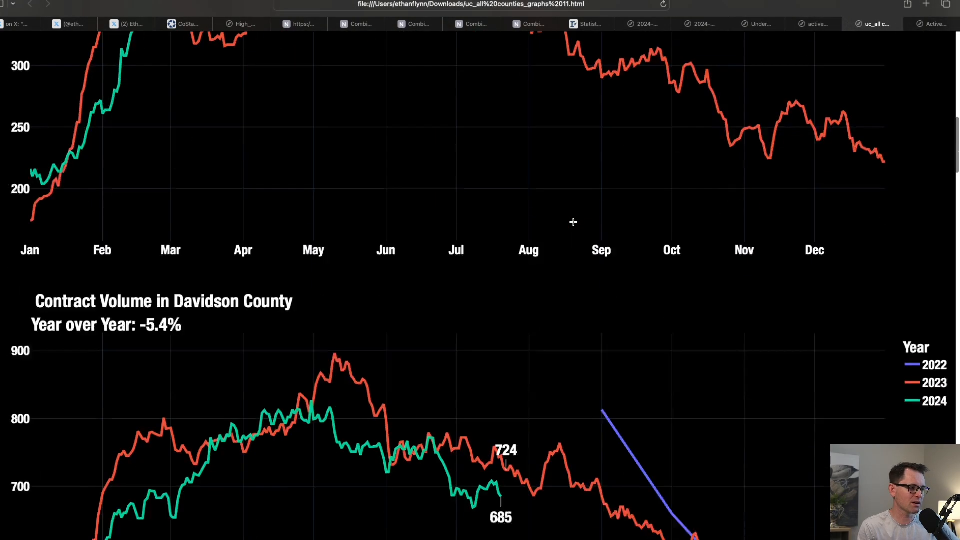
pyautogui.scroll(-3)
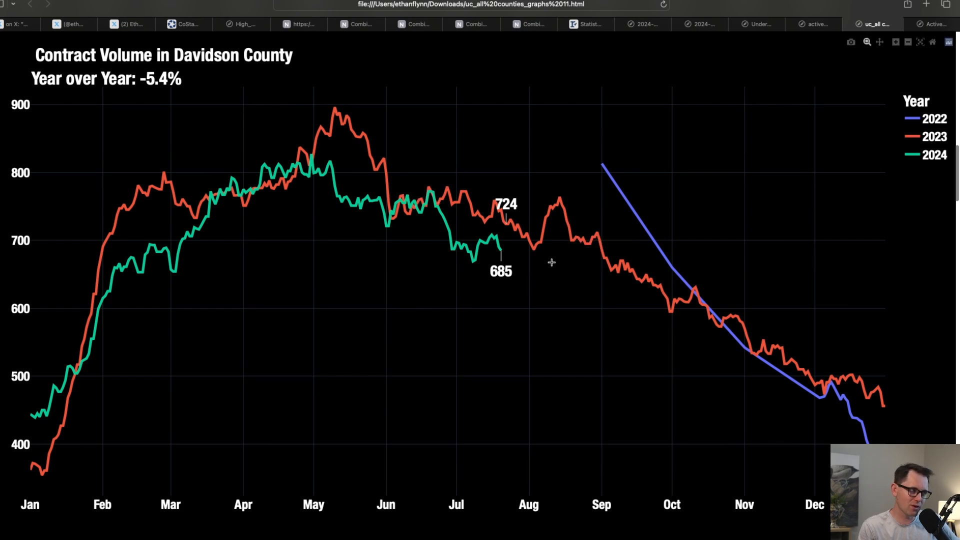
pyautogui.moveTo(548, 270)
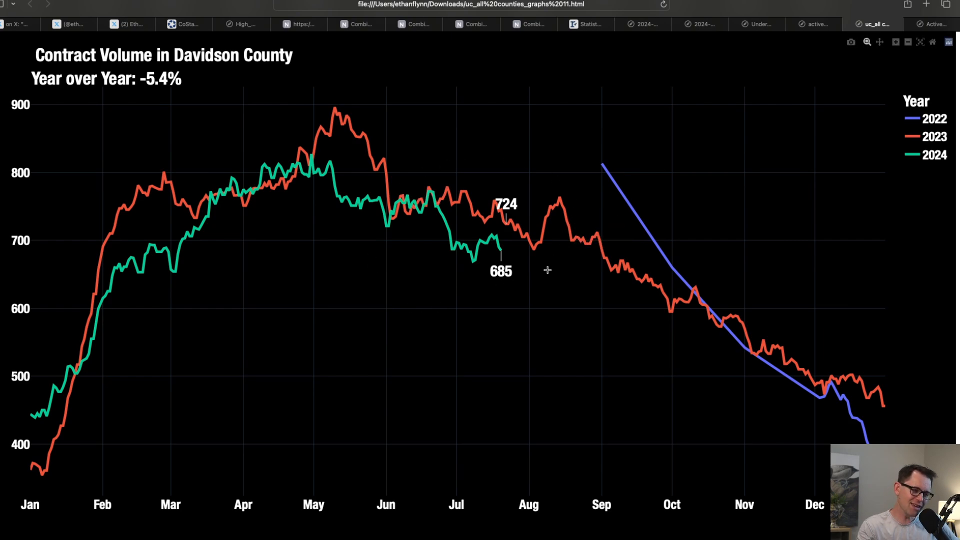
pyautogui.moveTo(898, 156)
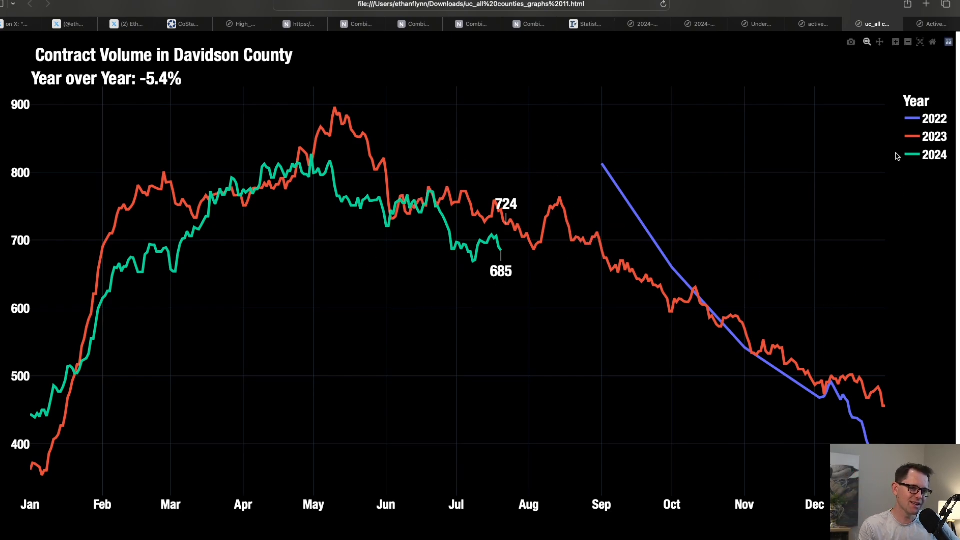
pyautogui.click(935, 119)
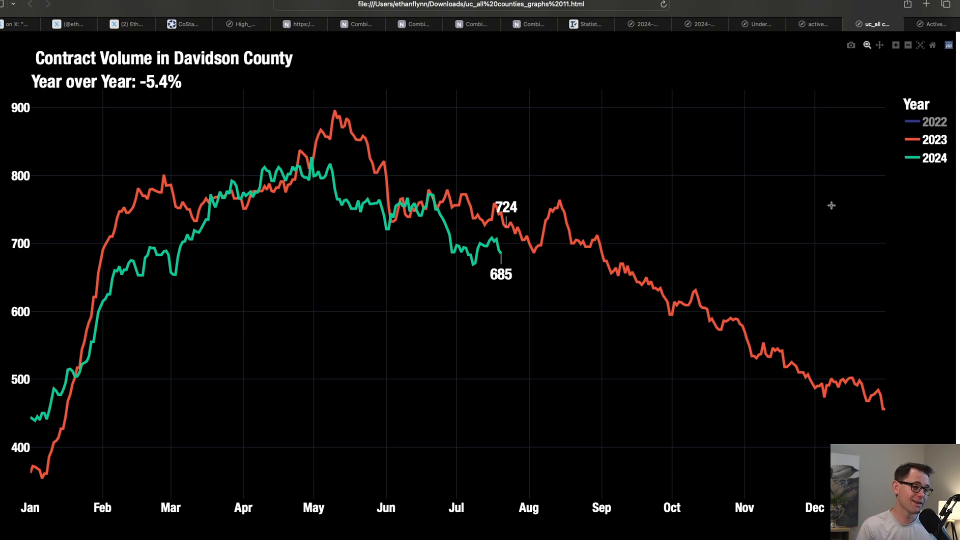
pyautogui.moveTo(542, 264)
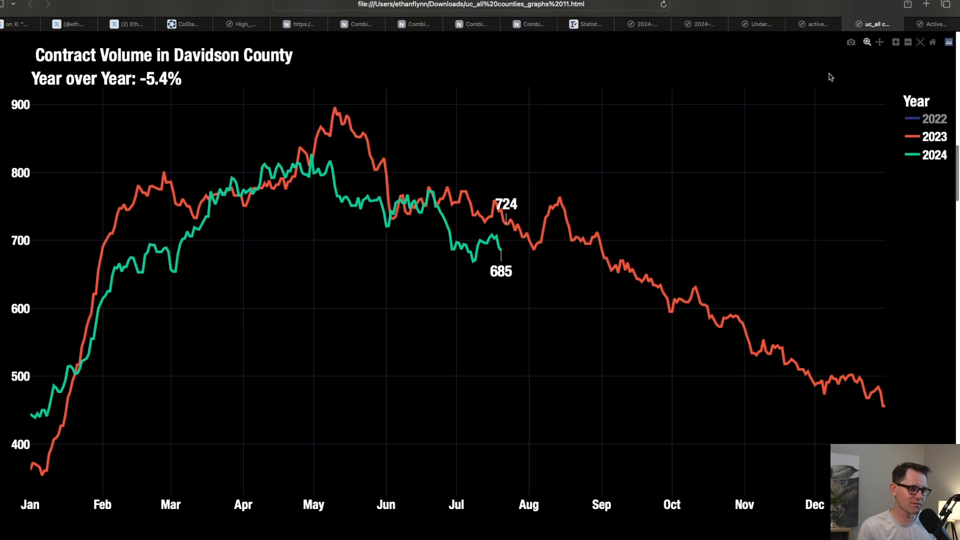
pyautogui.click(589, 24)
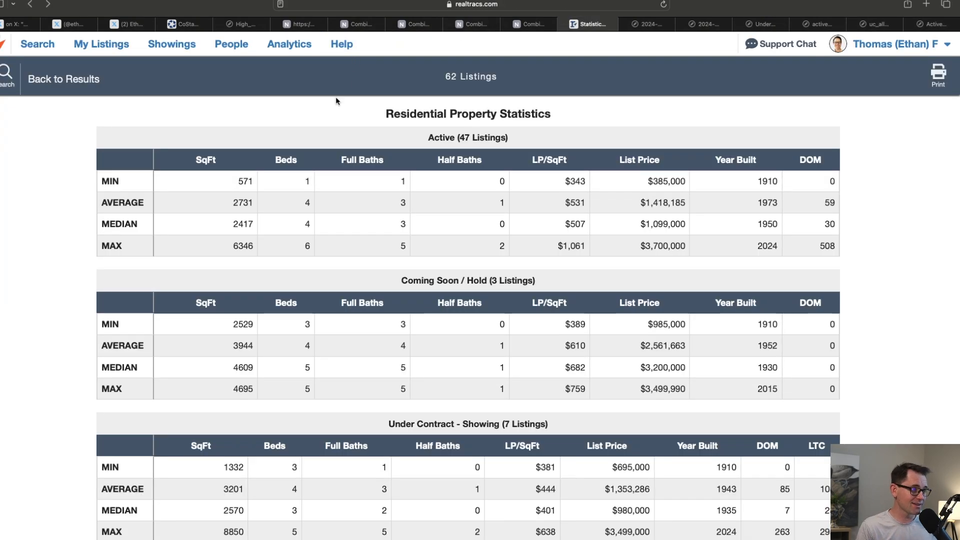
# Glance at the CoStar multifamily summary, then return to the Greater Nashville active listings chart (7,144 listings, 37.8% YoY).
pyautogui.click(184, 24)
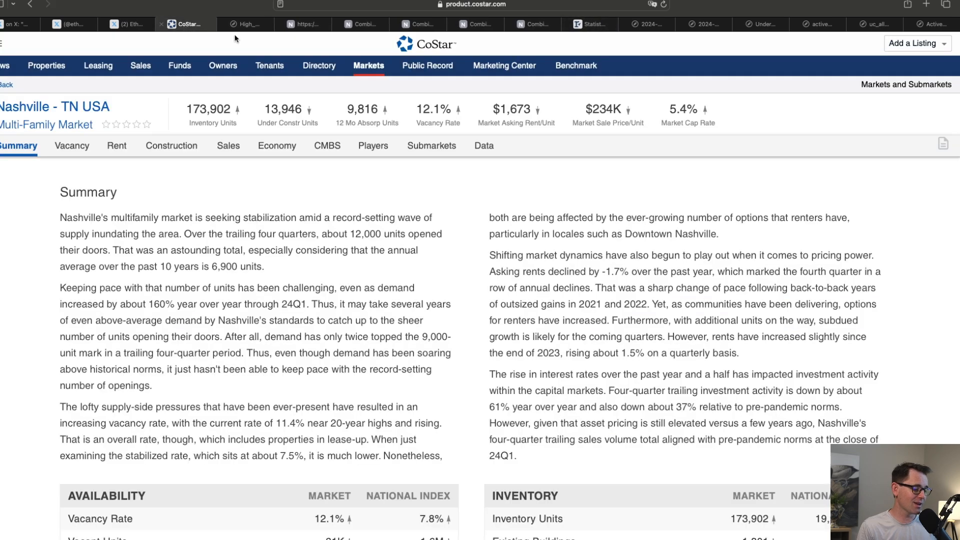
pyautogui.click(938, 24)
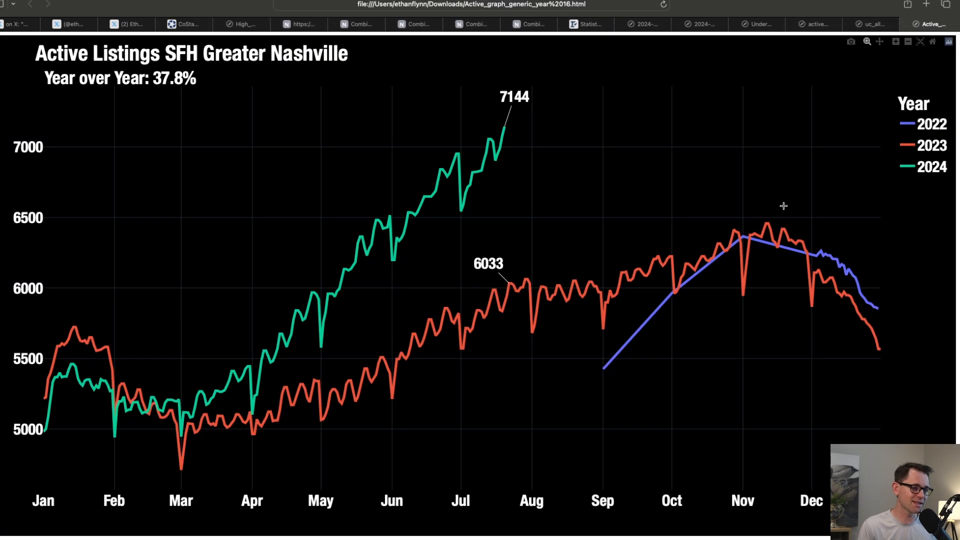